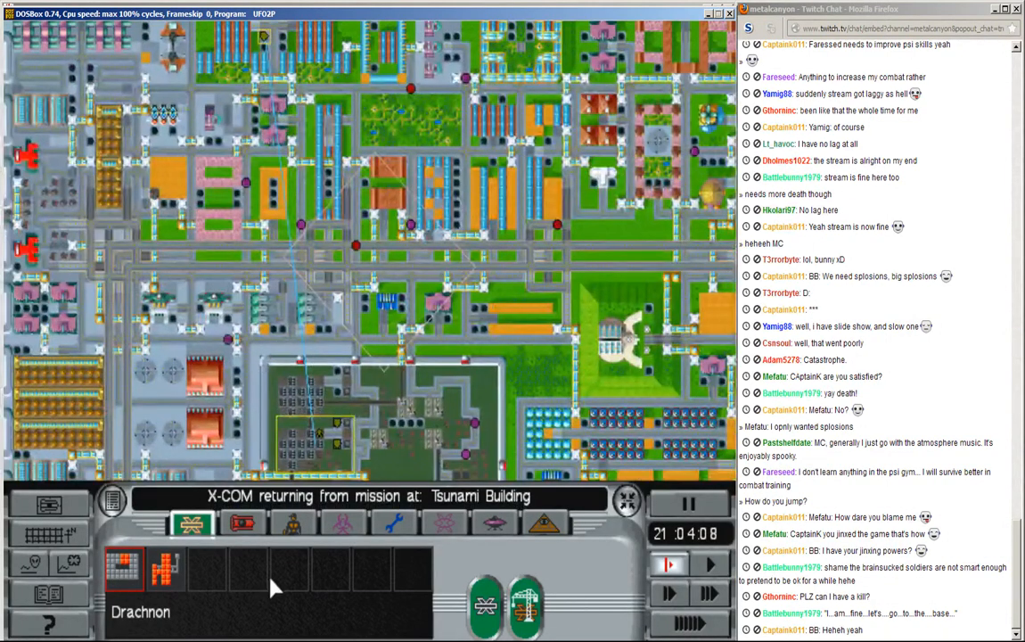
Step: Unpause the city view so the squad vehicle flies back from the Tsunami Building
{"action": "left_click", "coordinate": [242, 524]}
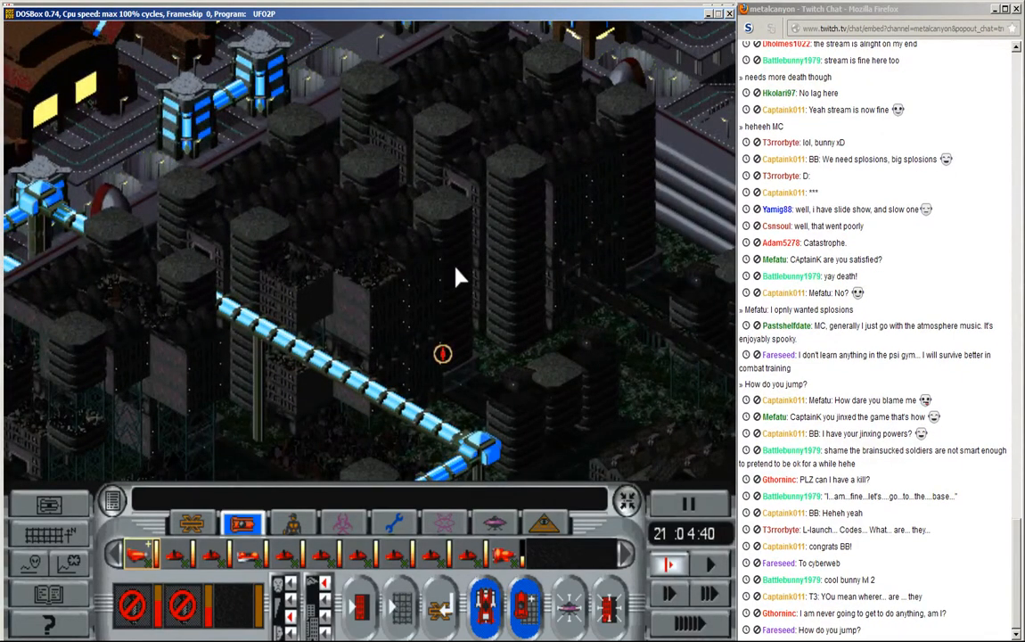
{"action": "mouse_move", "coordinate": [424, 239]}
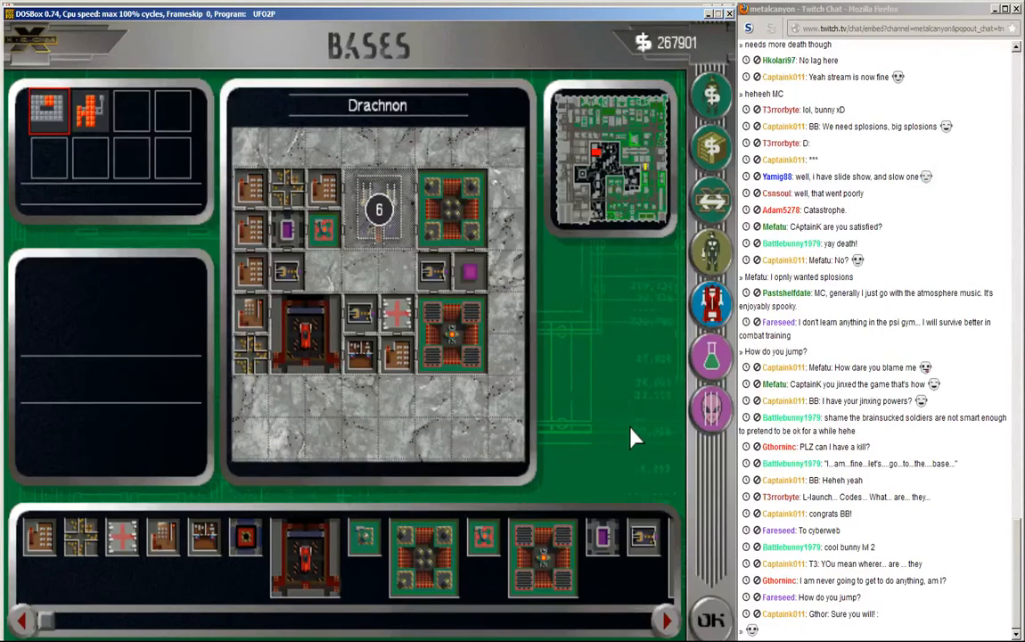
{"action": "mouse_move", "coordinate": [709, 378]}
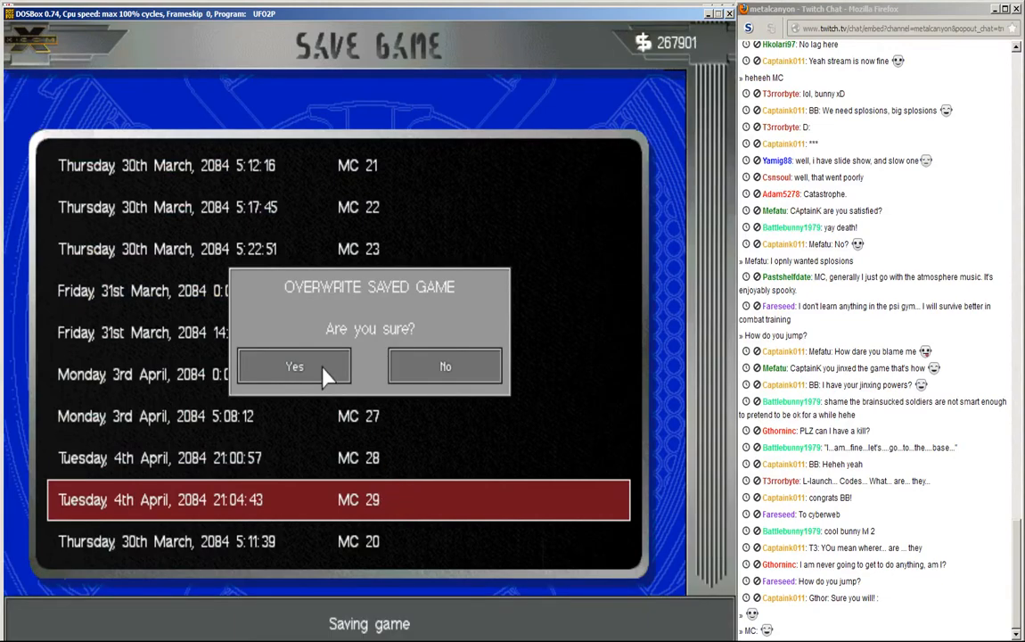
Step: Confirm Yes to overwrite the Tuesday 4th April MC 29 save slot
{"action": "left_click", "coordinate": [294, 367]}
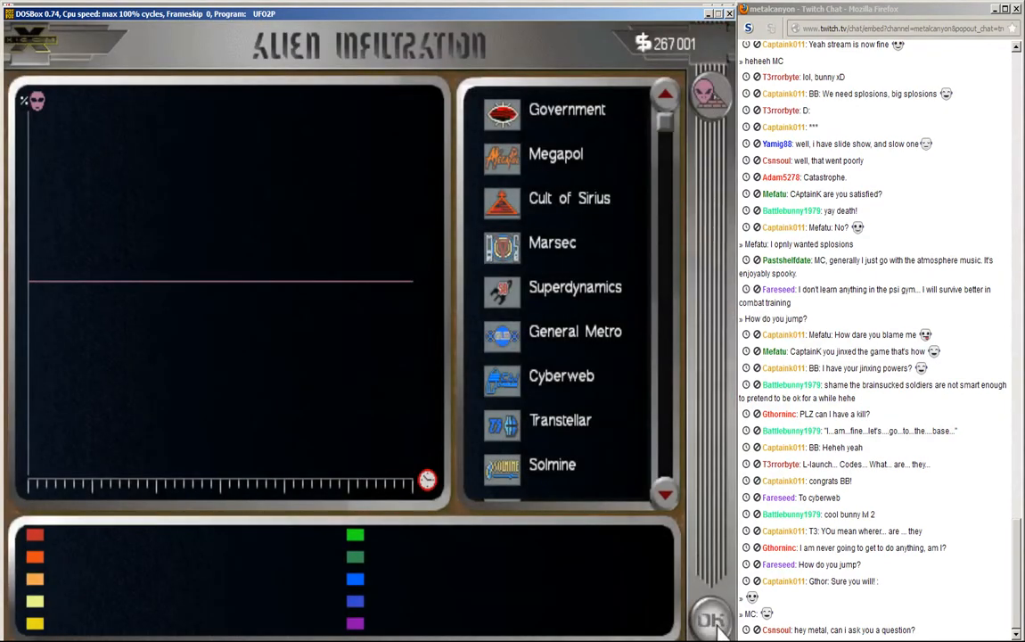
Step: Close the Alien Infiltration graph with OK and return to the cityscape
{"action": "left_click", "coordinate": [711, 621]}
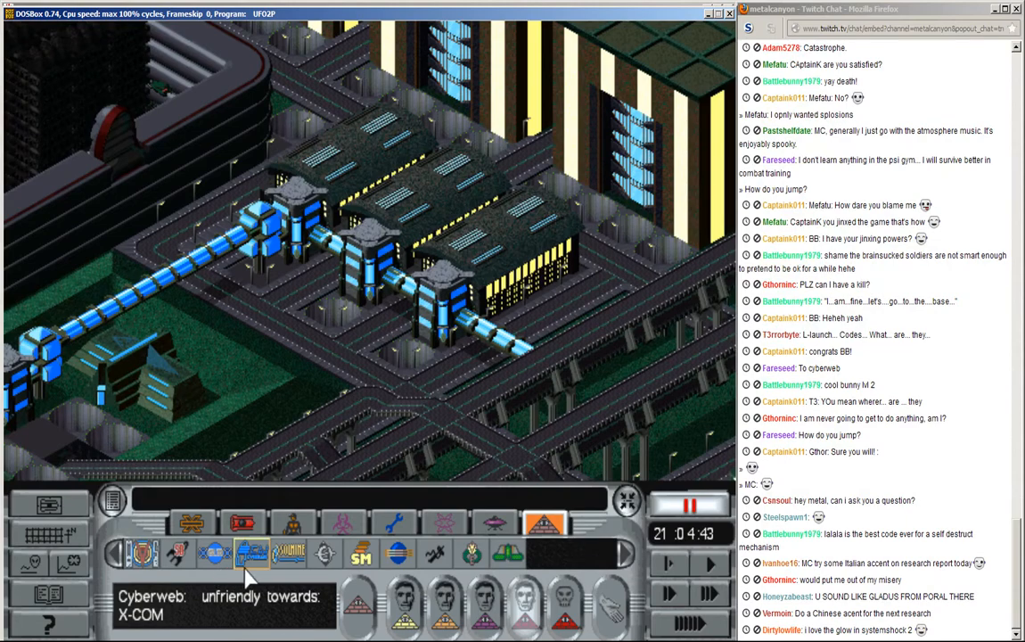
Step: Send the squad into the alien building to reach the Mission Briefing screen
{"action": "left_click", "coordinate": [50, 533]}
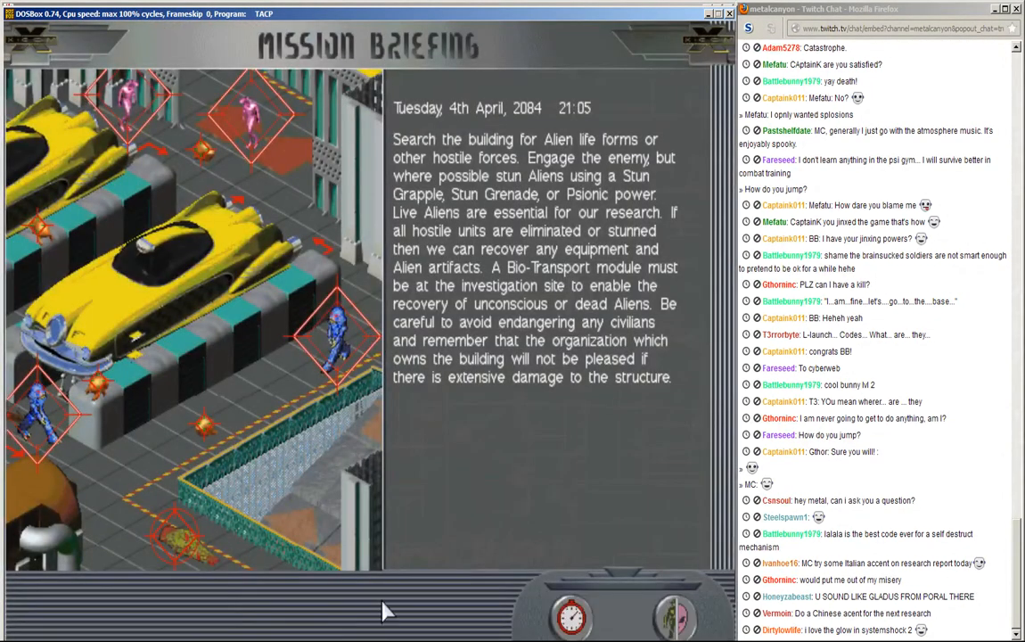
Step: Accept the Mission Briefing with OK to deploy the squad into the tactical mission
{"action": "left_click", "coordinate": [674, 615]}
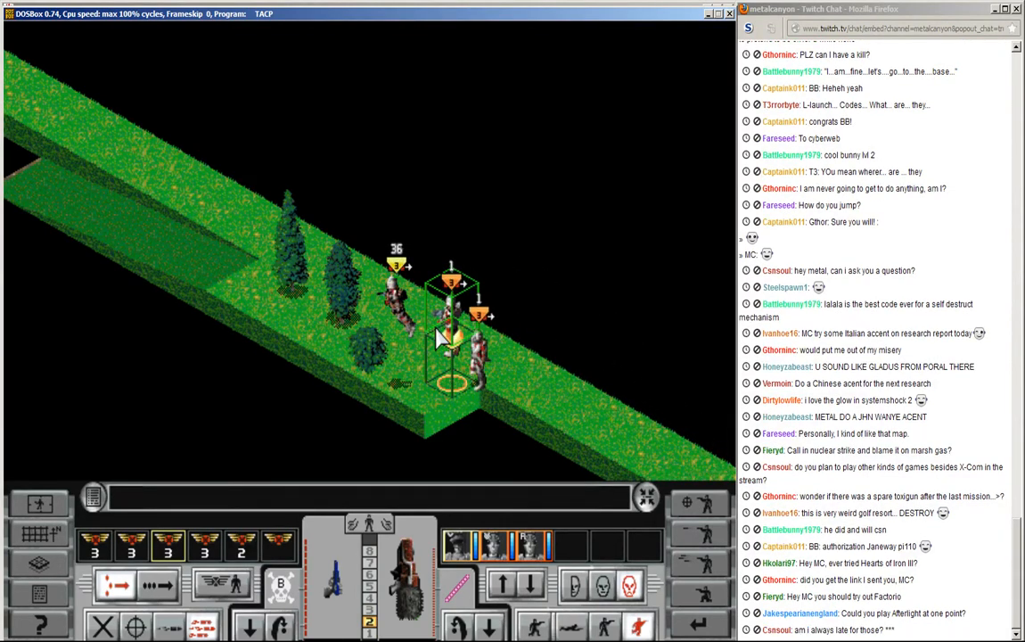
{"action": "mouse_move", "coordinate": [424, 347]}
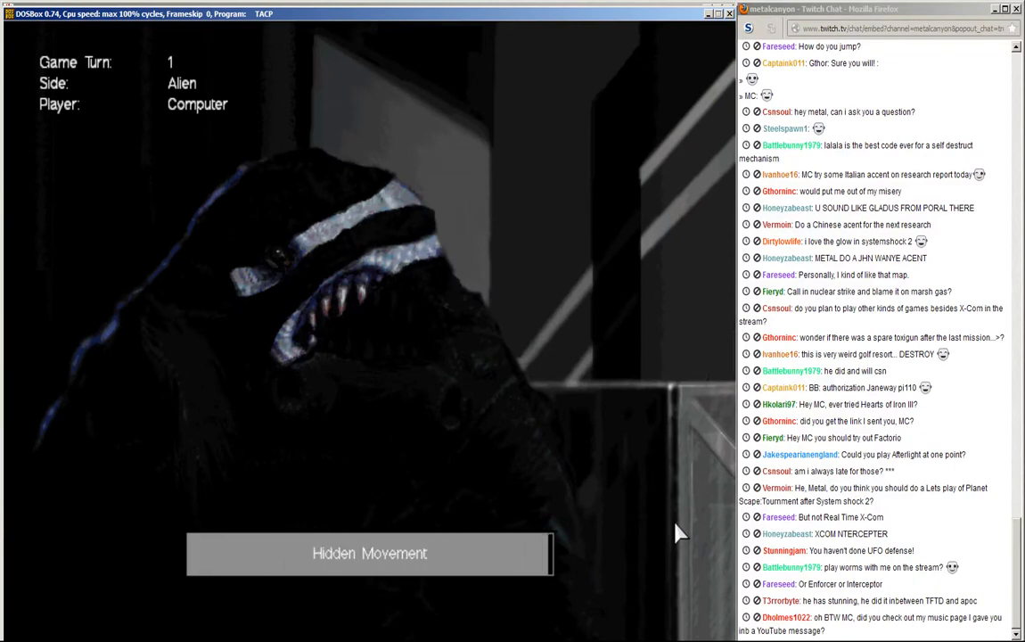
{"action": "mouse_move", "coordinate": [220, 178]}
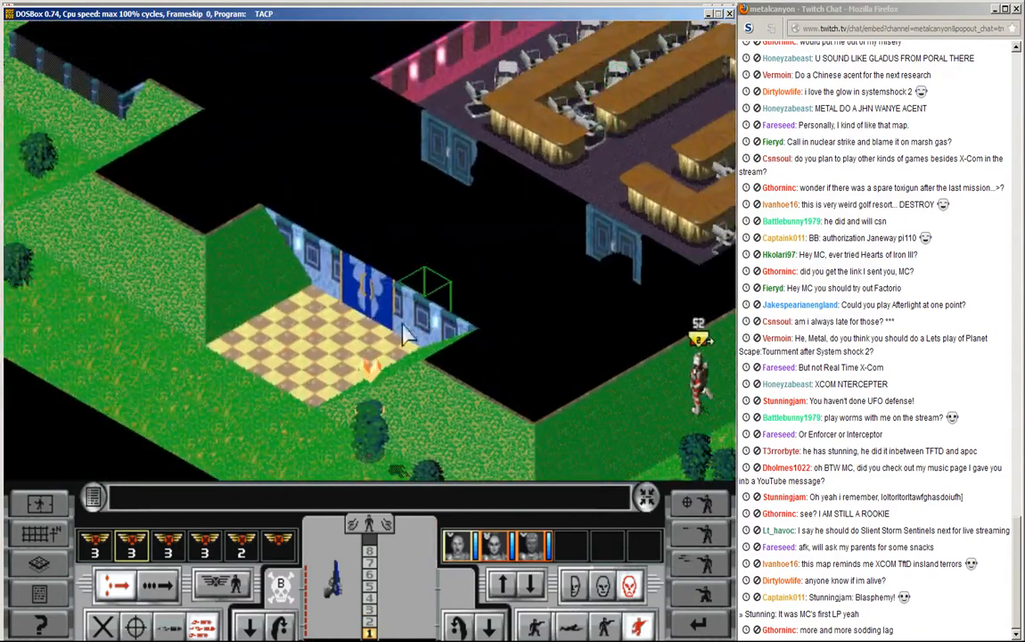
{"action": "left_click", "coordinate": [508, 585]}
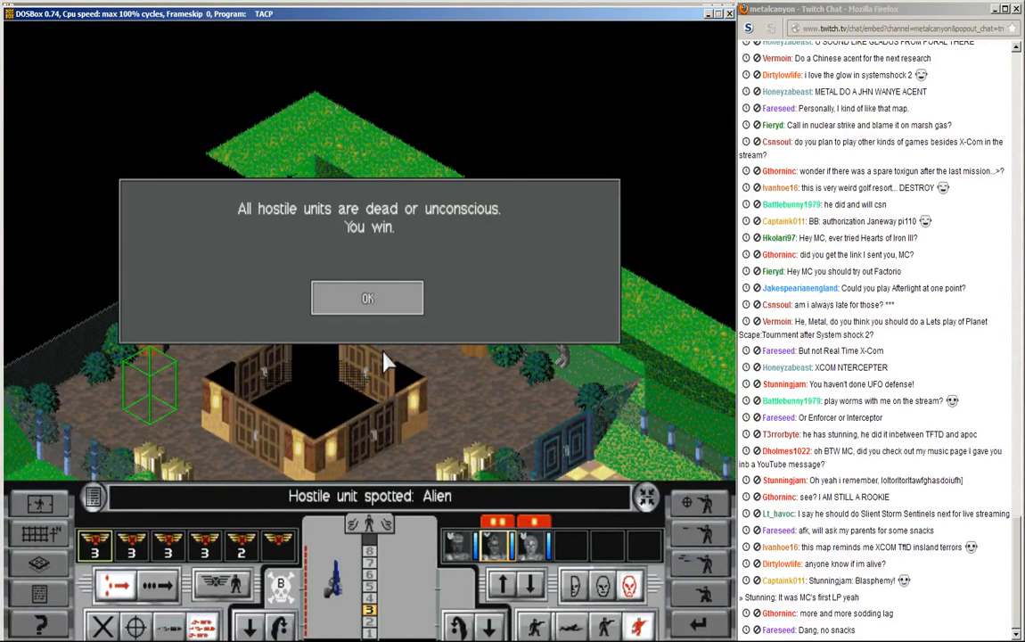
{"action": "mouse_move", "coordinate": [387, 317]}
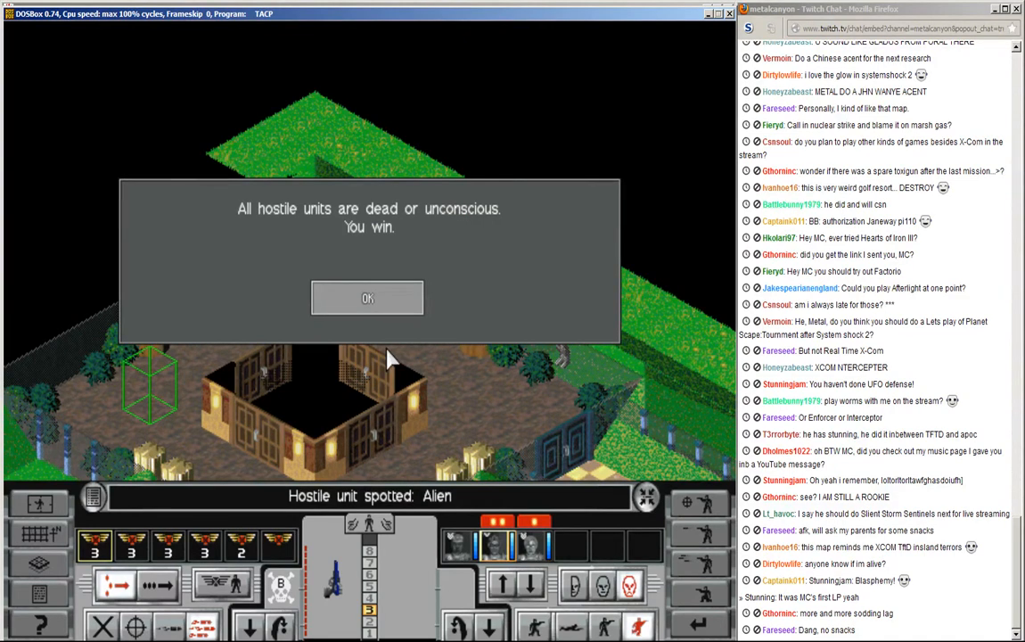
Step: Acknowledge the victory message to reach the Debriefing screen scoring 24, Very Good
{"action": "scroll", "scroll_direction": "down", "scroll_amount": 3}
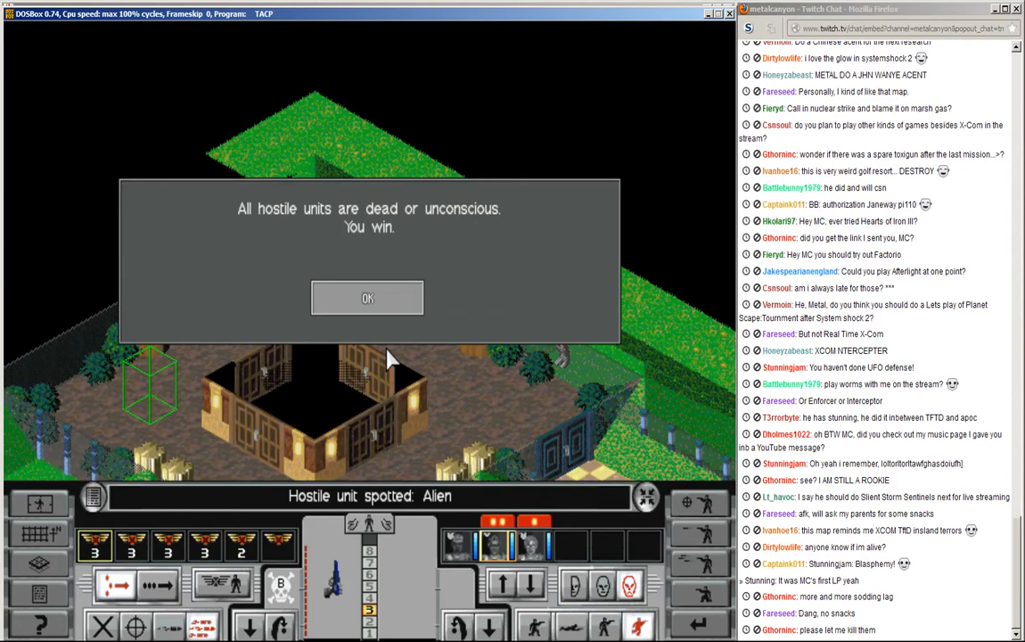
{"action": "mouse_move", "coordinate": [364, 294]}
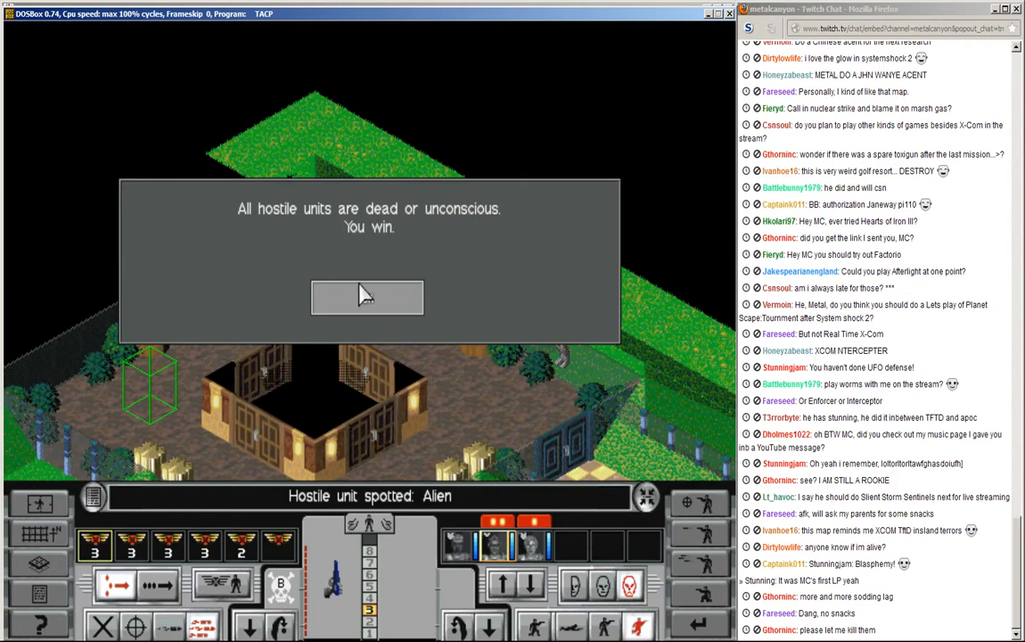
{"action": "left_click", "coordinate": [368, 296]}
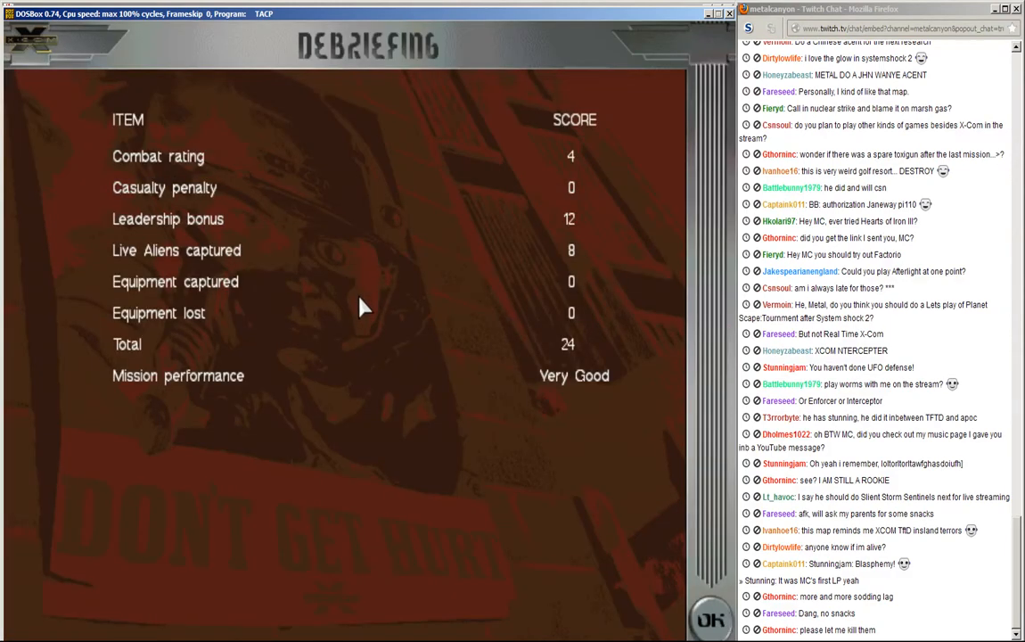
Step: Continue past the Debriefing with OK to the Alien Containment screen
{"action": "left_click", "coordinate": [709, 620]}
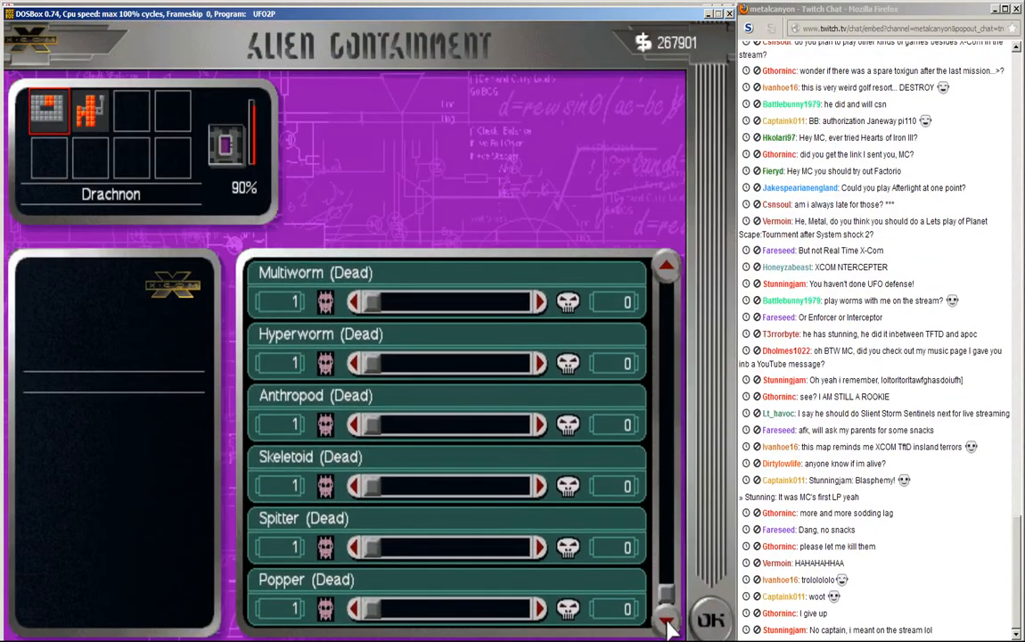
Step: Leave Alien Containment, bring up Save Game and overwrite the MC 29 slot
{"action": "left_click", "coordinate": [709, 620]}
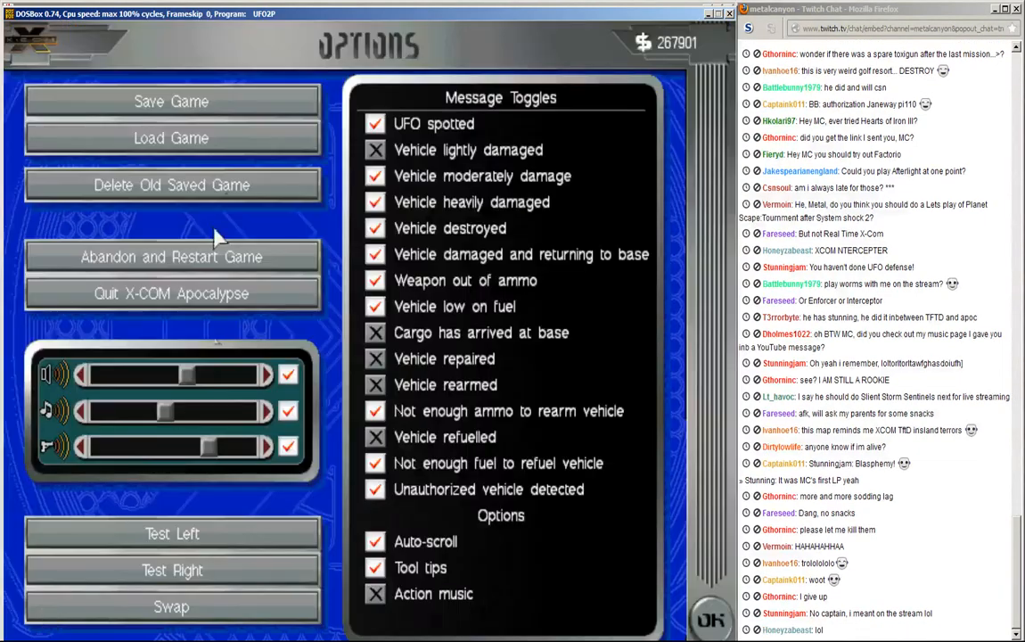
{"action": "left_click", "coordinate": [171, 100]}
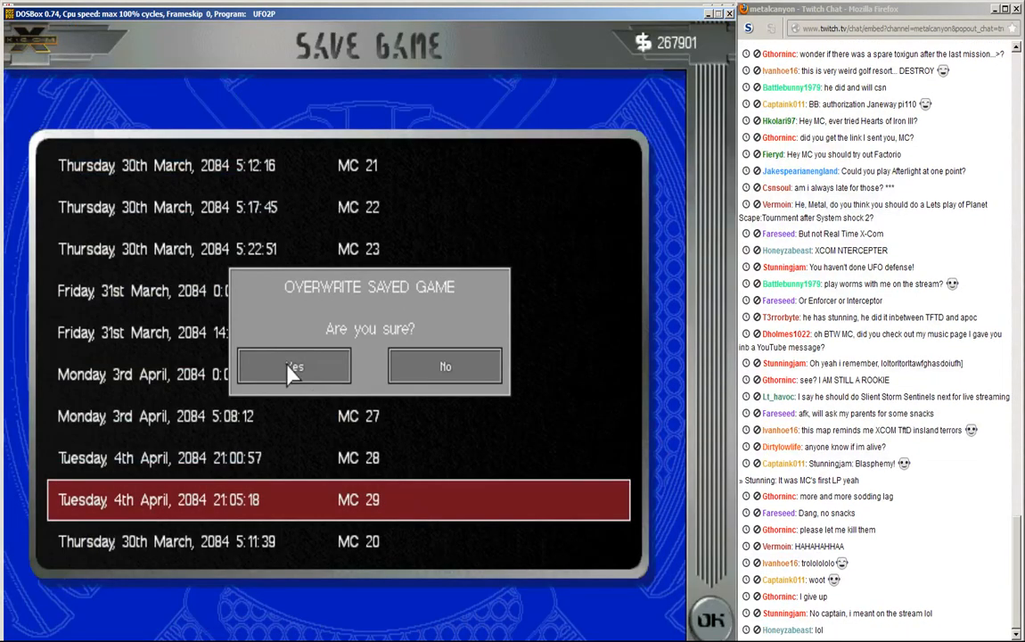
{"action": "left_click", "coordinate": [294, 367]}
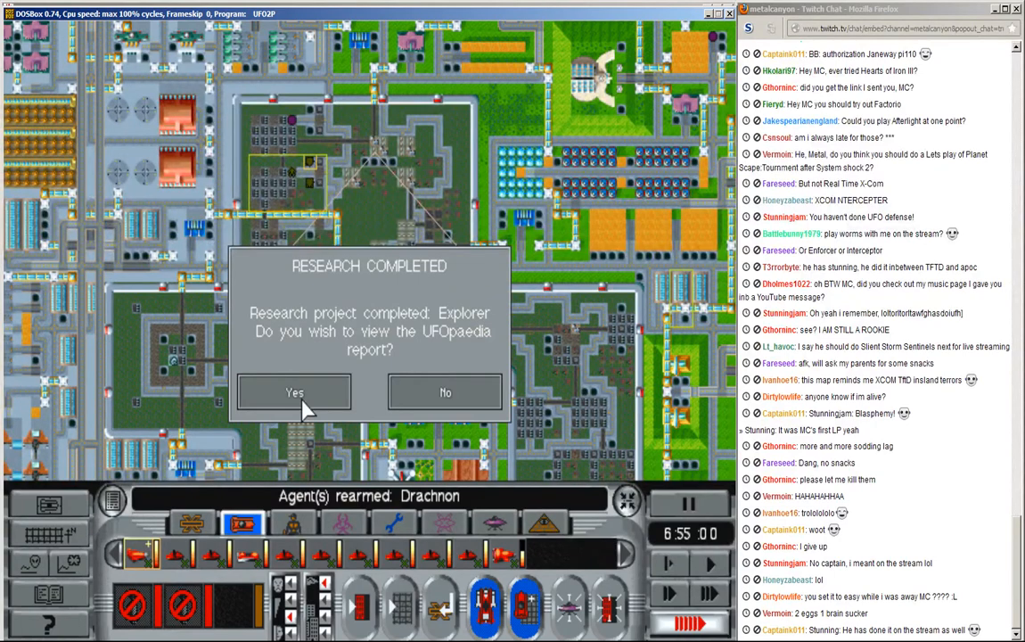
Step: View the Explorer UFOpaedia report listing 400 constitution, 8 passengers, 3 weapon slots
{"action": "left_click", "coordinate": [296, 392]}
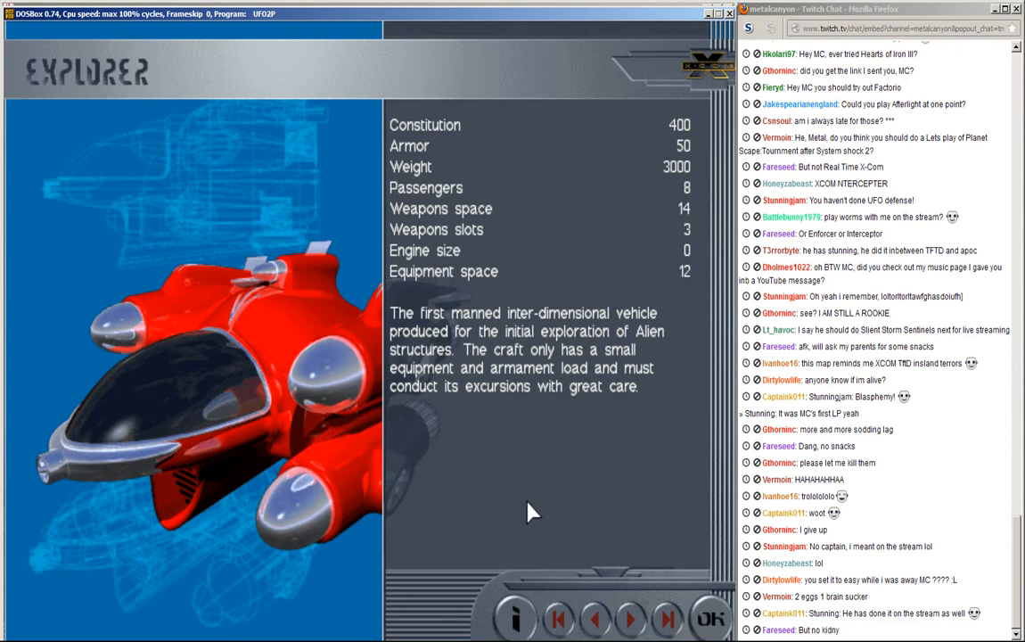
{"action": "scroll", "scroll_direction": "down", "scroll_amount": 3}
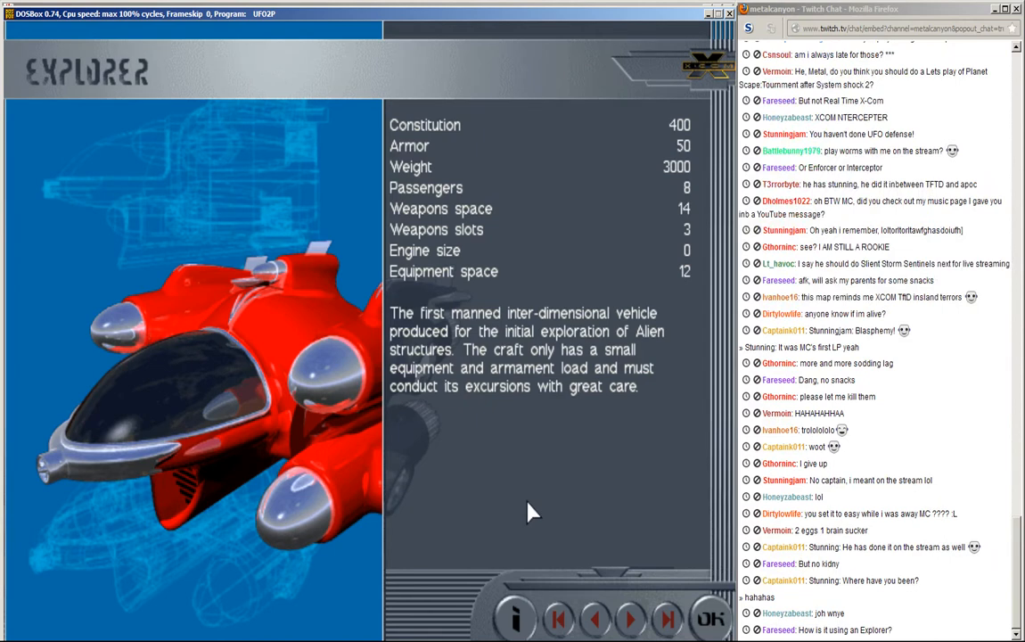
{"action": "mouse_move", "coordinate": [663, 481]}
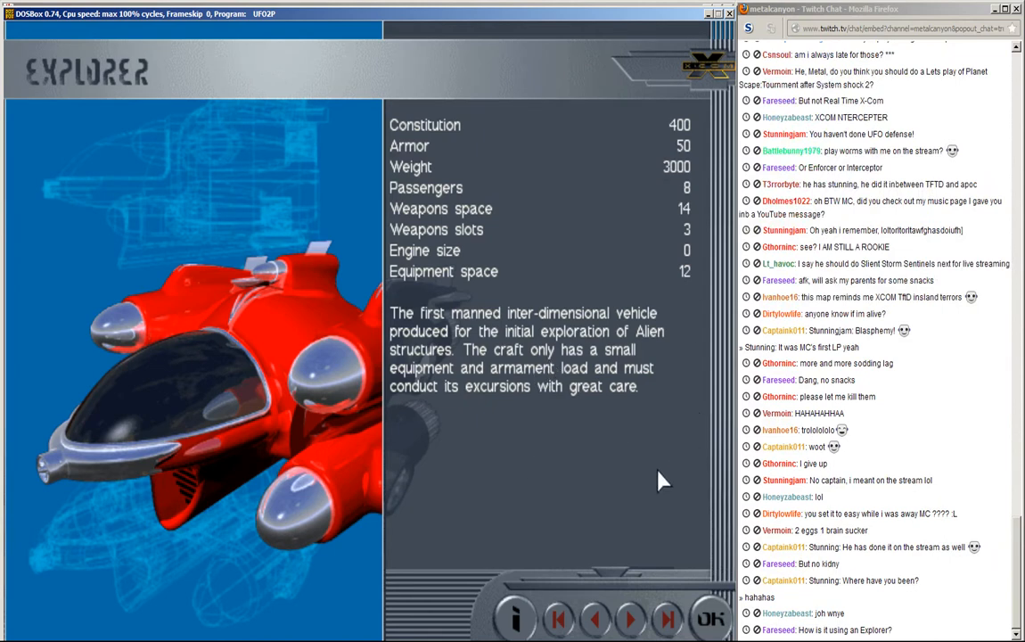
{"action": "mouse_move", "coordinate": [437, 200]}
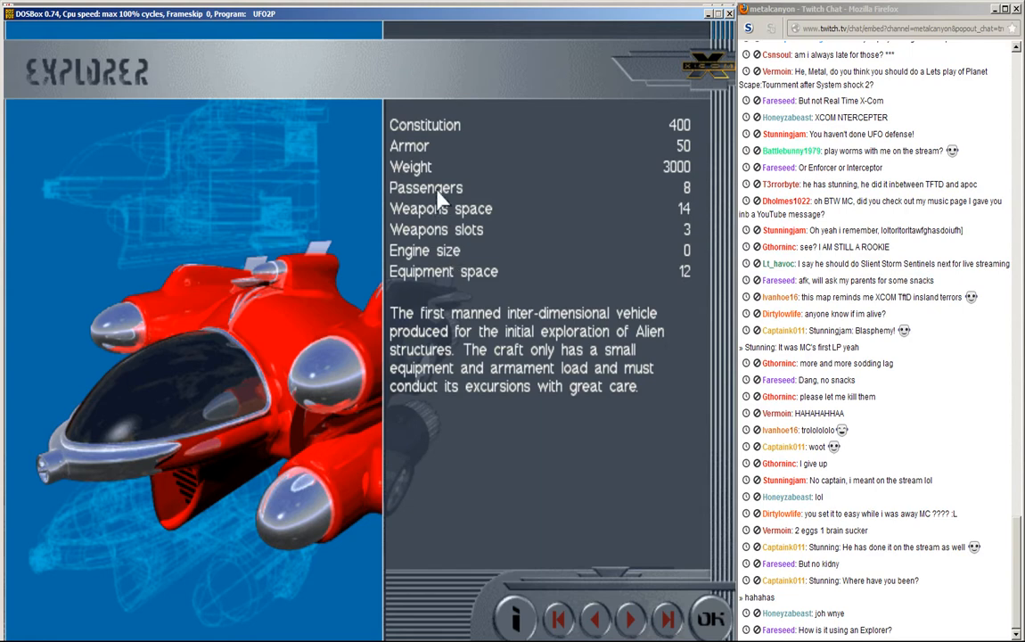
{"action": "mouse_move", "coordinate": [169, 539]}
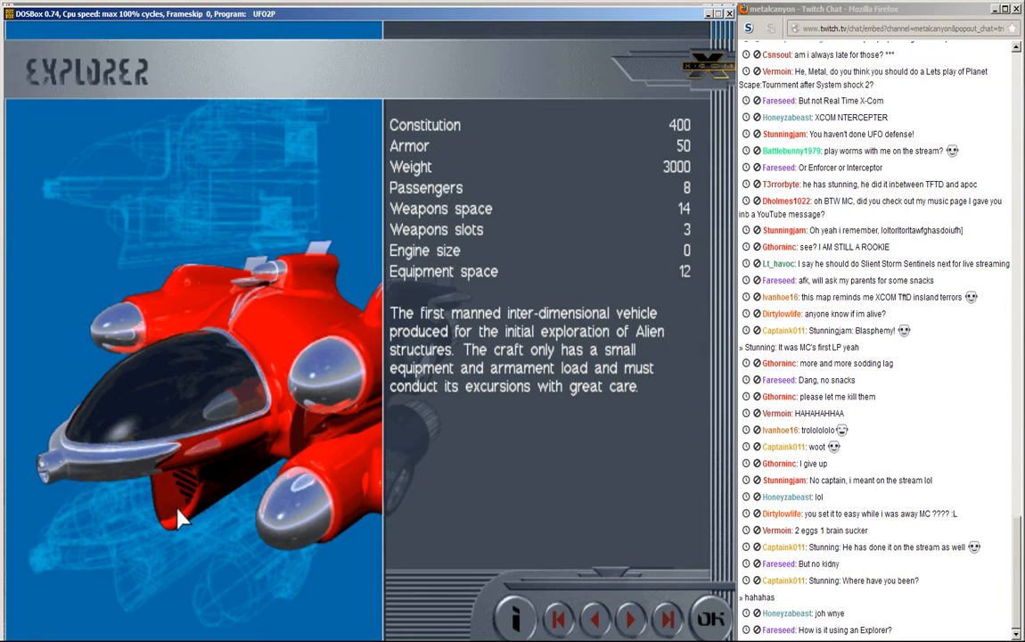
{"action": "mouse_move", "coordinate": [210, 503]}
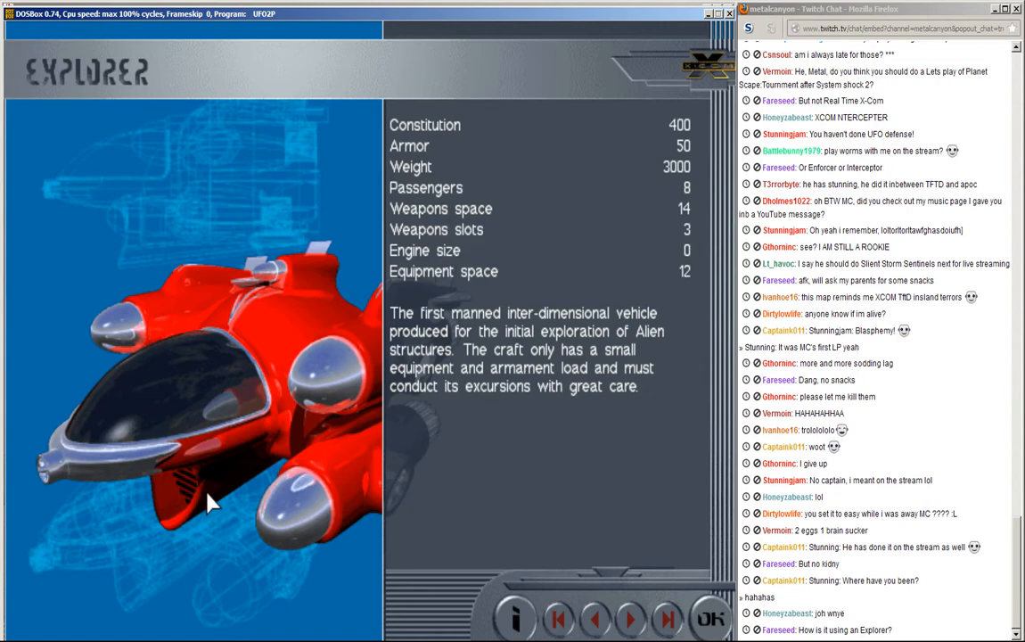
{"action": "mouse_move", "coordinate": [354, 445]}
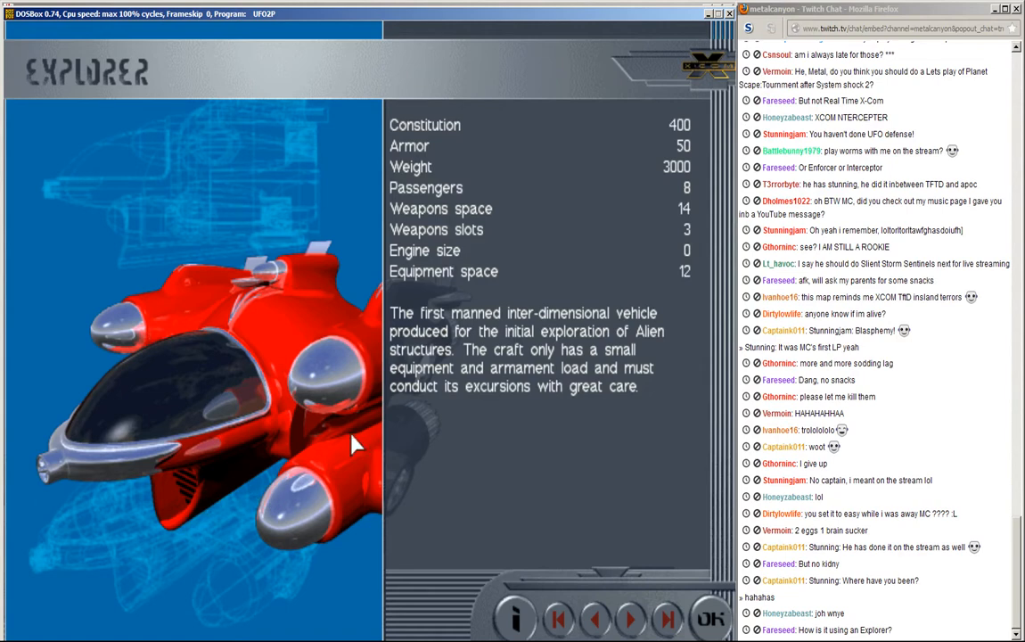
{"action": "mouse_move", "coordinate": [280, 437]}
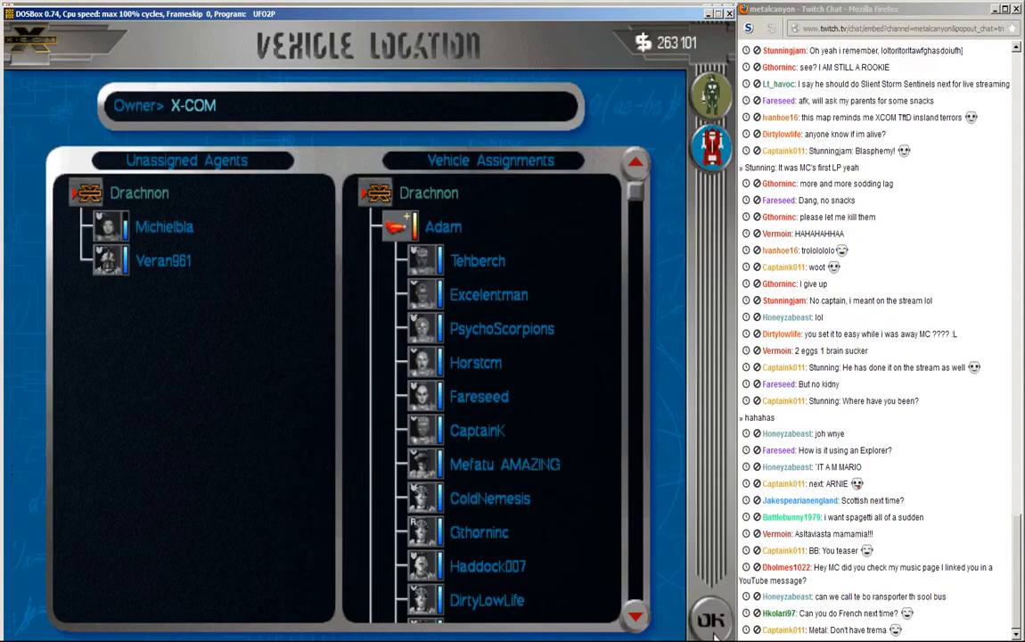
Step: Unassign Adam's crew and assign agents including Lime and Horstcm, then go to Equip Agent
{"action": "left_click", "coordinate": [442, 226]}
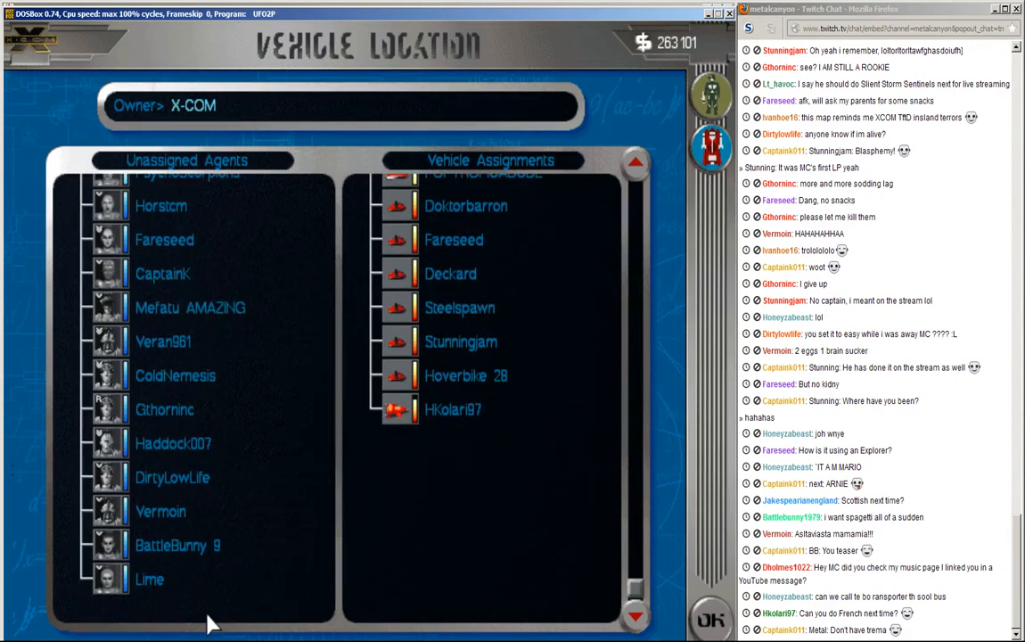
{"action": "left_click", "coordinate": [149, 579]}
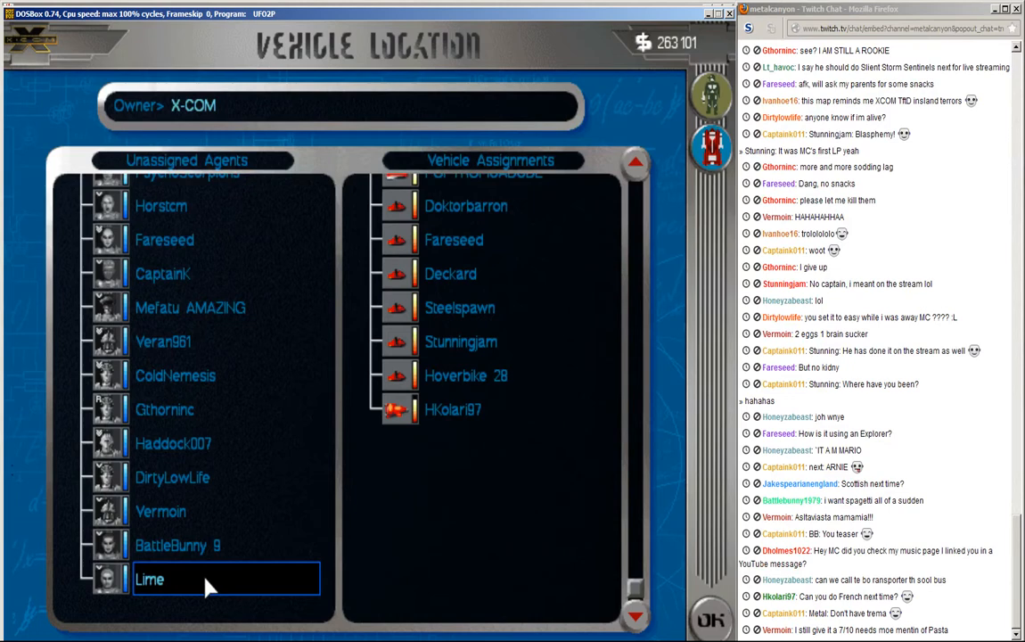
{"action": "left_click", "coordinate": [189, 307]}
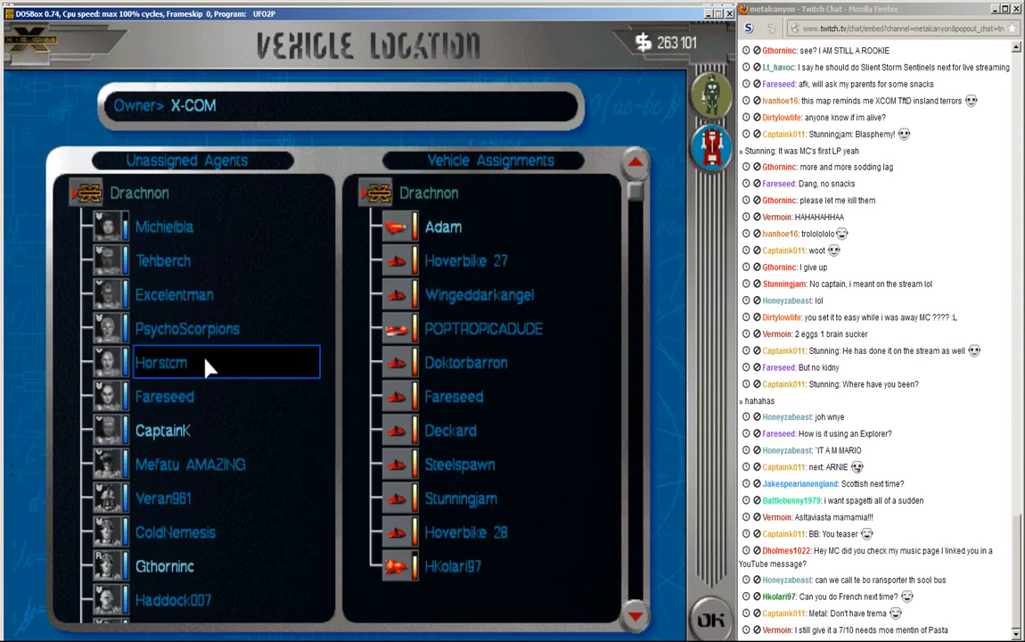
{"action": "left_click", "coordinate": [196, 294]}
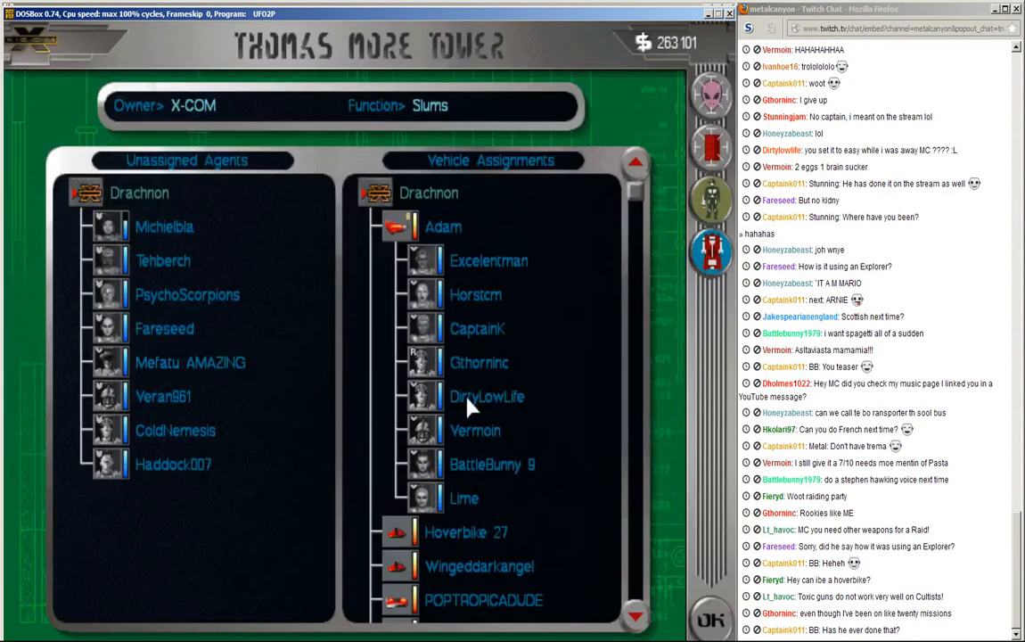
{"action": "left_click", "coordinate": [489, 260]}
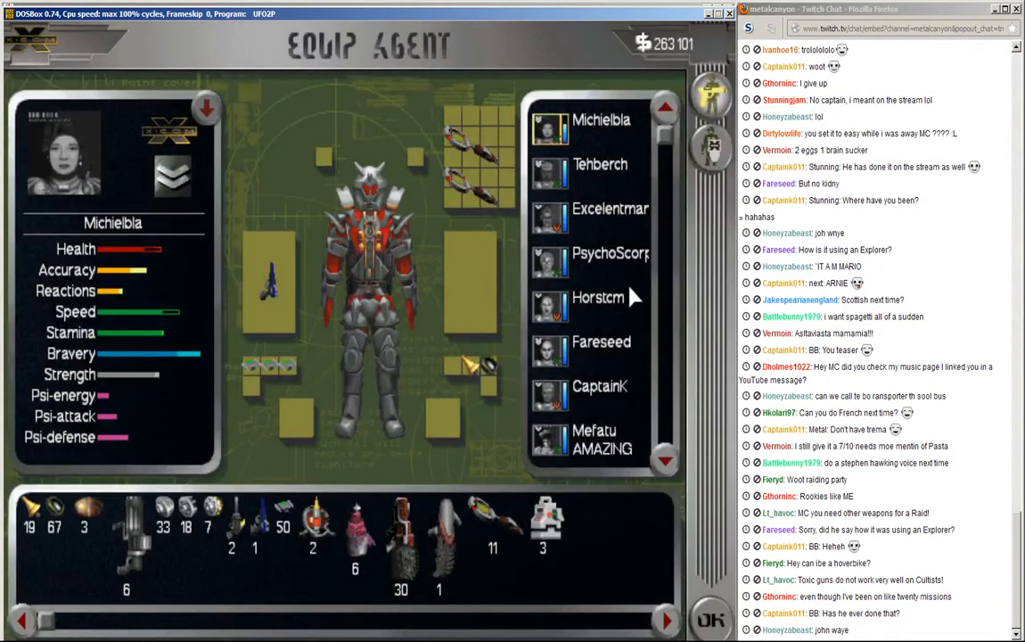
Step: Equip Excelentman and Horstcm from the base stores, then review Gthorninc's loadout
{"action": "left_click", "coordinate": [610, 214]}
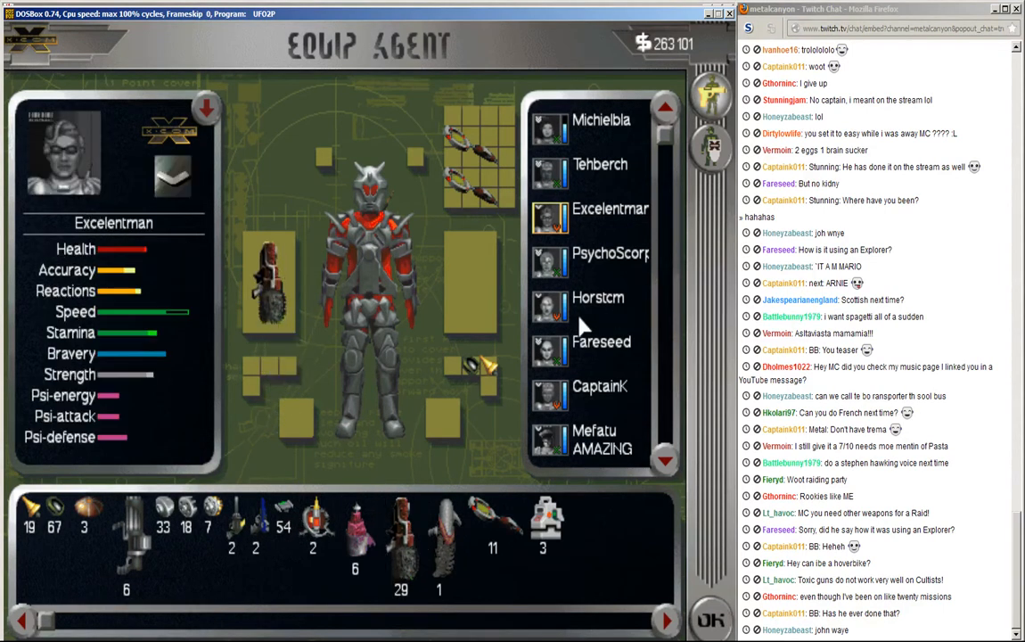
{"action": "left_click", "coordinate": [599, 297]}
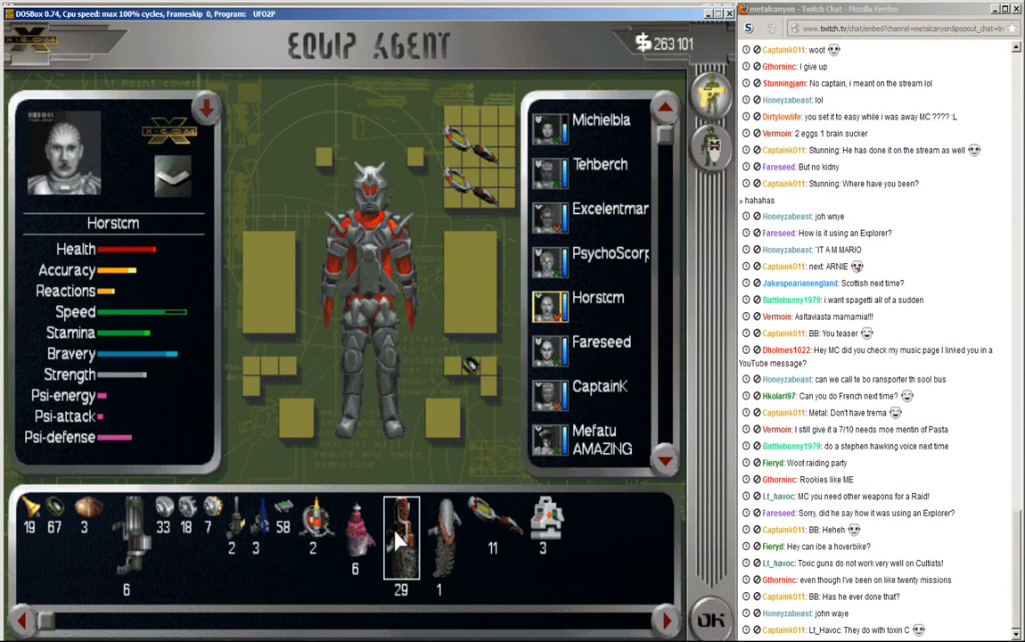
{"action": "left_click", "coordinate": [599, 385]}
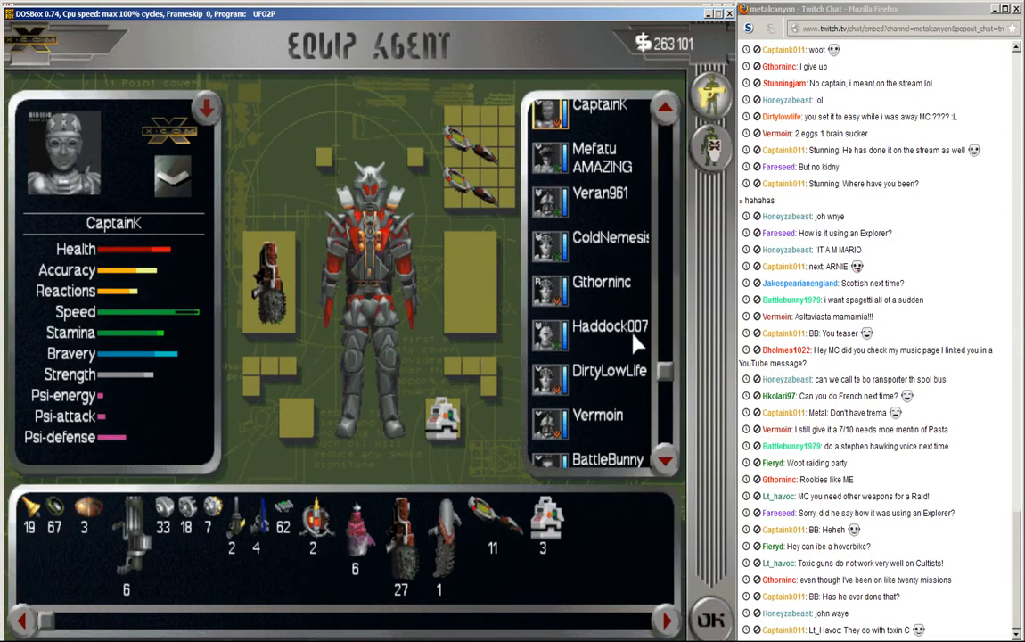
{"action": "left_click", "coordinate": [602, 282]}
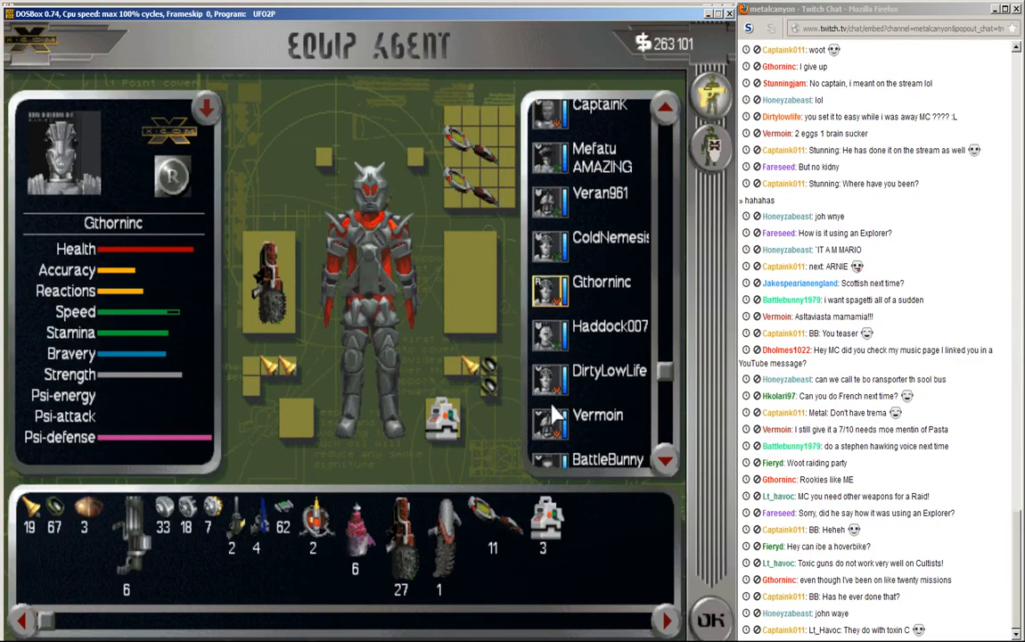
Step: Go through DirtyLowLife, Vermoin, BattleBunny 9 and Lime, checking each agent's gear
{"action": "left_click", "coordinate": [609, 369]}
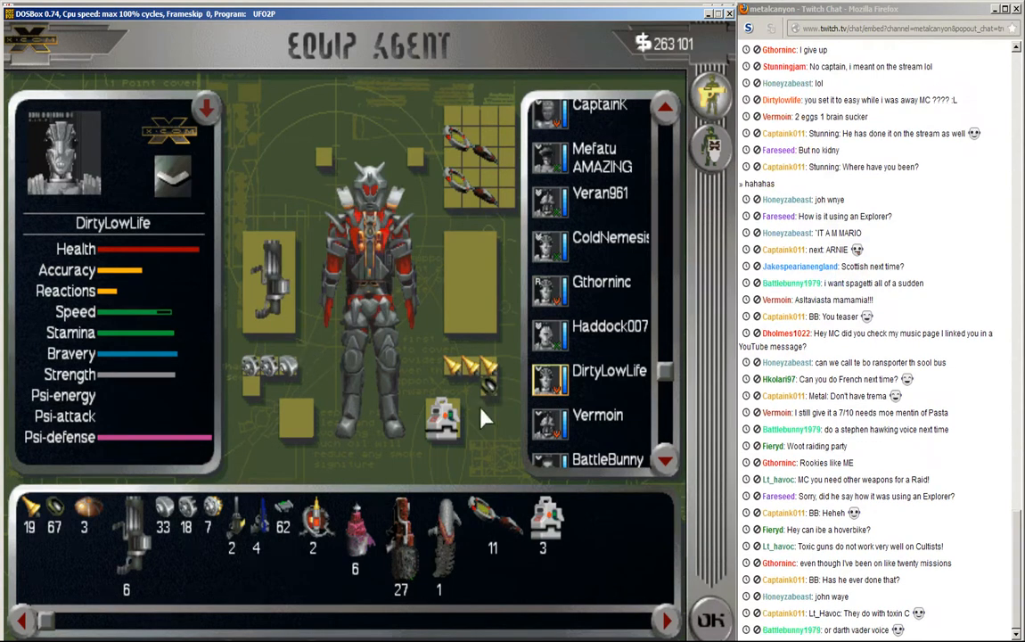
{"action": "scroll", "scroll_direction": "down", "scroll_amount": 3}
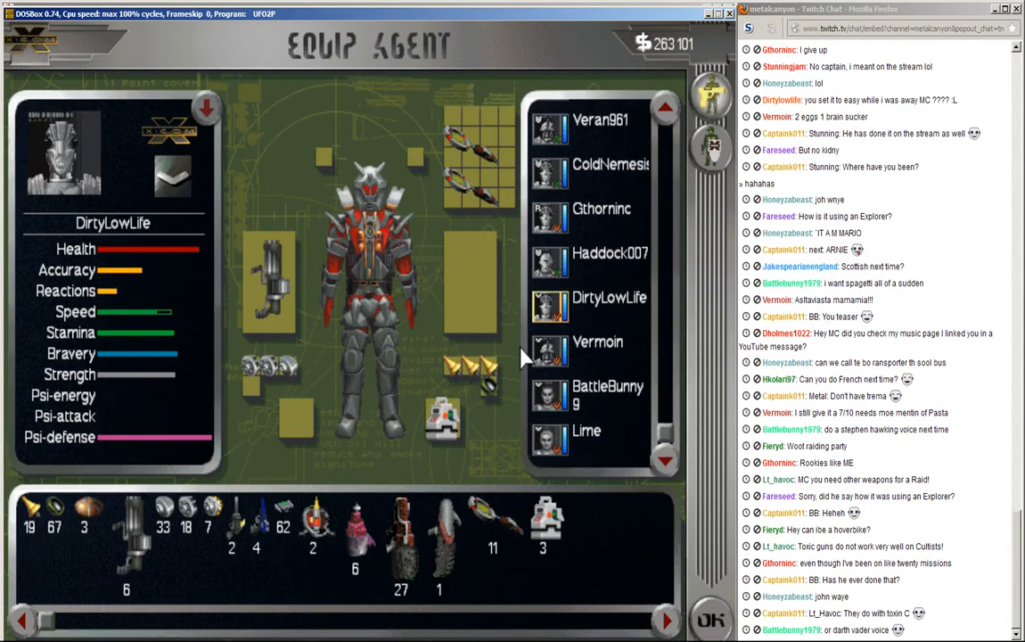
{"action": "left_click", "coordinate": [597, 347]}
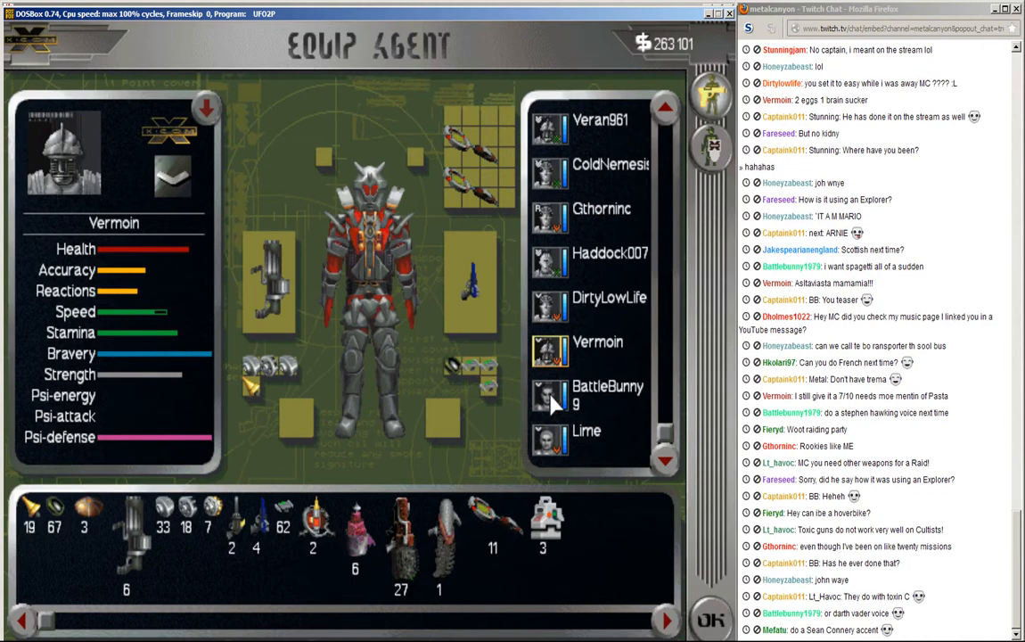
{"action": "left_click", "coordinate": [607, 395]}
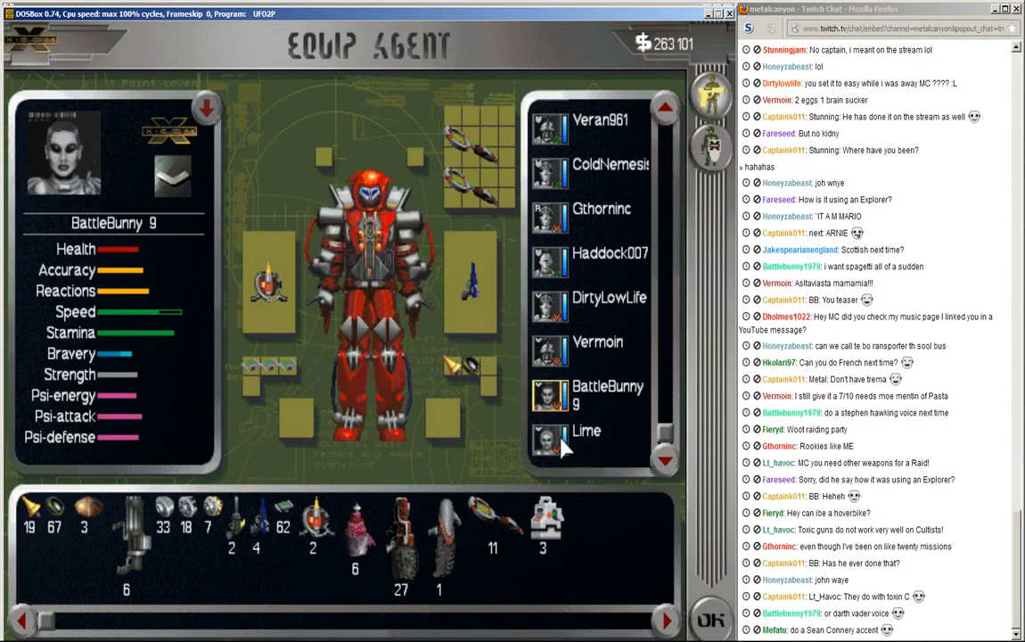
{"action": "left_click", "coordinate": [585, 442]}
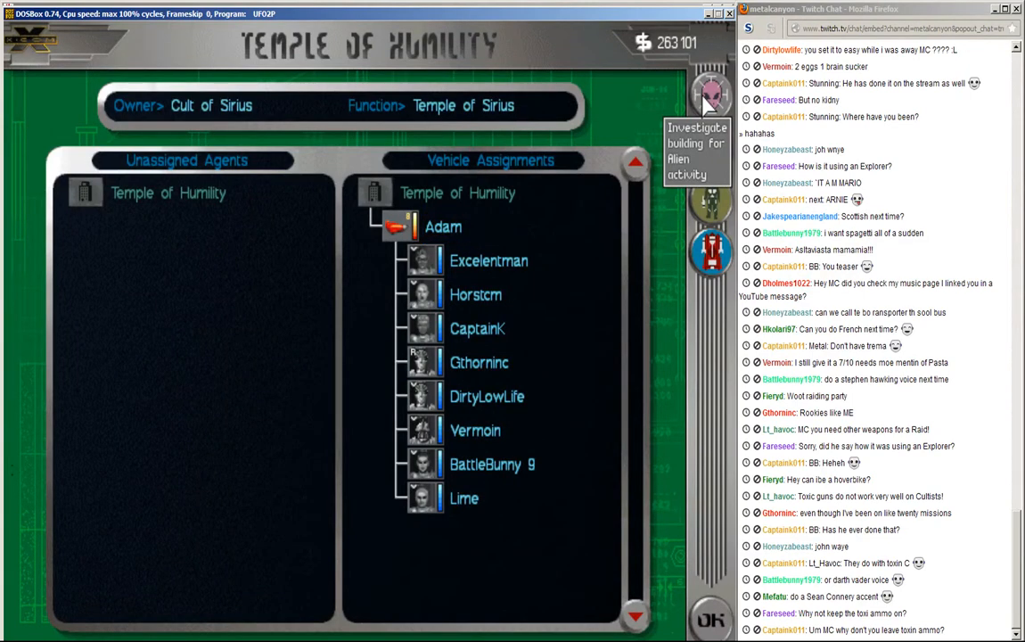
Step: Investigate the Temple of Humility and acknowledge that no hostile forces were found
{"action": "left_click", "coordinate": [709, 92]}
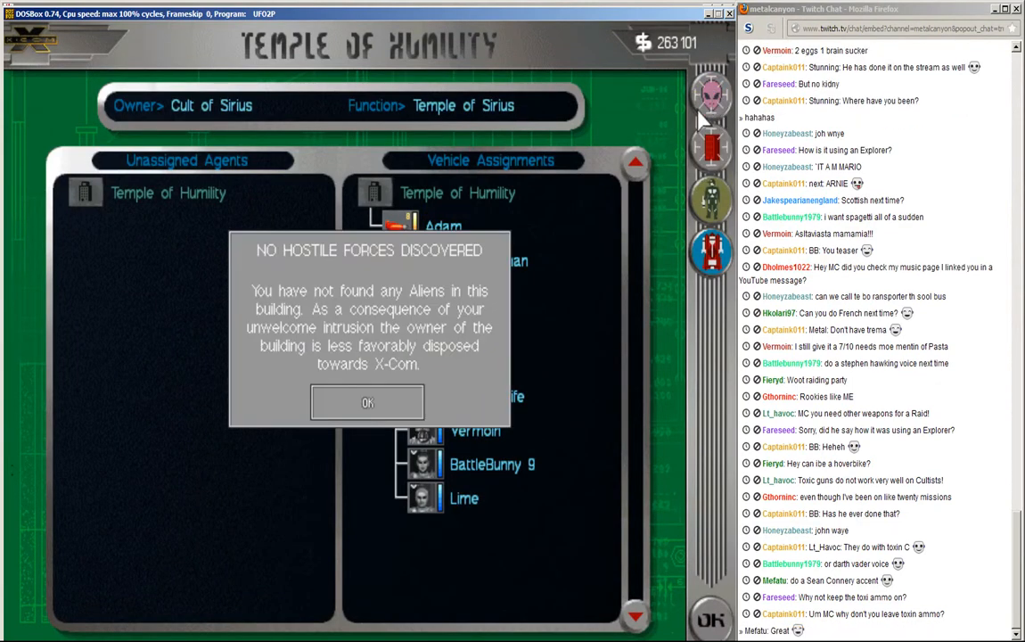
{"action": "left_click", "coordinate": [367, 403]}
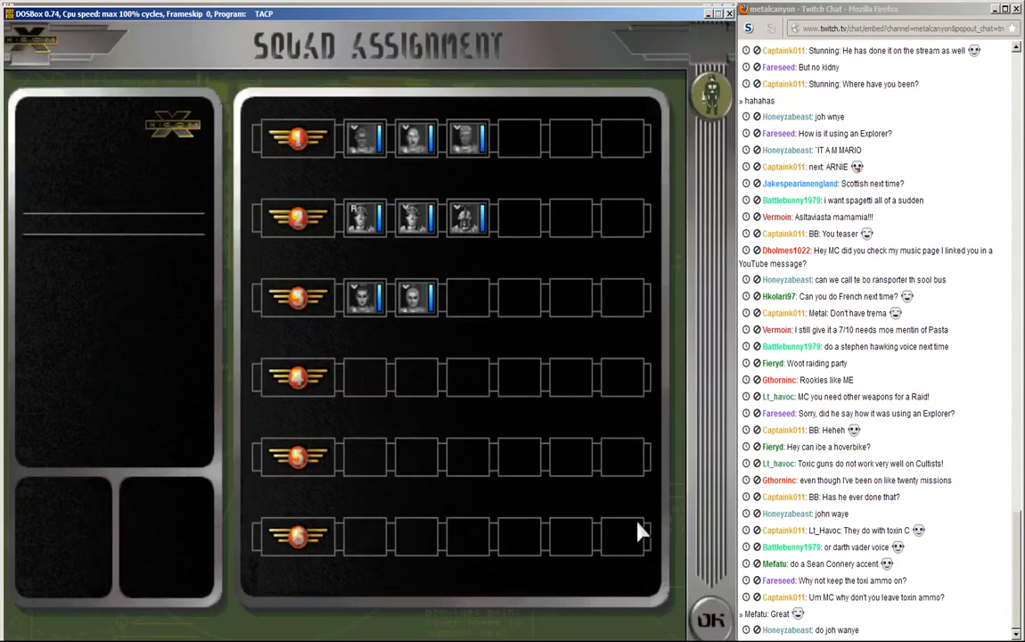
Step: Confirm the squad line-up and launch the tactical mission inside the building
{"action": "left_click", "coordinate": [709, 617]}
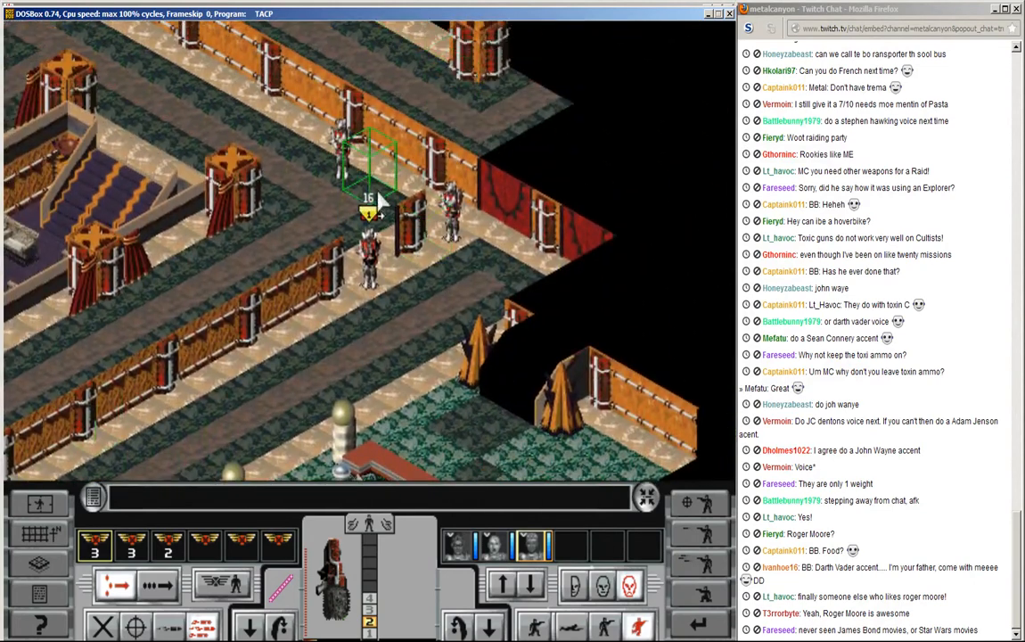
{"action": "left_click", "coordinate": [396, 250]}
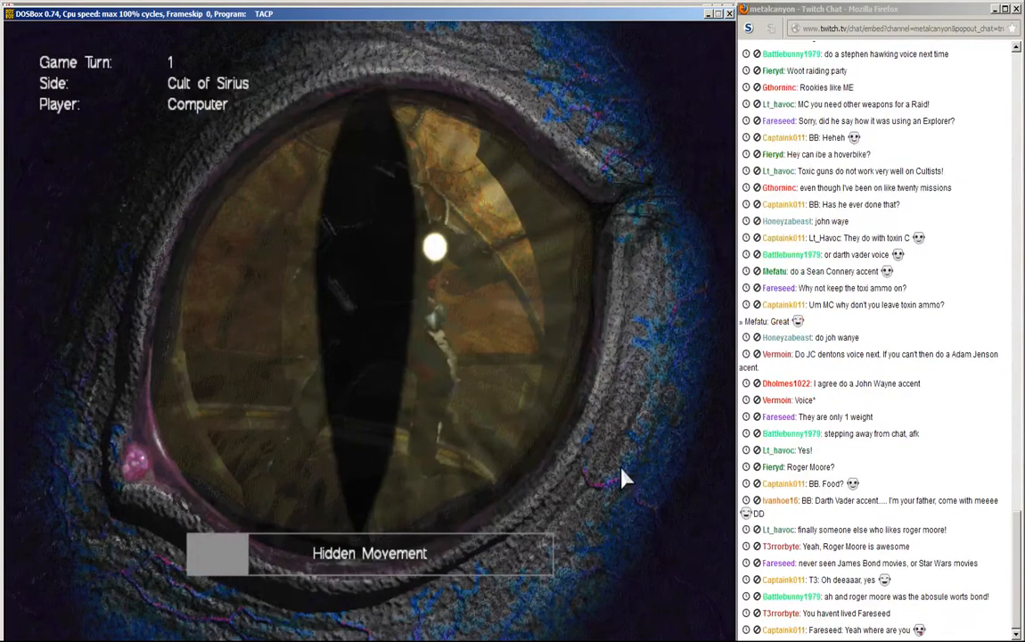
{"action": "mouse_move", "coordinate": [579, 460]}
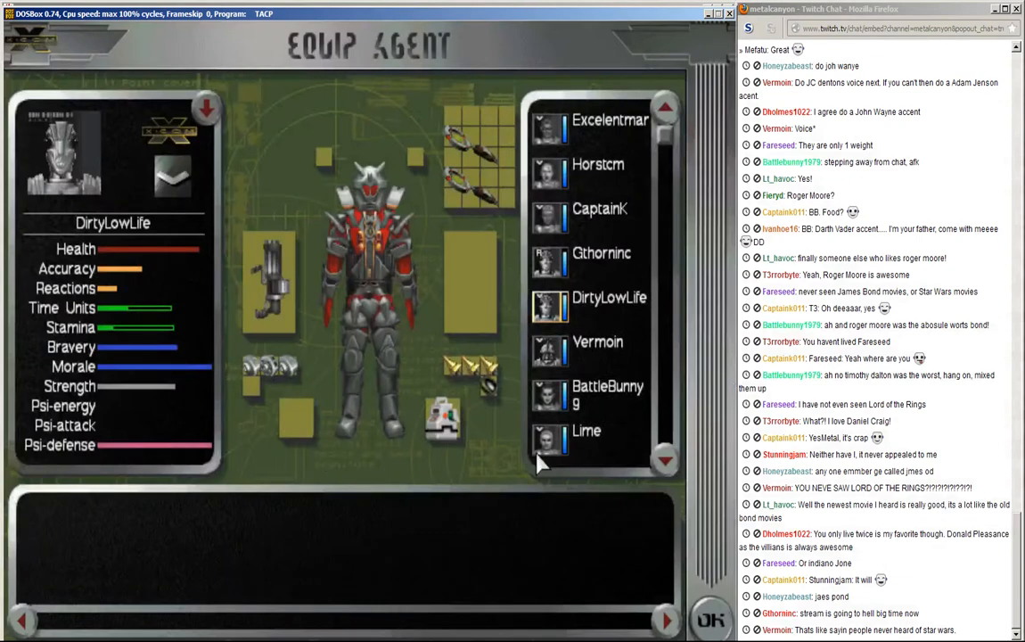
{"action": "left_click", "coordinate": [710, 616]}
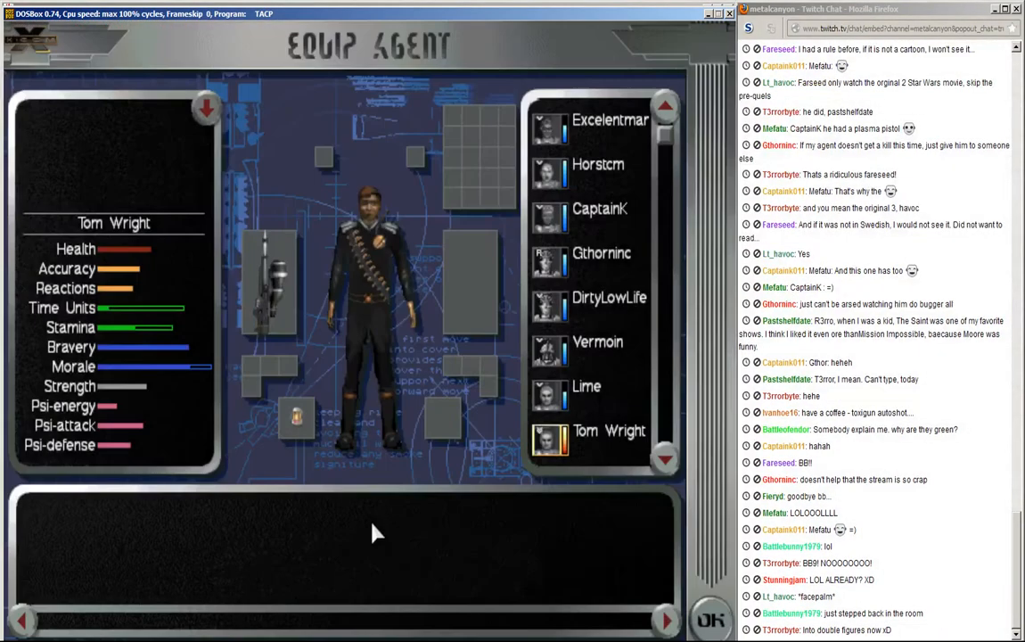
Step: Deploy the squad against the Cult of Sirius and bring up Horstcm's inventory
{"action": "left_click", "coordinate": [710, 617]}
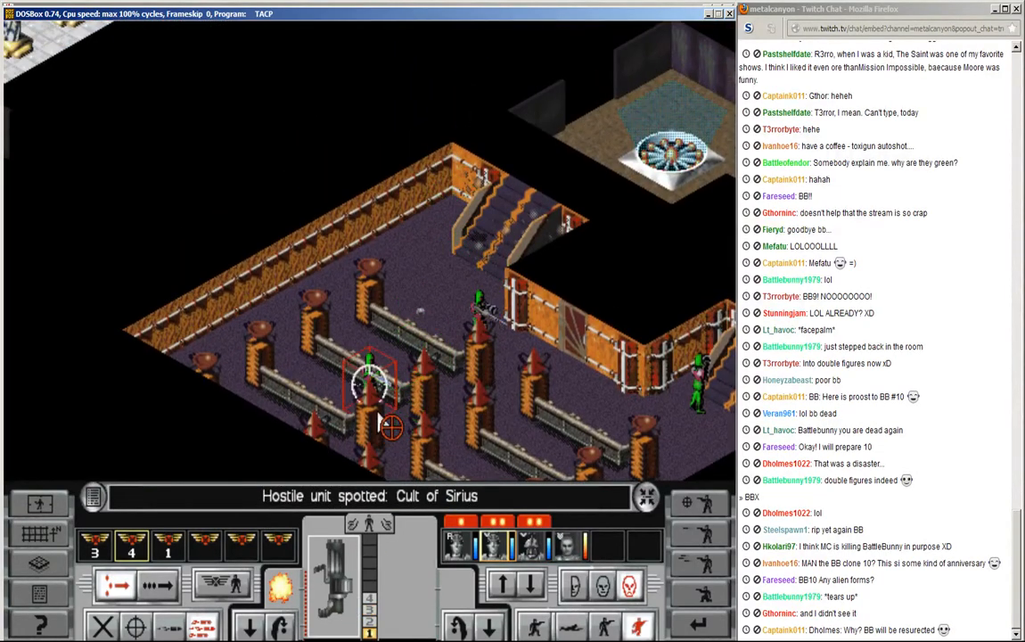
{"action": "left_click", "coordinate": [389, 428]}
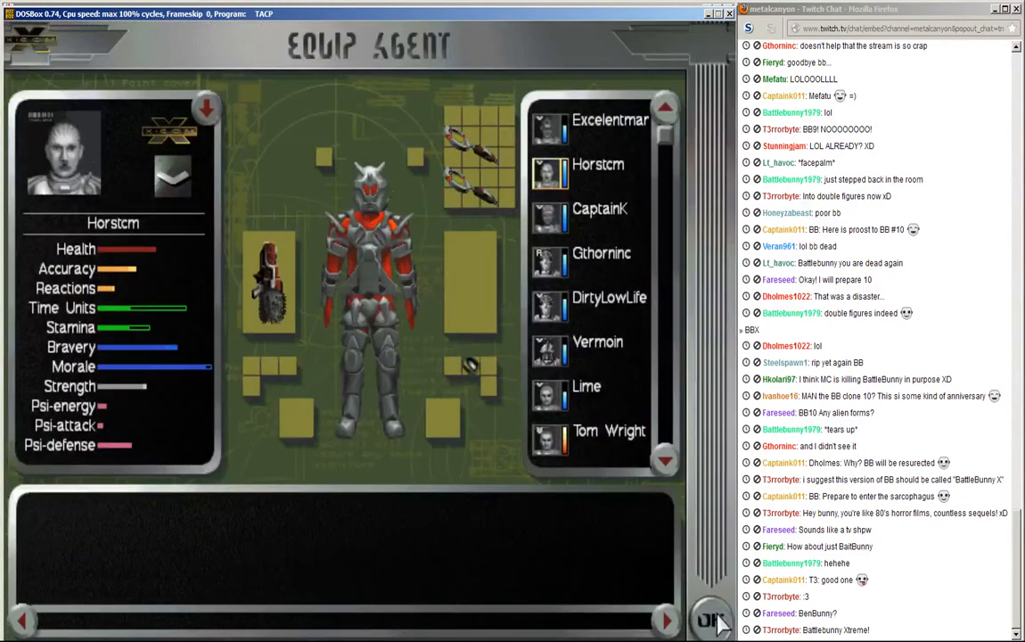
Step: Leave Horstcm's gear screen and fight on until every hostile is dead or unconscious
{"action": "left_click", "coordinate": [711, 621]}
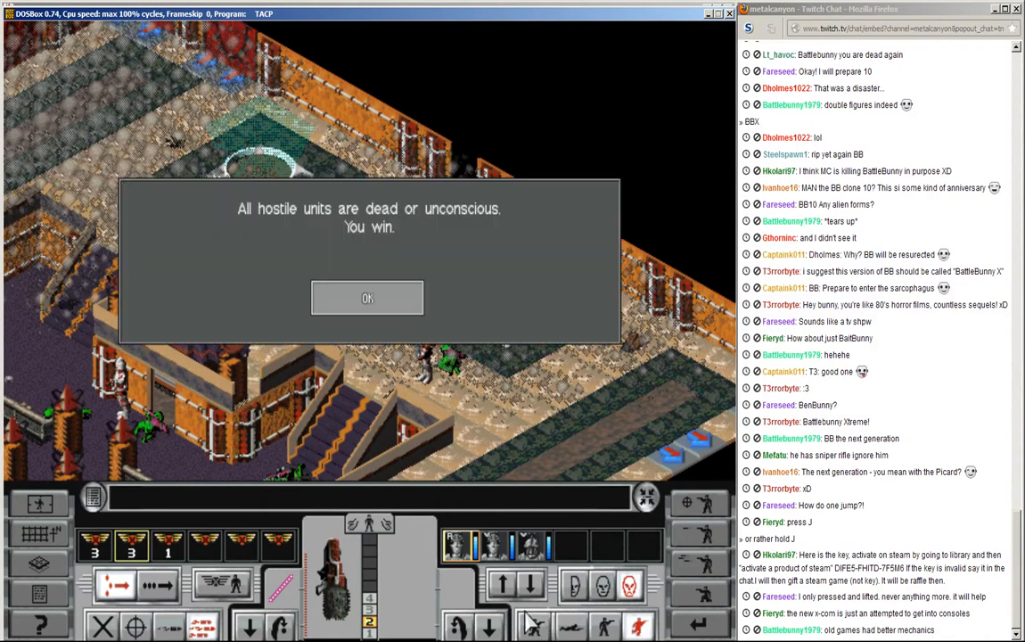
Step: Acknowledge the victory, pass the debriefing (score 236, Very Good) and return to Drachnon base
{"action": "left_click", "coordinate": [367, 296]}
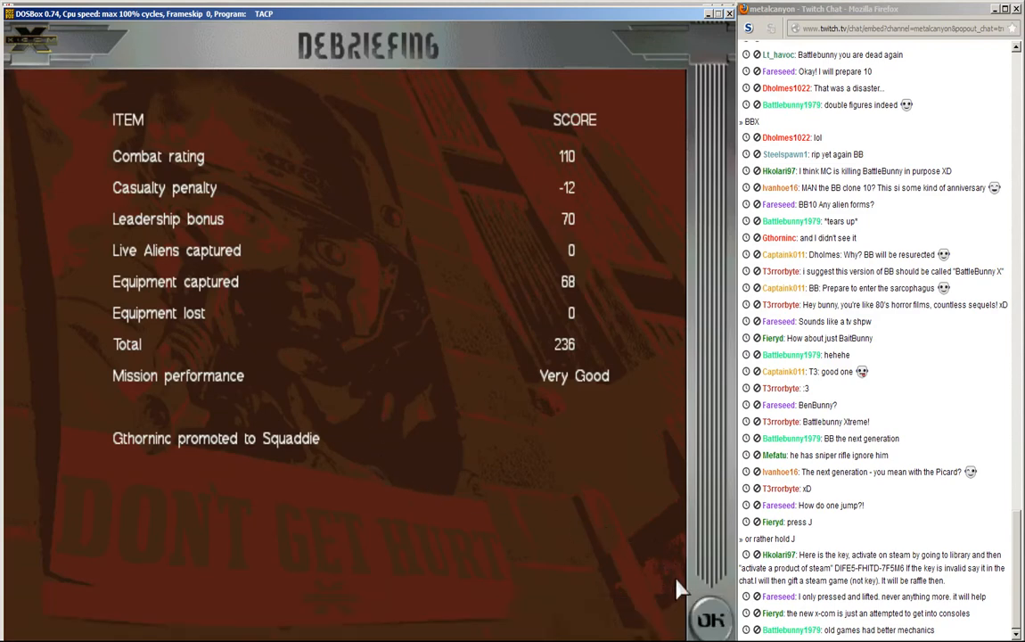
{"action": "left_click", "coordinate": [709, 620]}
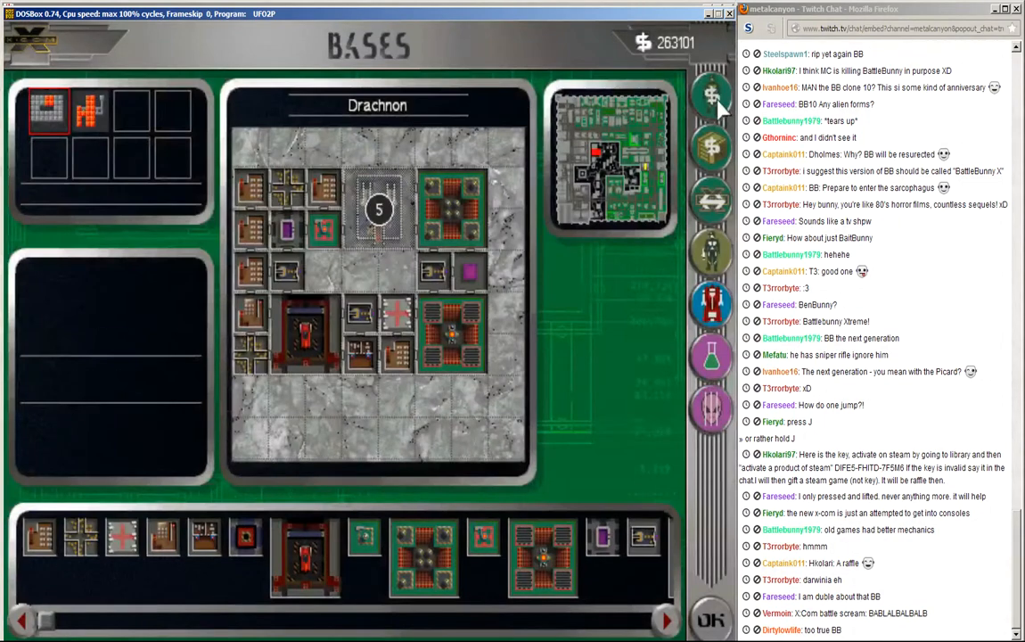
Step: Compare Maria Stewart and Jurgen Lecointe in Hire and Fire, then hire Maria Stewart
{"action": "left_click", "coordinate": [711, 96]}
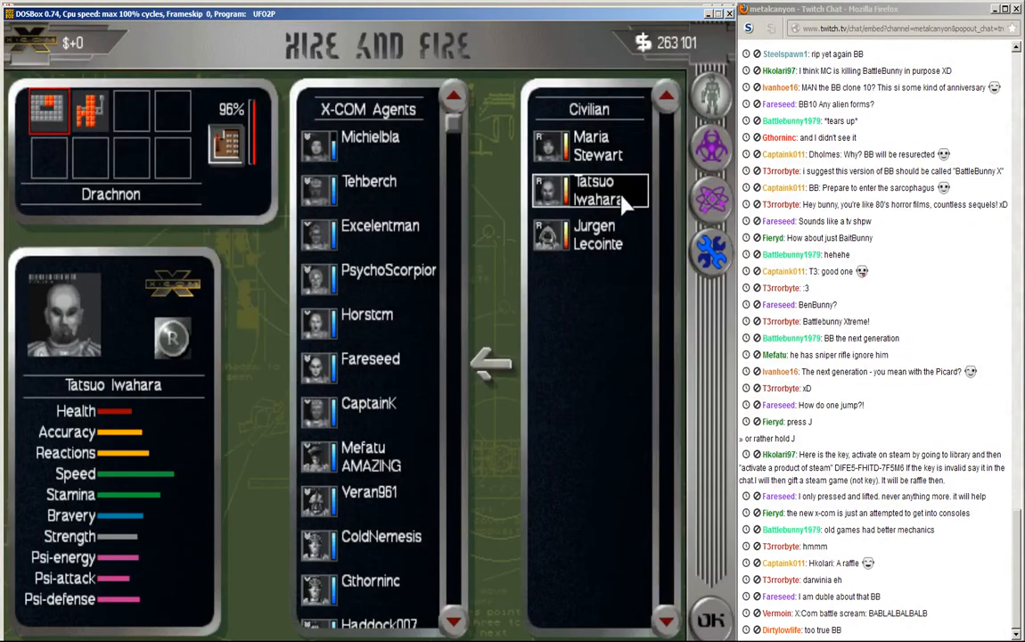
{"action": "left_click", "coordinate": [590, 146]}
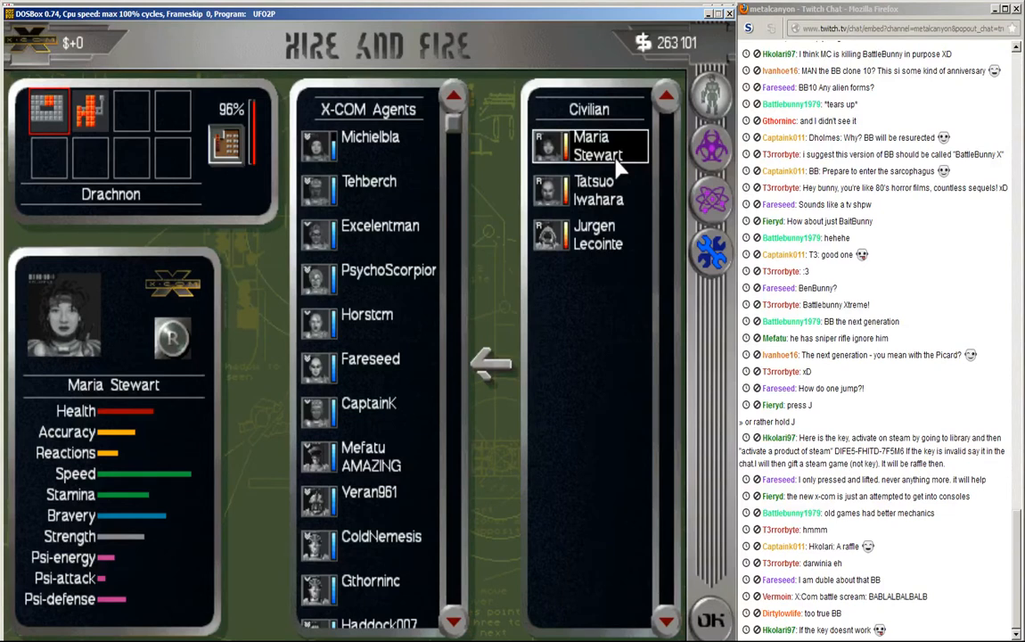
{"action": "left_click", "coordinate": [591, 235]}
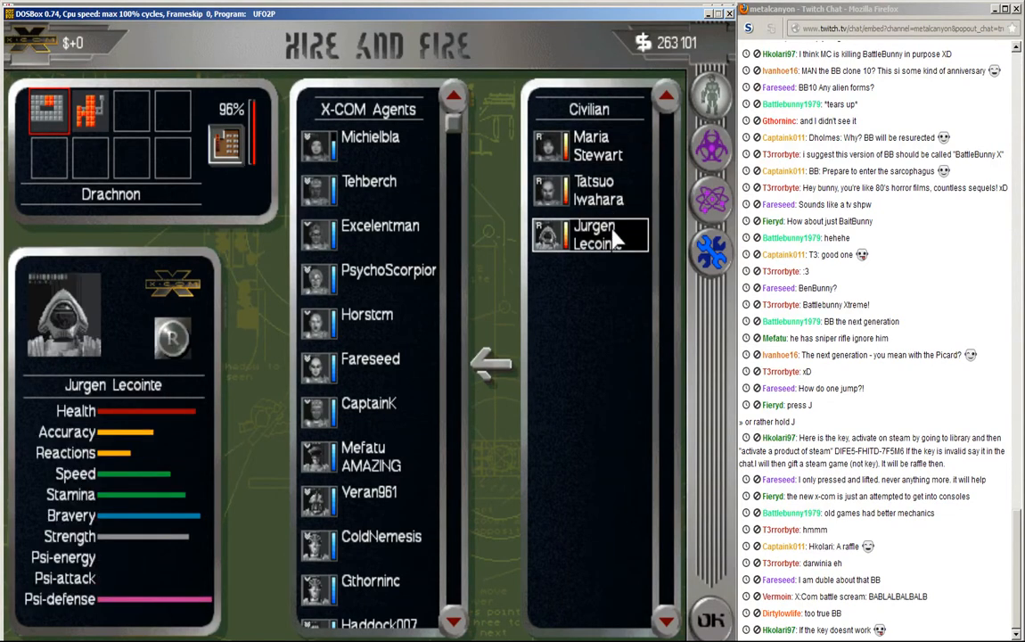
{"action": "left_click", "coordinate": [591, 189]}
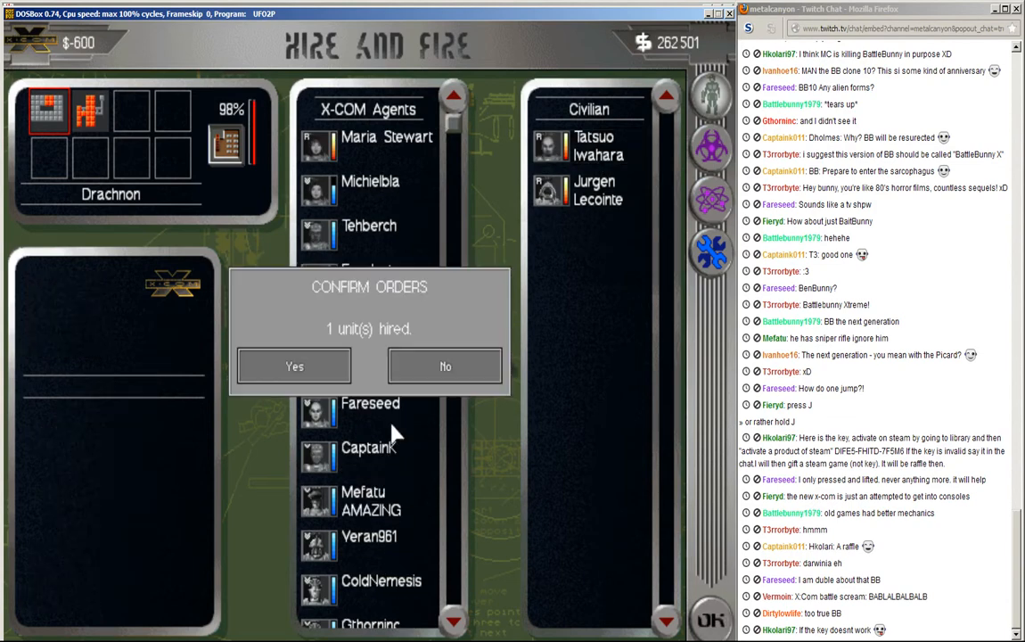
{"action": "left_click", "coordinate": [294, 365]}
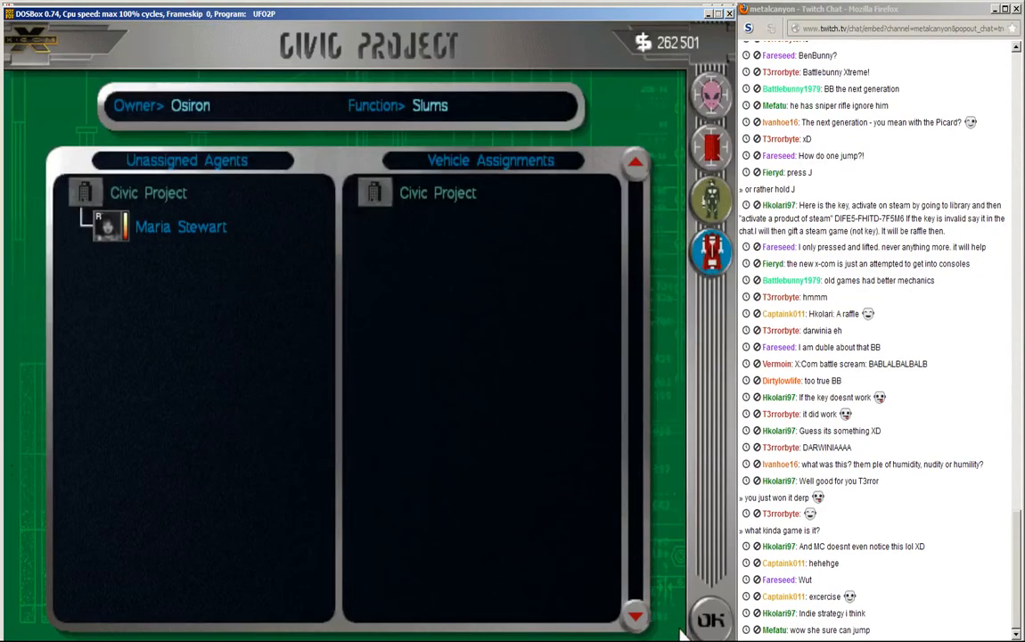
Step: Close the Civic Project screen so Maria Stewart travels to Megastation One, then reach Equip Agent
{"action": "left_click", "coordinate": [710, 620]}
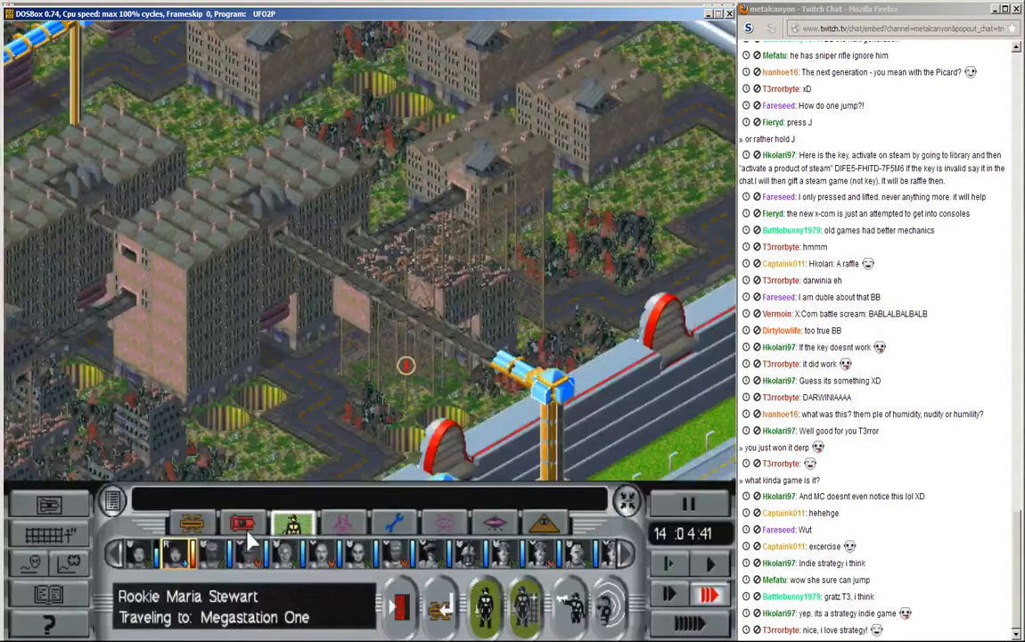
{"action": "left_click", "coordinate": [243, 524]}
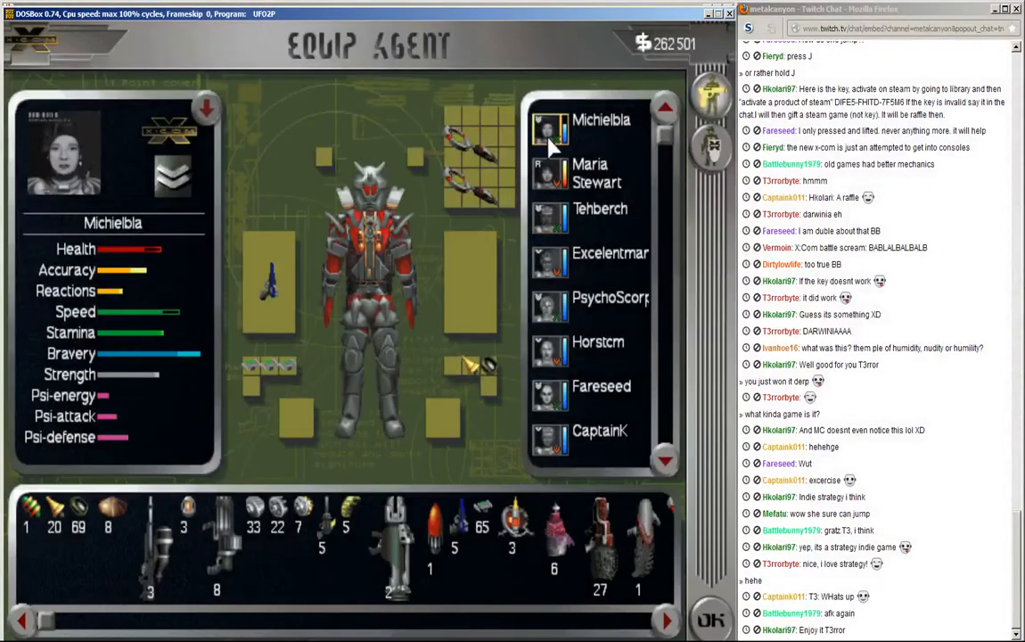
Step: Strip BattleBunny X's Megapol armor, fit the new armor suit and weapons from stores
{"action": "left_click", "coordinate": [595, 171]}
{"action": "type", "text": "BattleBunny X"}
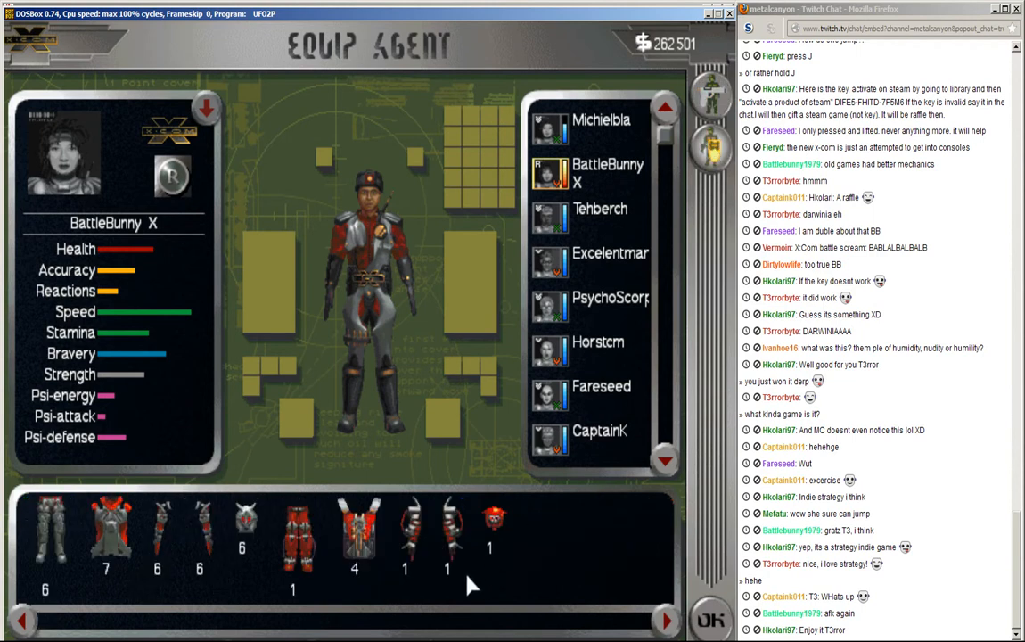
{"action": "left_click", "coordinate": [110, 528]}
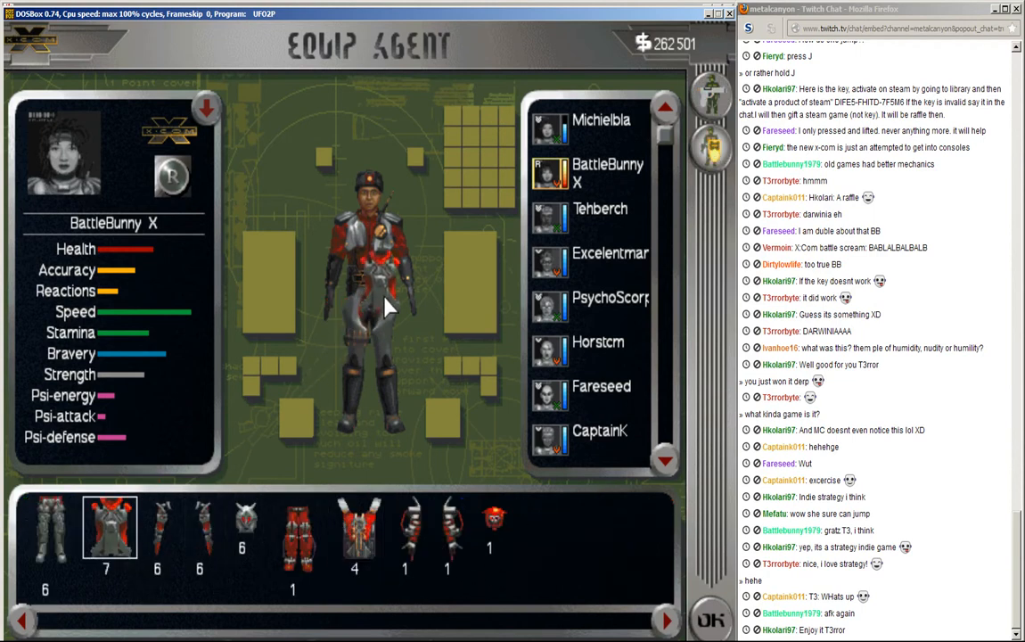
{"action": "left_click", "coordinate": [203, 526]}
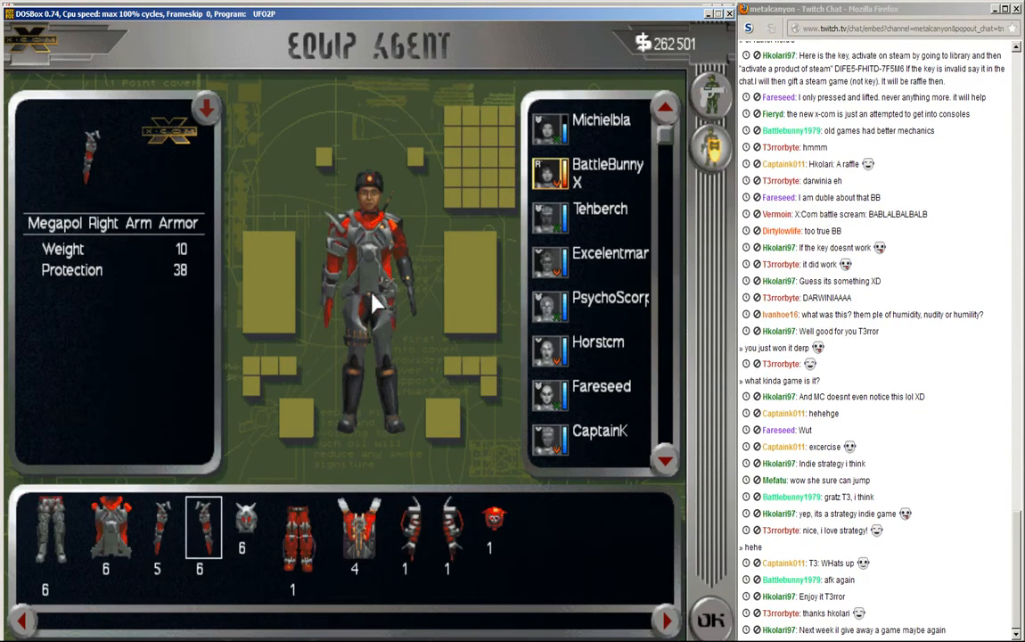
{"action": "left_click", "coordinate": [50, 535]}
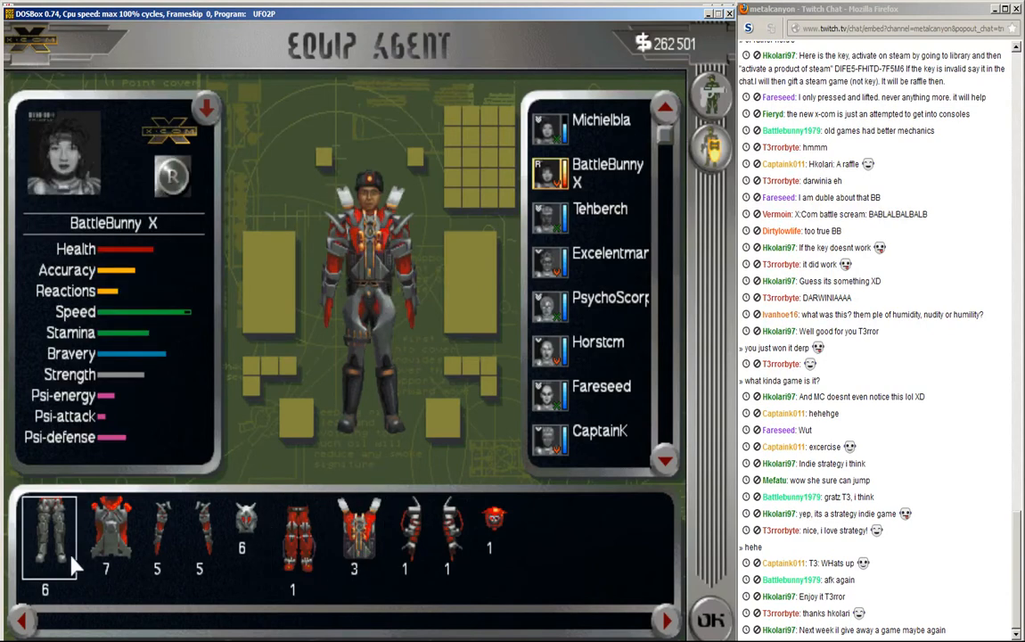
{"action": "left_click", "coordinate": [44, 535]}
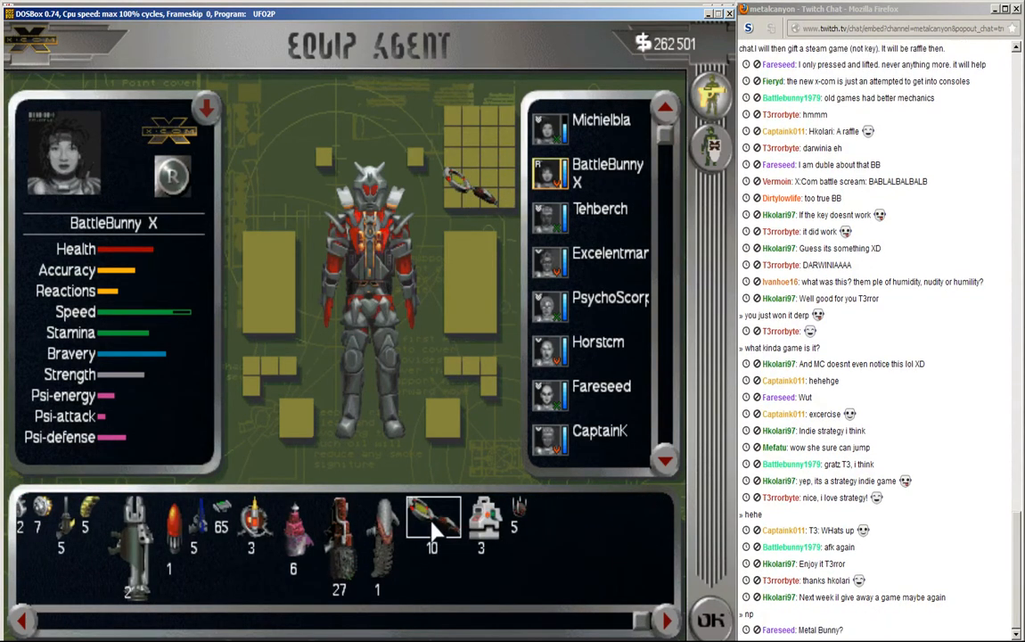
{"action": "left_click", "coordinate": [432, 516]}
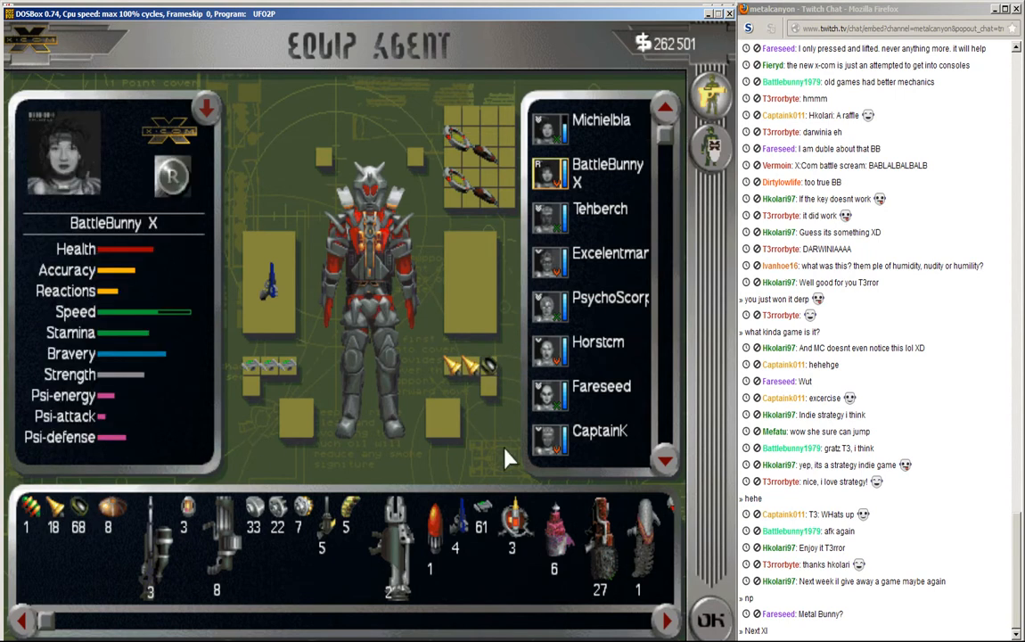
{"action": "left_click", "coordinate": [602, 127]}
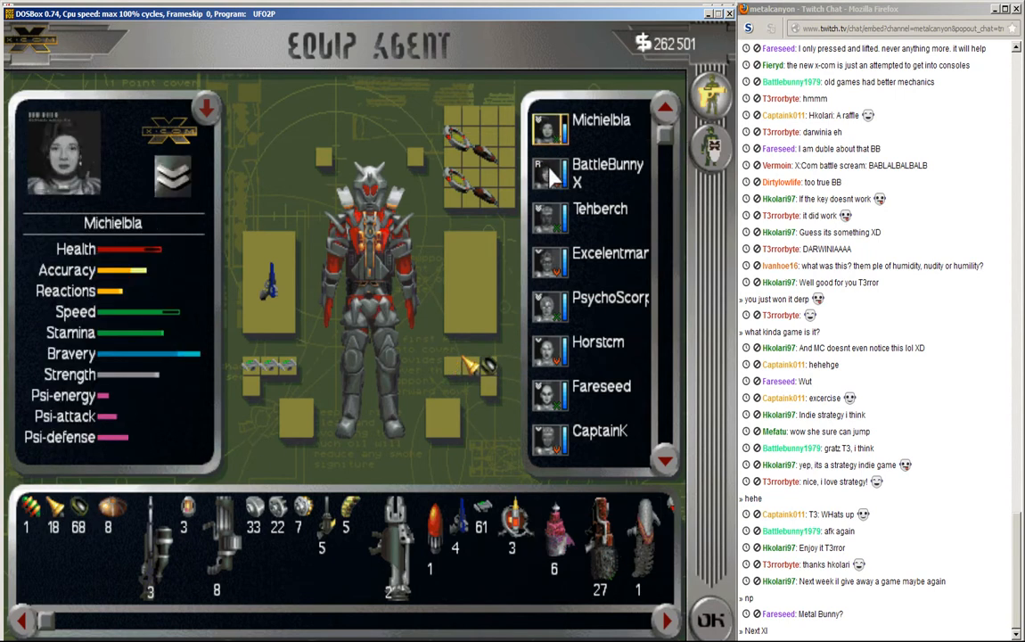
{"action": "left_click", "coordinate": [598, 208]}
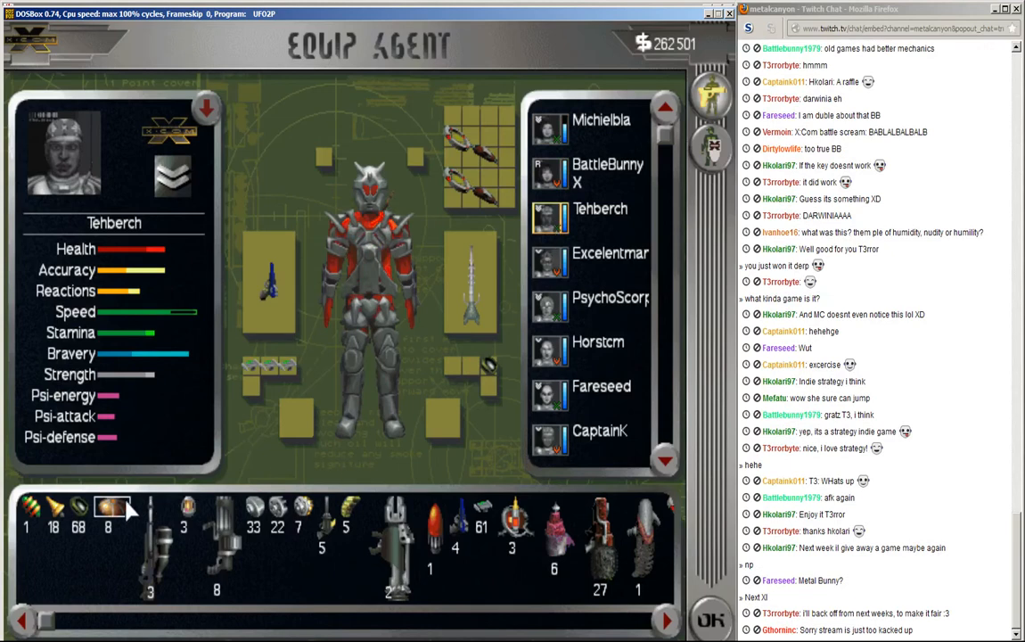
{"action": "left_click", "coordinate": [609, 253]}
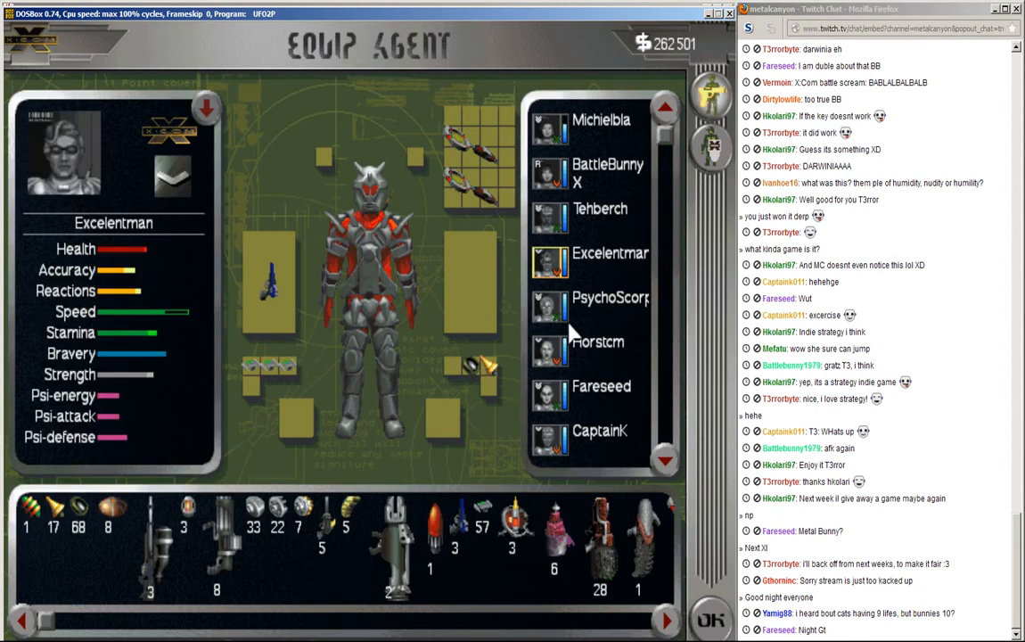
{"action": "left_click", "coordinate": [611, 296]}
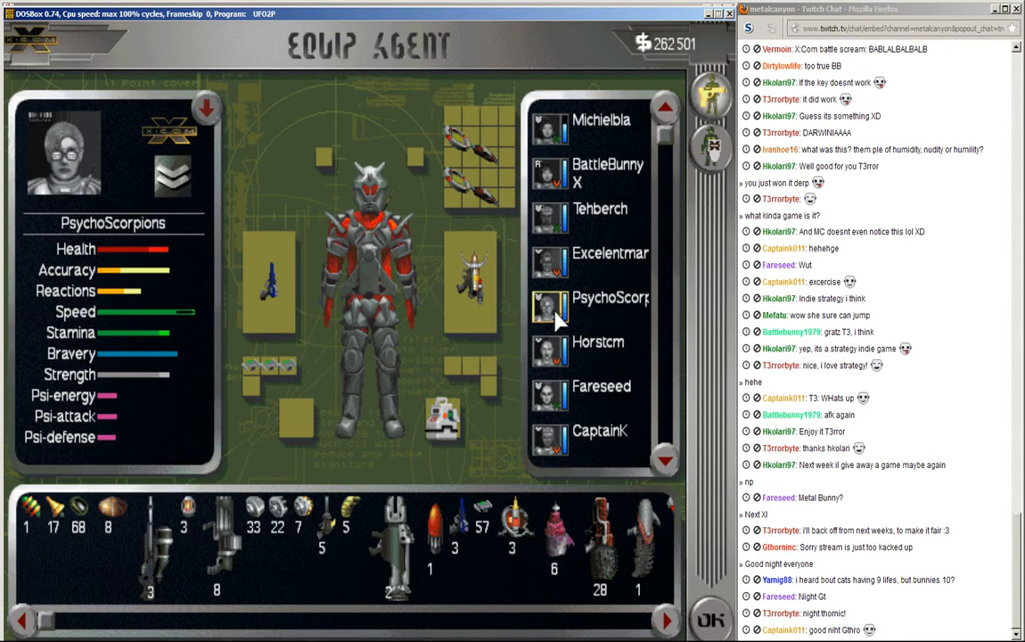
{"action": "mouse_move", "coordinate": [410, 499]}
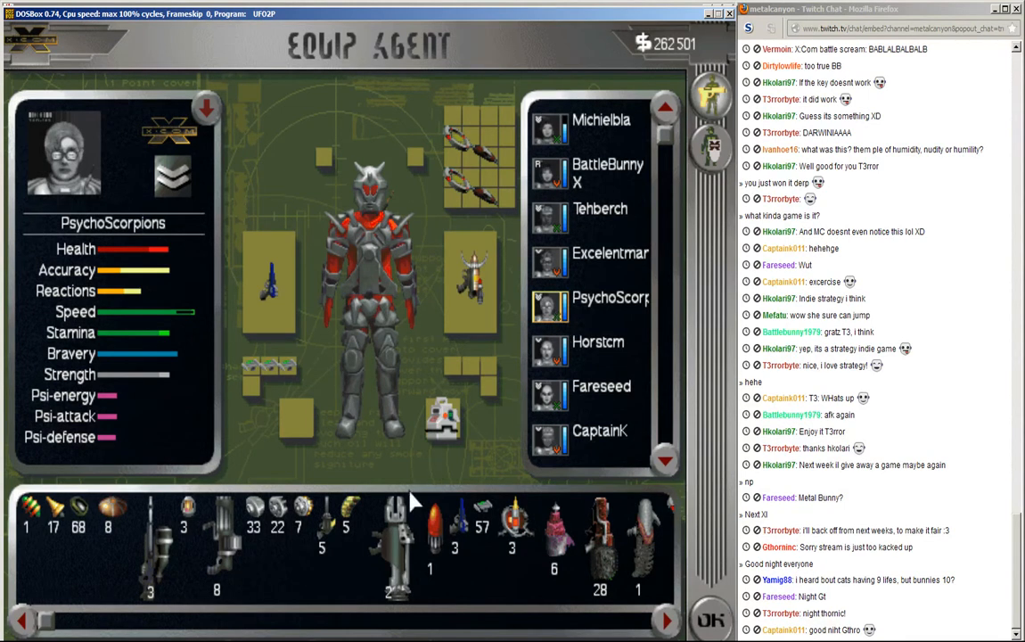
{"action": "left_click", "coordinate": [610, 253]}
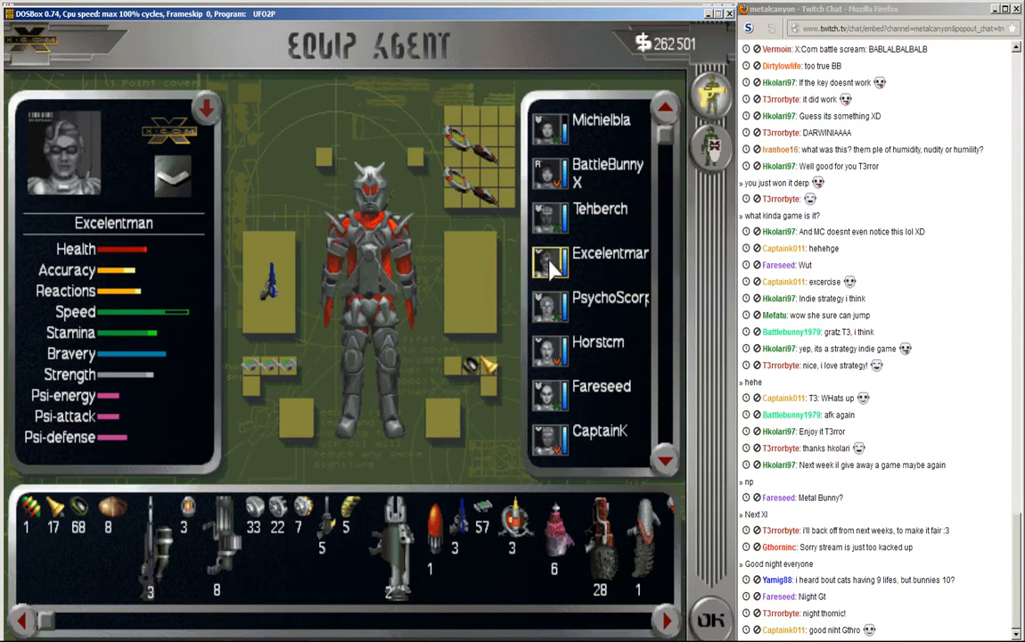
{"action": "mouse_move", "coordinate": [554, 300]}
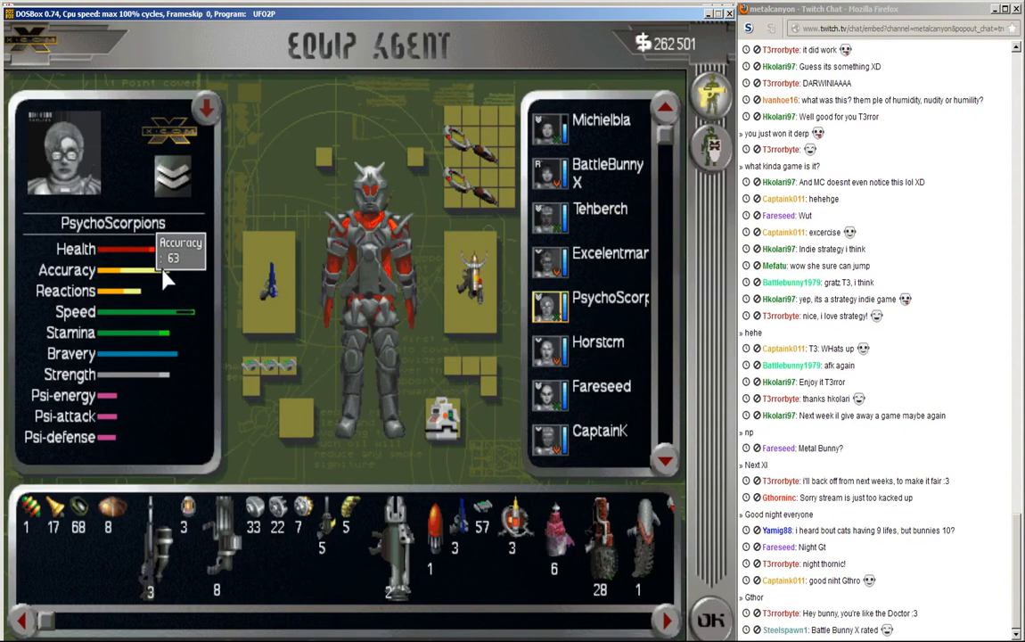
{"action": "mouse_move", "coordinate": [574, 401]}
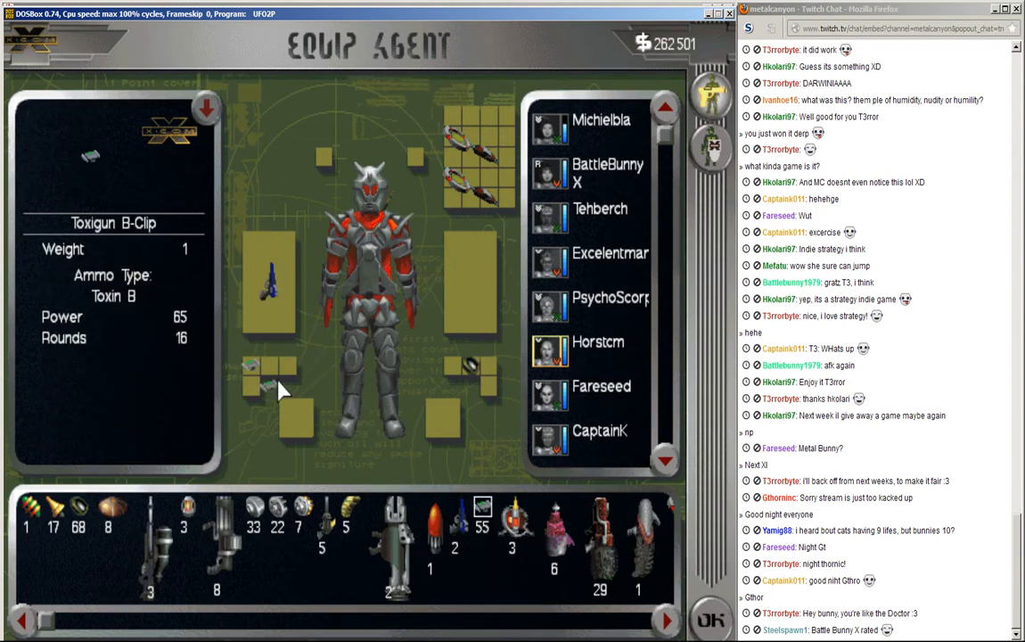
{"action": "left_click", "coordinate": [54, 510]}
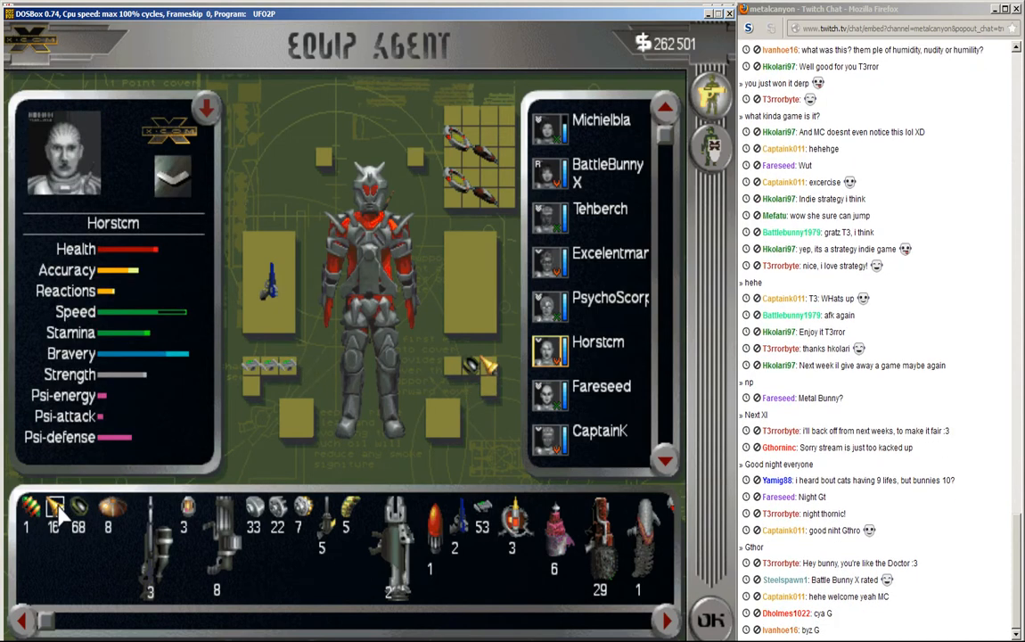
Step: Review the loadouts of Fareseed, Horstcm and CaptainK, adding an ammo clip from the stores
{"action": "left_click", "coordinate": [601, 385]}
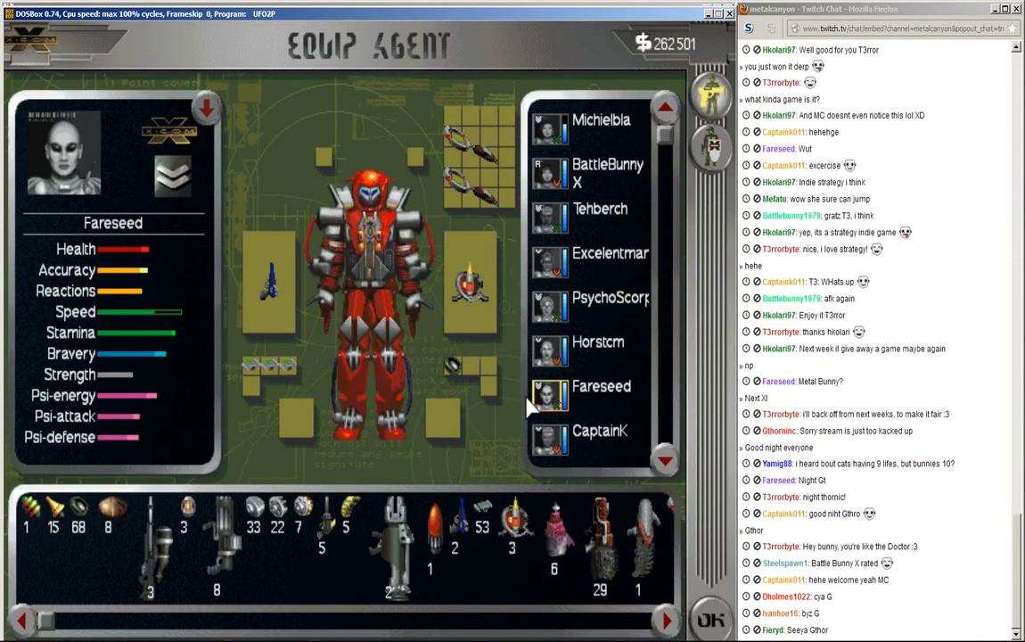
{"action": "left_click", "coordinate": [599, 342]}
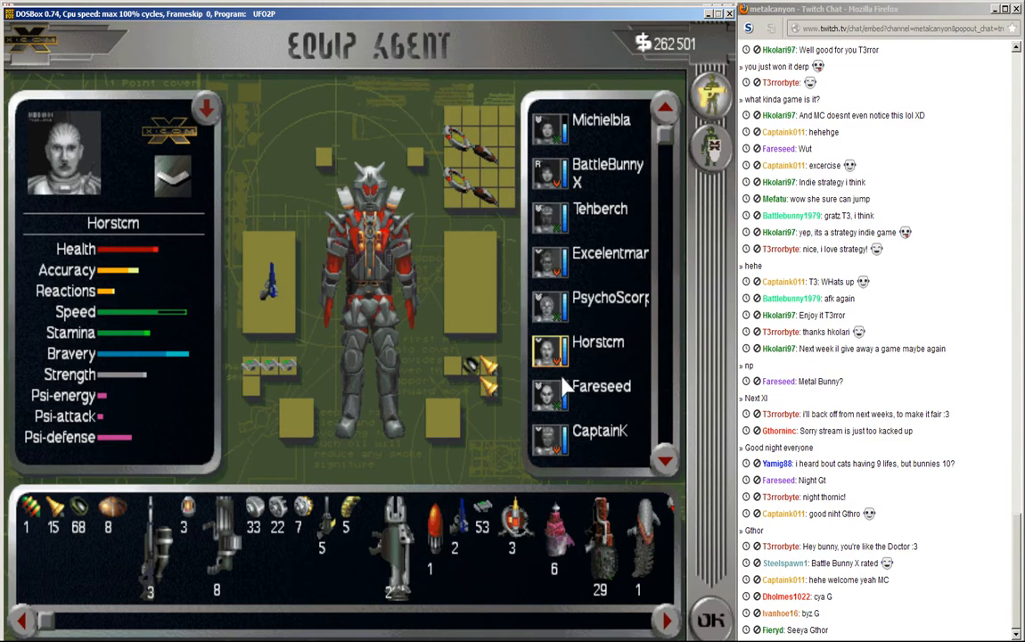
{"action": "left_click", "coordinate": [600, 385]}
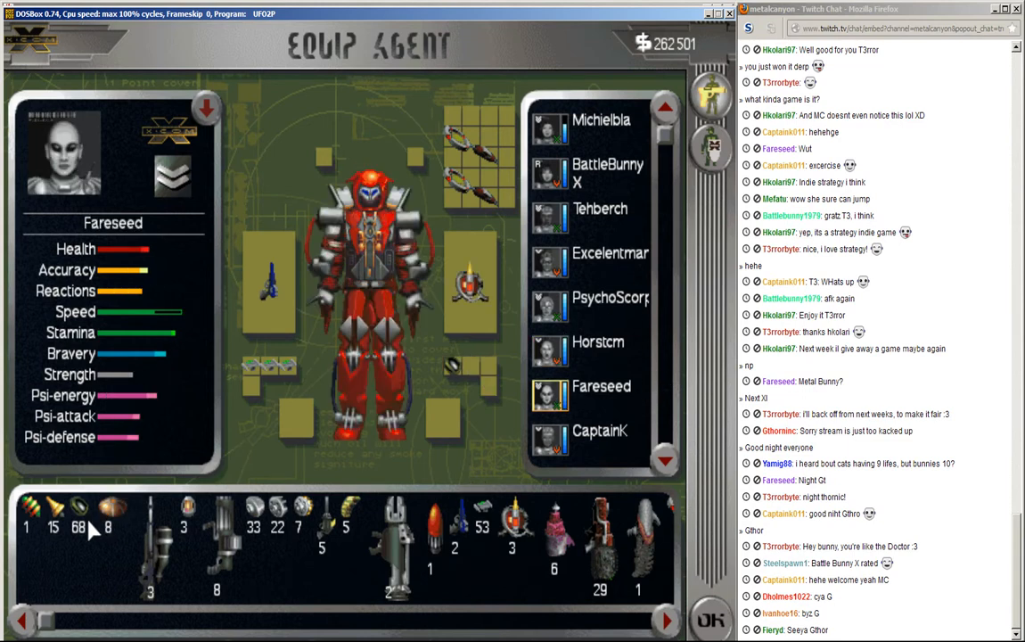
{"action": "mouse_move", "coordinate": [556, 449]}
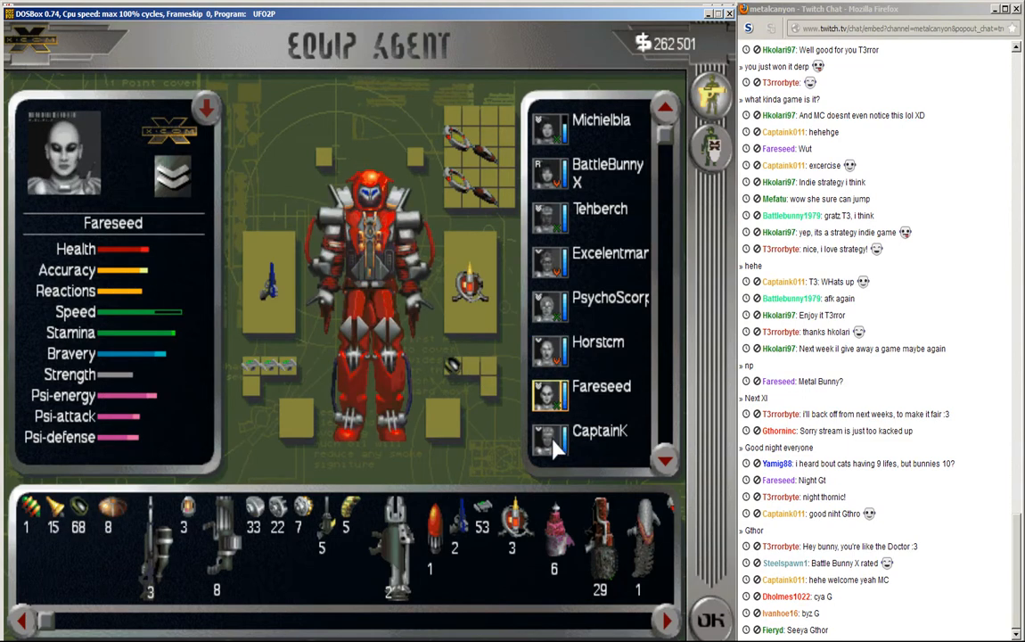
{"action": "left_click", "coordinate": [598, 430]}
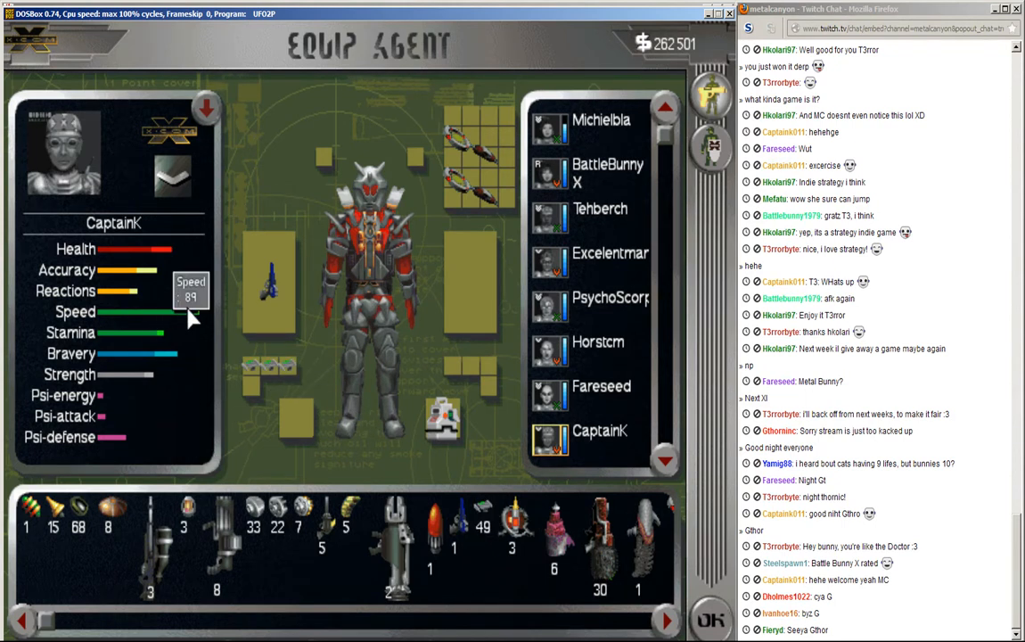
{"action": "mouse_move", "coordinate": [139, 357]}
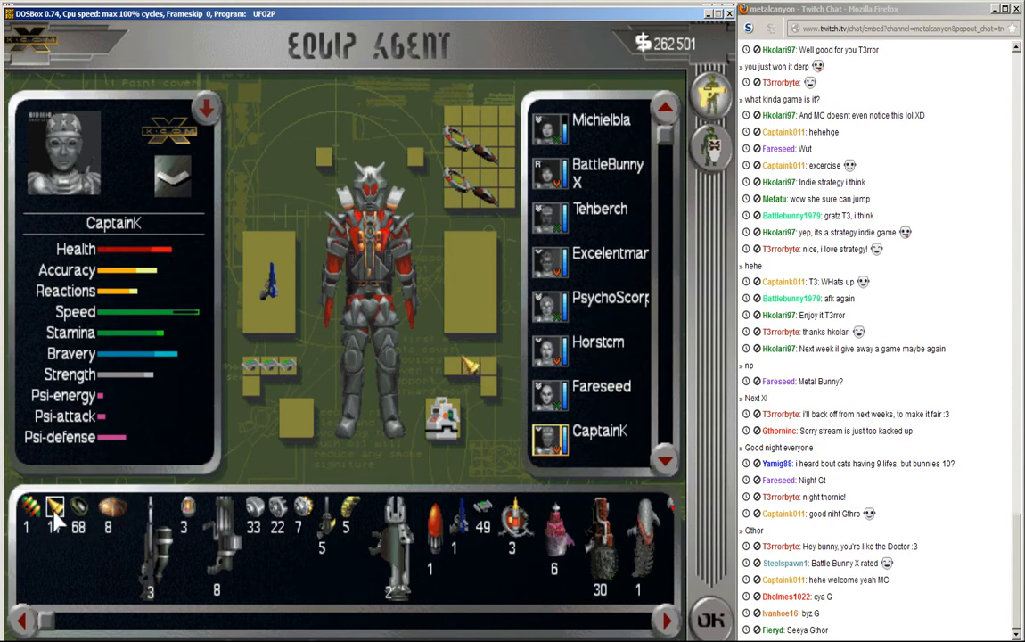
{"action": "left_click", "coordinate": [56, 507]}
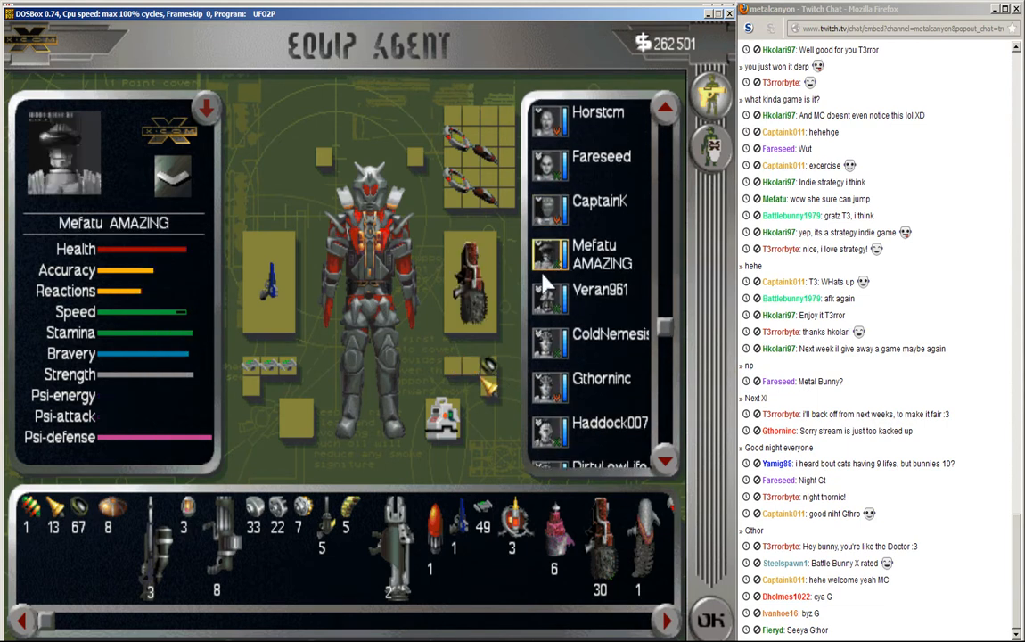
Step: Check the remaining agents' gear (Veran961, Gthorninc, Mefatu AMAZING) and confirm the squad equipment with OK
{"action": "left_click", "coordinate": [599, 294]}
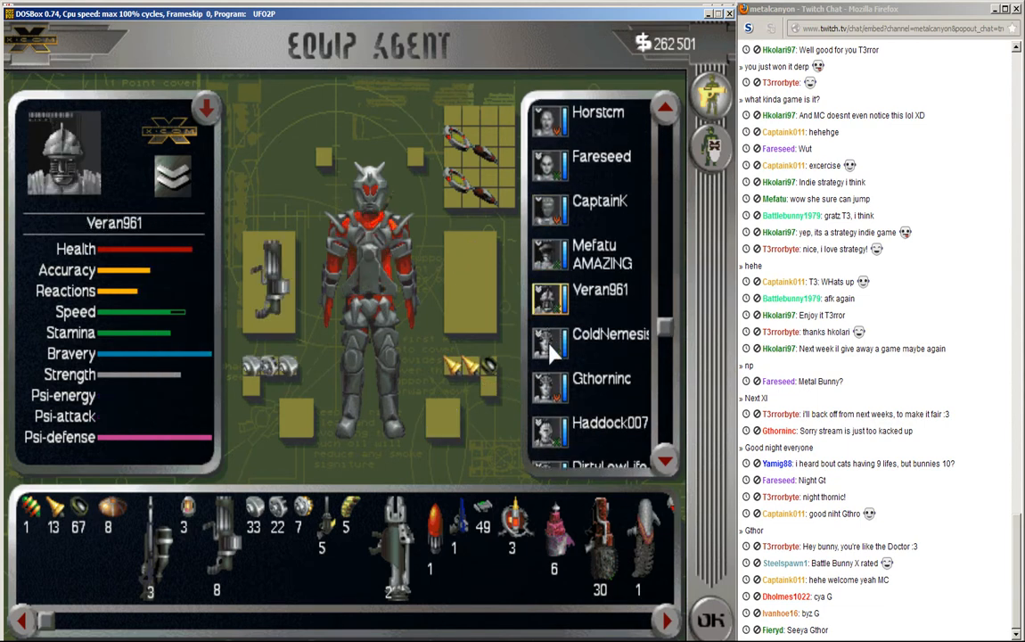
{"action": "left_click", "coordinate": [602, 378]}
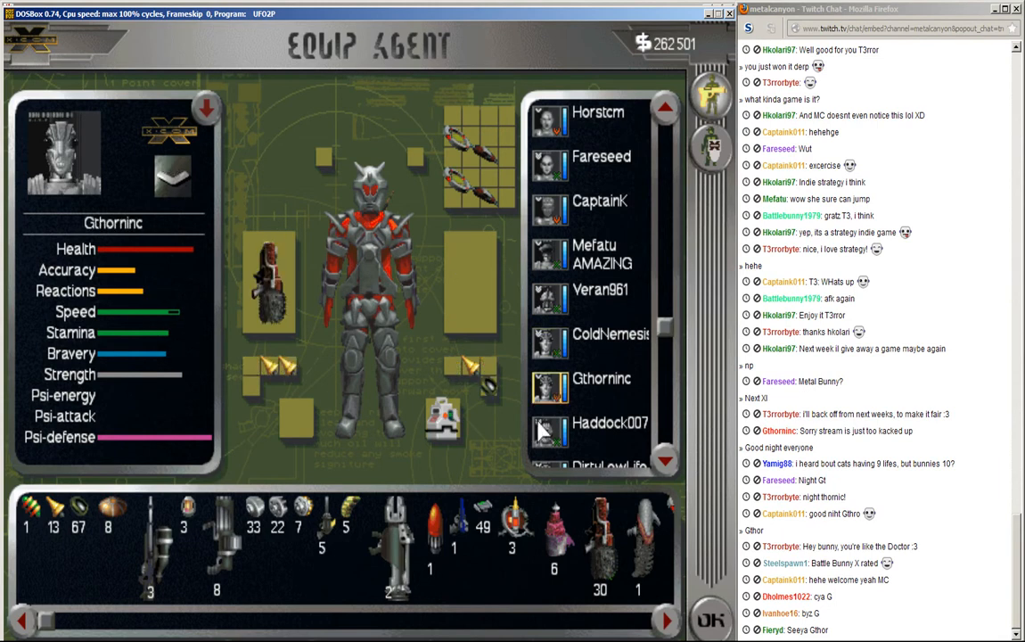
{"action": "left_click", "coordinate": [610, 422]}
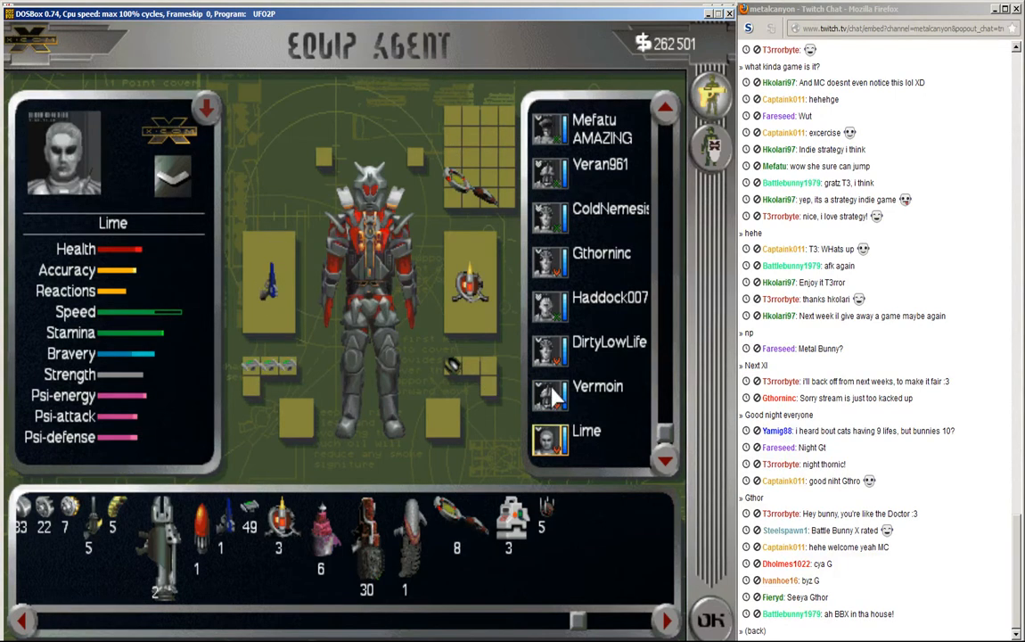
{"action": "left_click", "coordinate": [602, 259]}
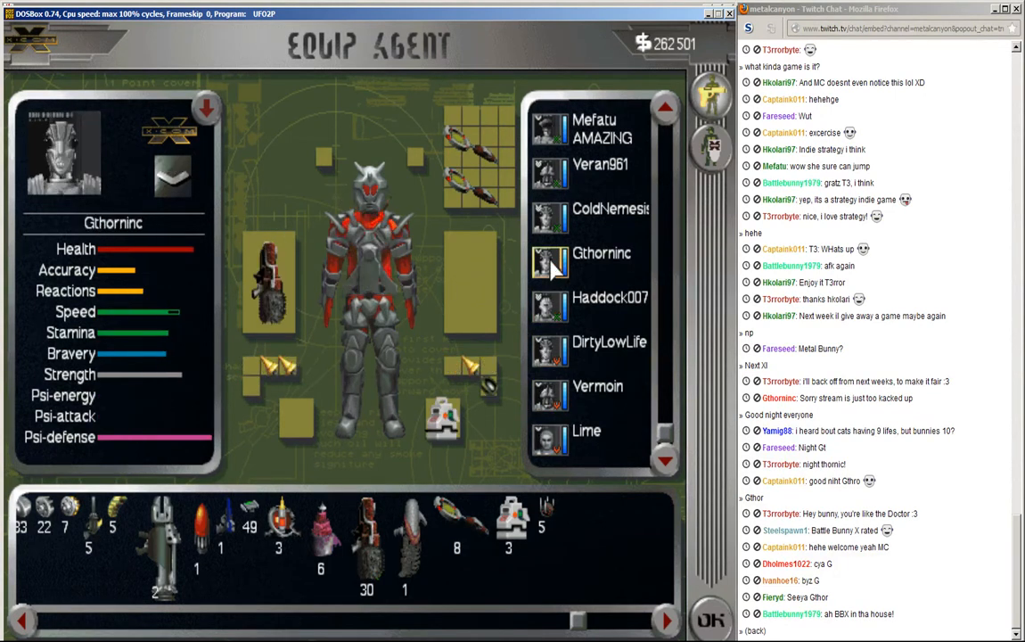
{"action": "left_click", "coordinate": [599, 169]}
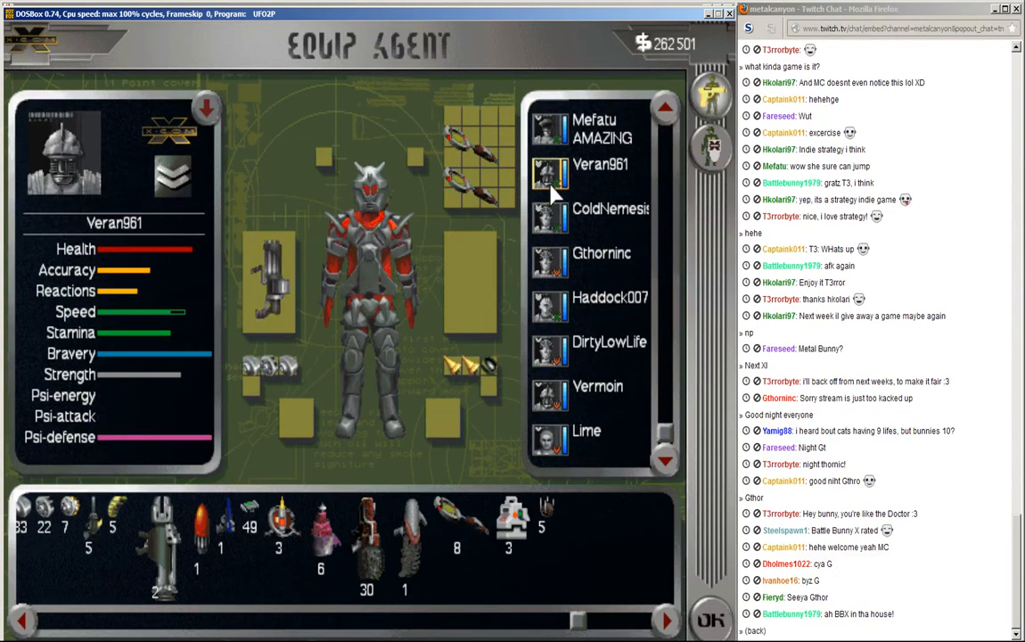
{"action": "left_click", "coordinate": [595, 129]}
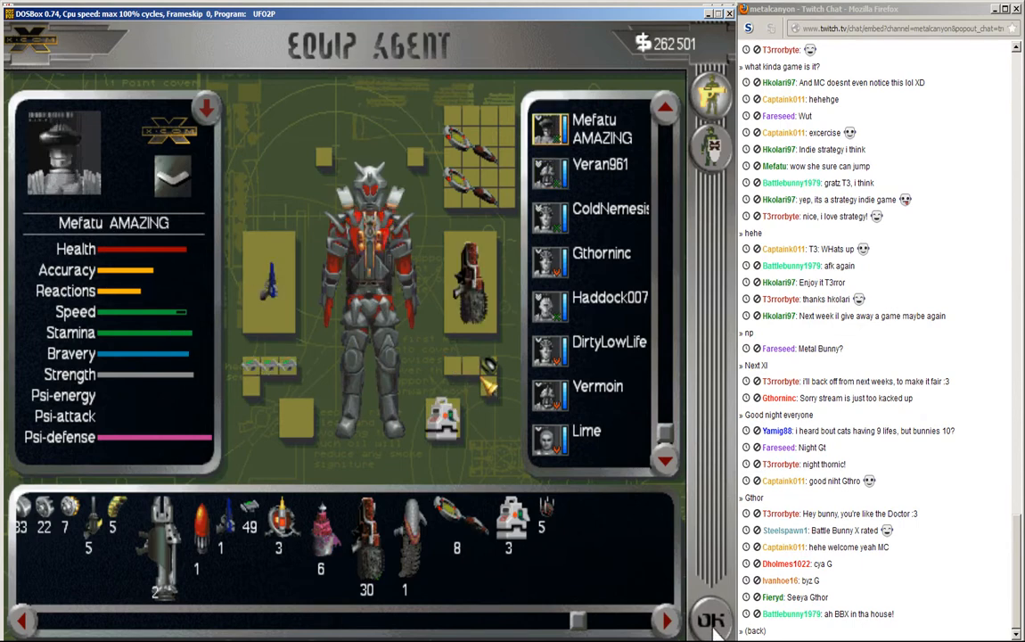
{"action": "left_click", "coordinate": [711, 620]}
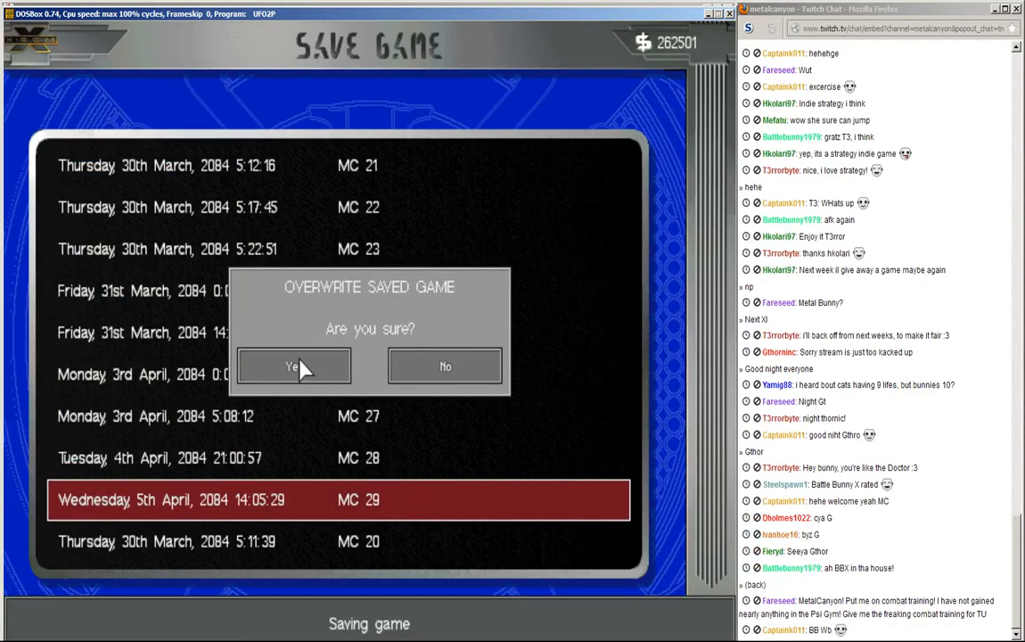
Step: Confirm overwriting the Wednesday 5th April 2084 saved game
{"action": "left_click", "coordinate": [294, 367]}
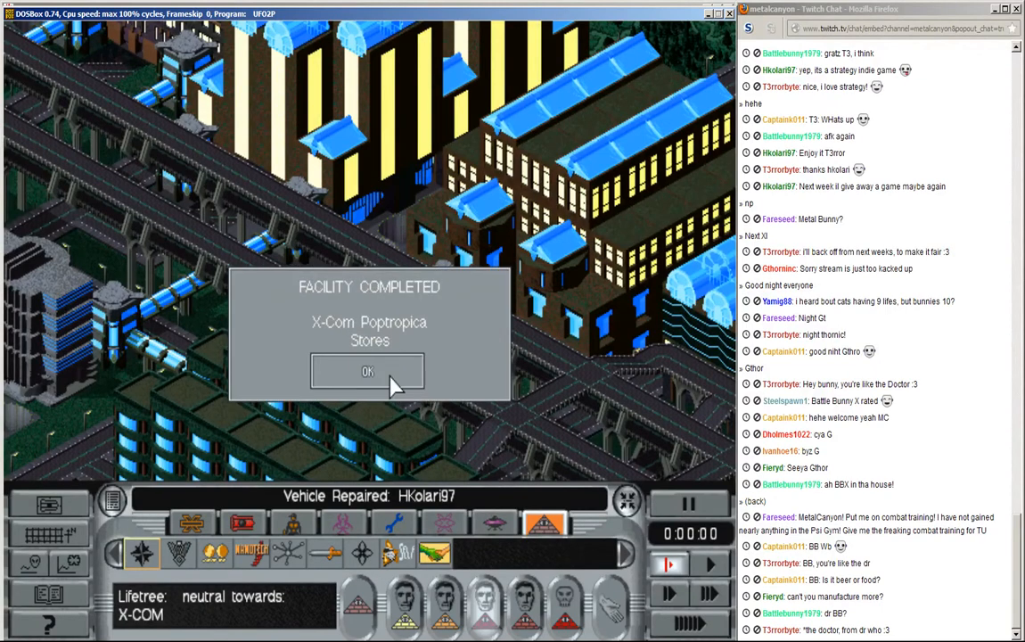
Step: Dismiss the Stores Facility Completed notice for X-Com Poptropica
{"action": "left_click", "coordinate": [367, 371]}
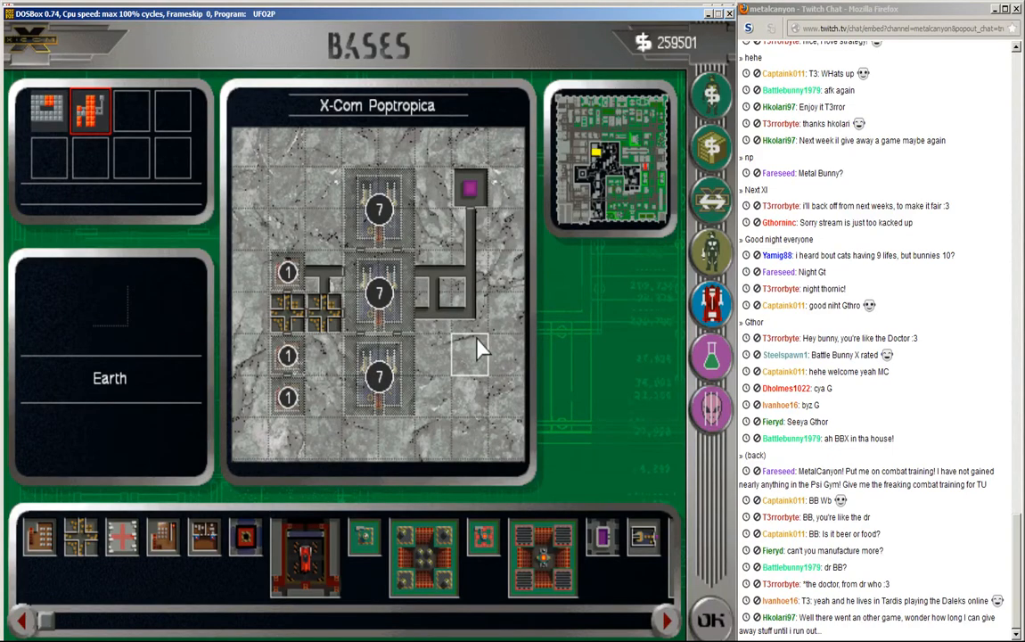
Step: Inspect the X-Com Poptropica facility grid and move on to the Vehicle Location screen
{"action": "left_click", "coordinate": [299, 306]}
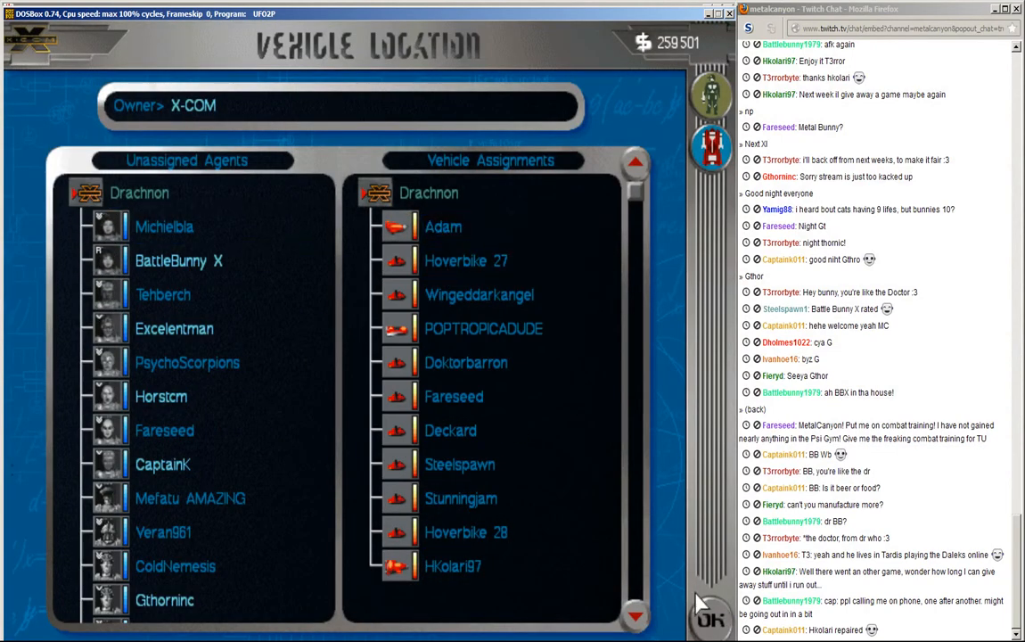
Step: Leave the Vehicle Location screen after reviewing agent and vehicle assignments
{"action": "left_click", "coordinate": [709, 621]}
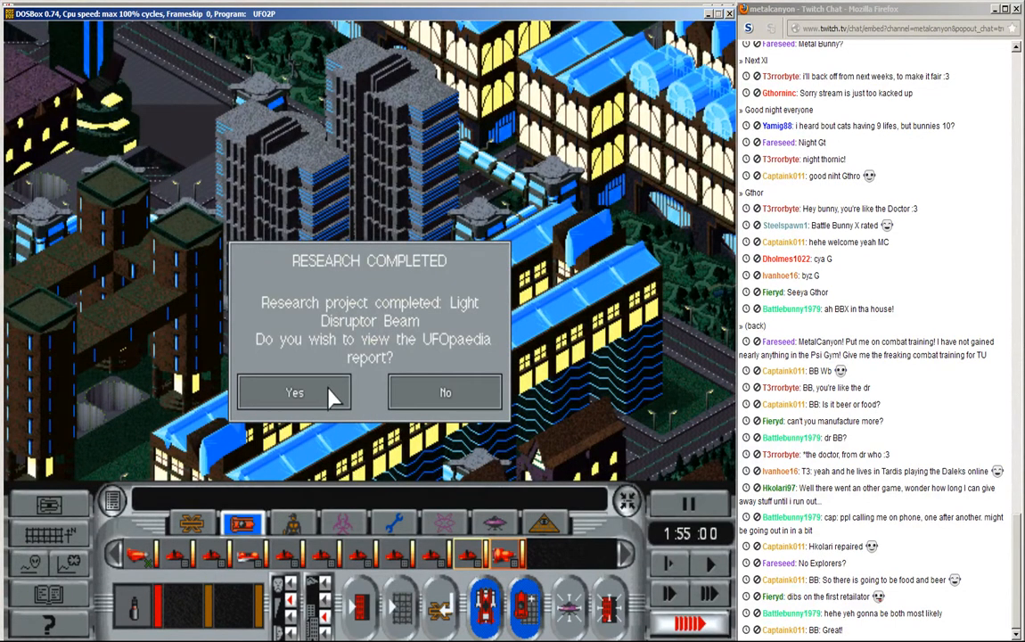
Step: View the UFOpaedia report on the completed Light Disruptor Beam research
{"action": "left_click", "coordinate": [294, 392]}
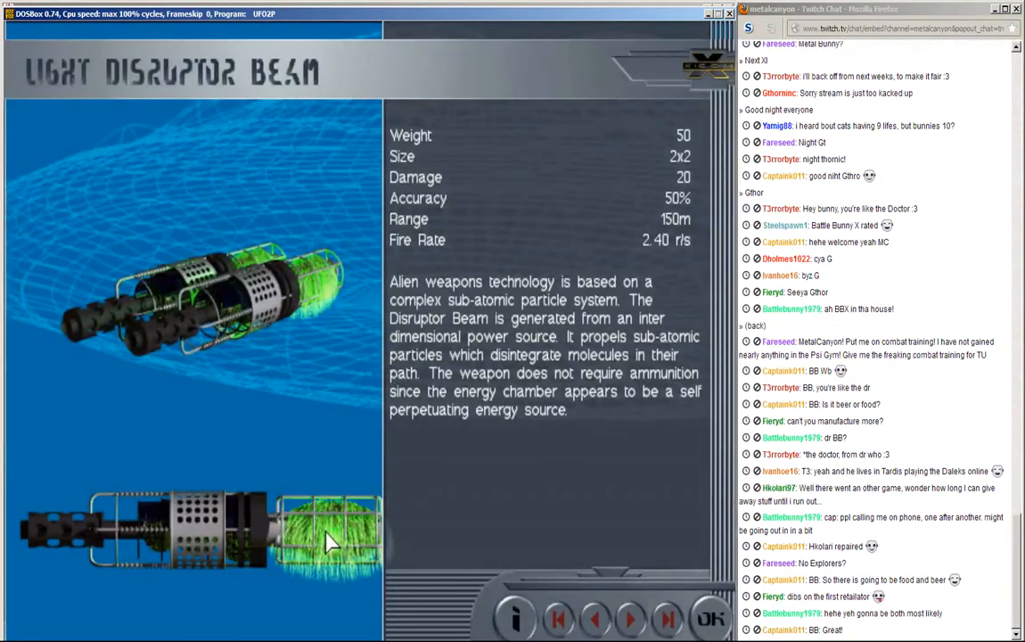
{"action": "mouse_move", "coordinate": [258, 517]}
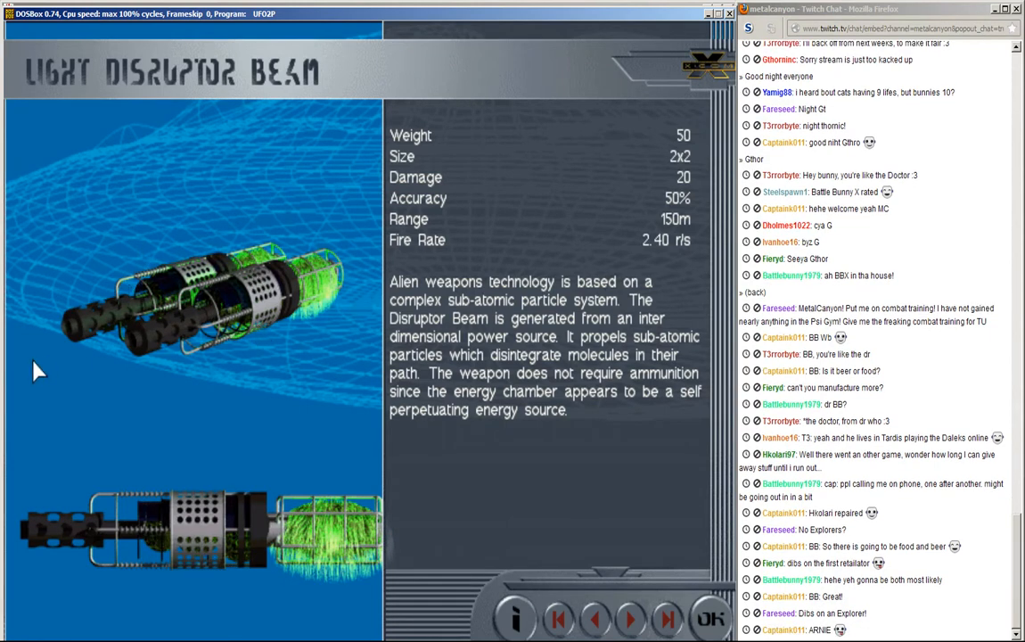
{"action": "mouse_move", "coordinate": [267, 312]}
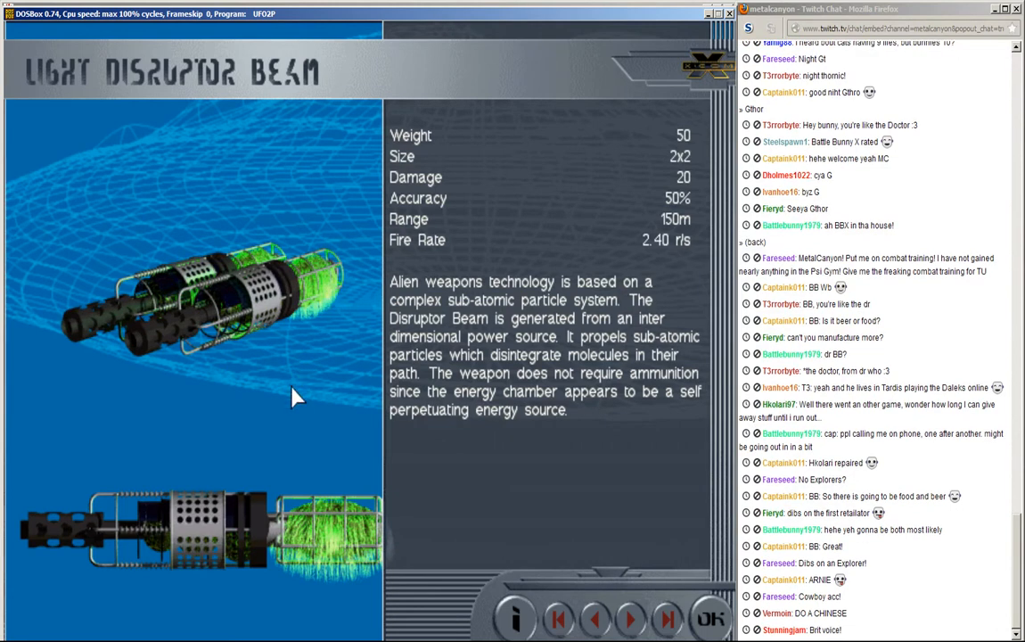
{"action": "mouse_move", "coordinate": [531, 467]}
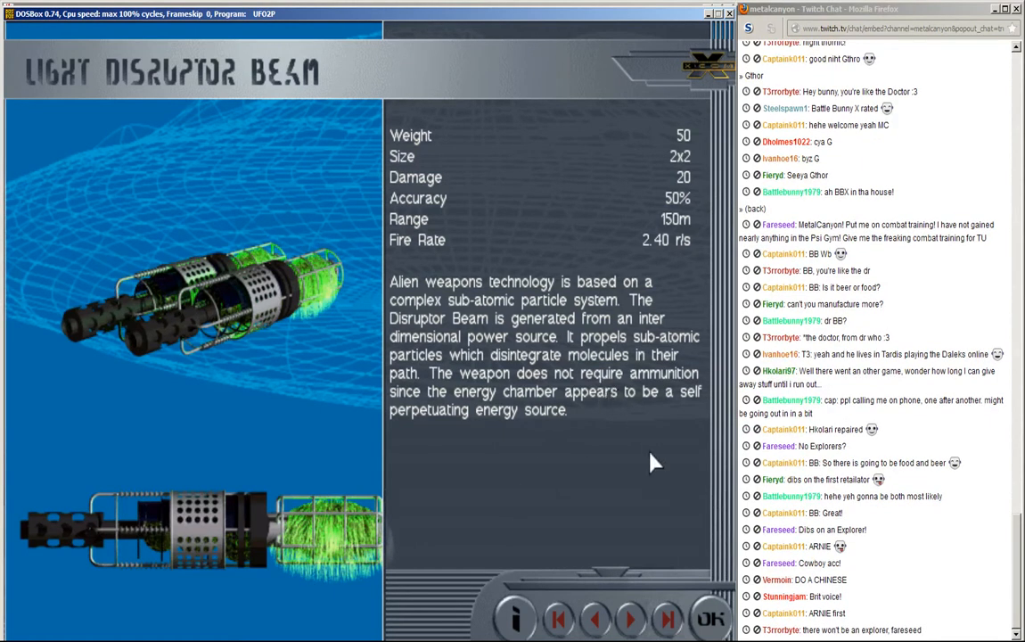
{"action": "mouse_move", "coordinate": [656, 477]}
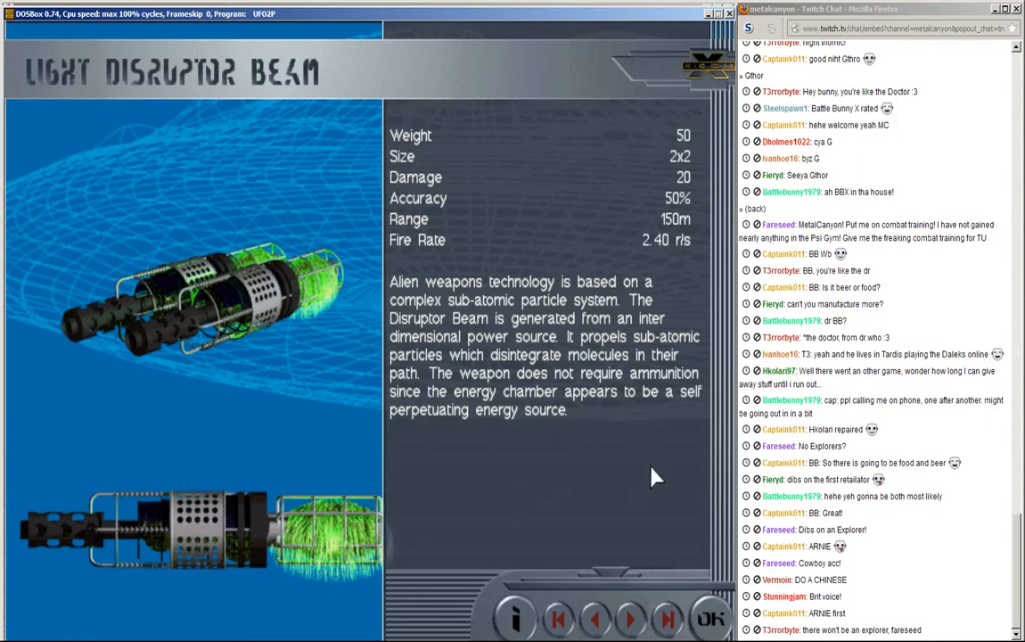
{"action": "scroll", "scroll_direction": "down", "scroll_amount": 3}
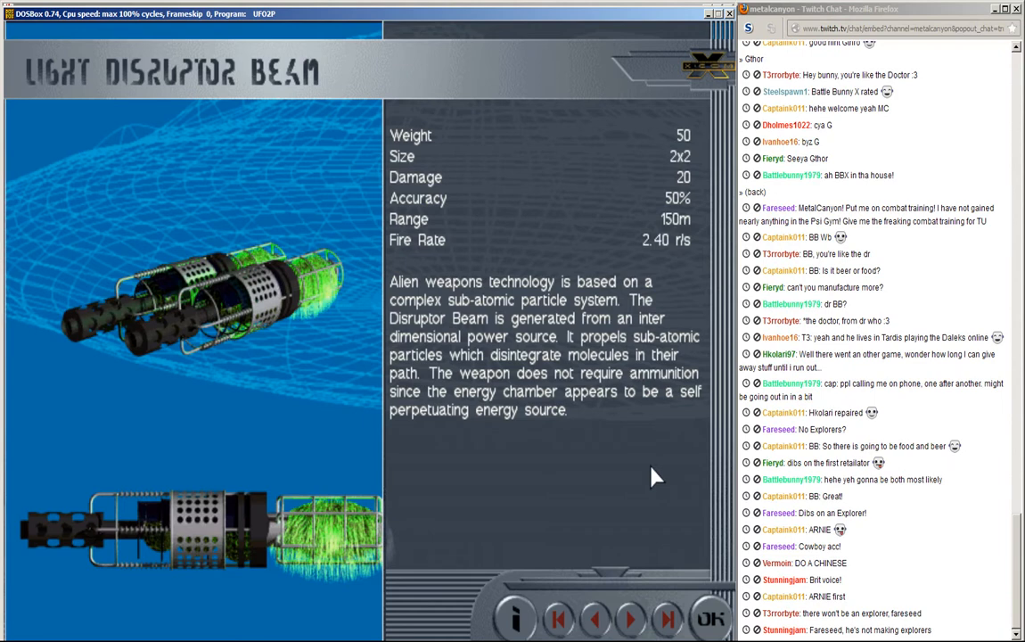
{"action": "mouse_move", "coordinate": [625, 399]}
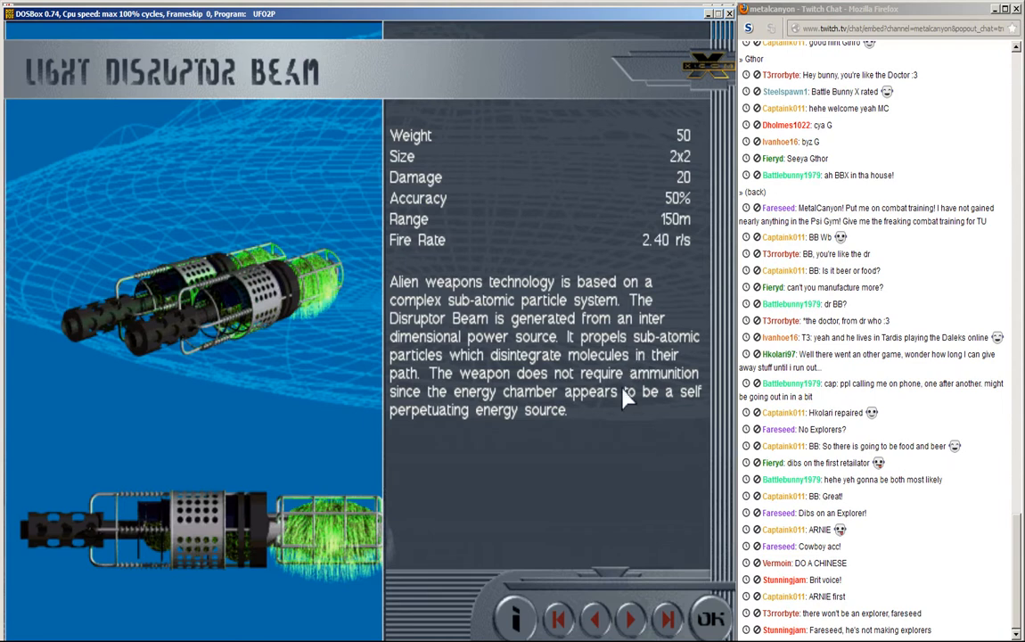
{"action": "scroll", "scroll_direction": "down", "scroll_amount": 3}
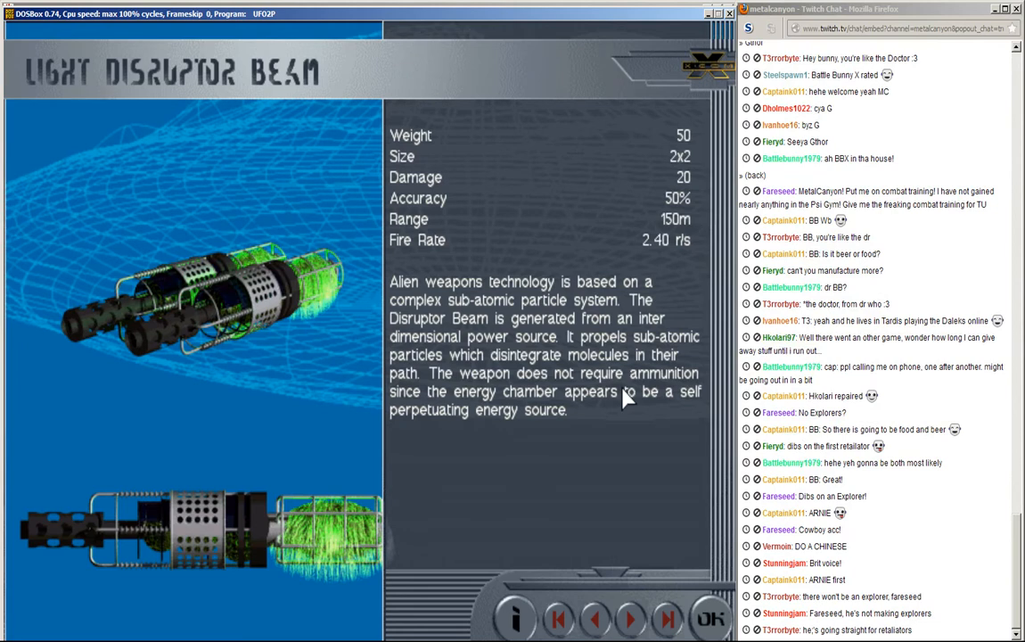
{"action": "scroll", "scroll_direction": "down", "scroll_amount": 3}
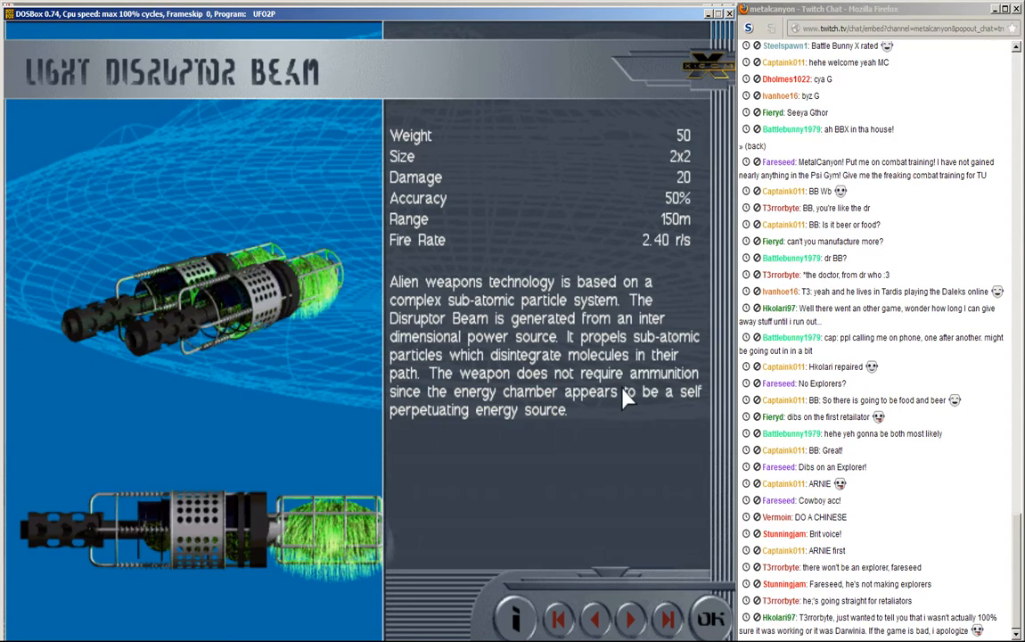
{"action": "scroll", "scroll_direction": "down", "scroll_amount": 3}
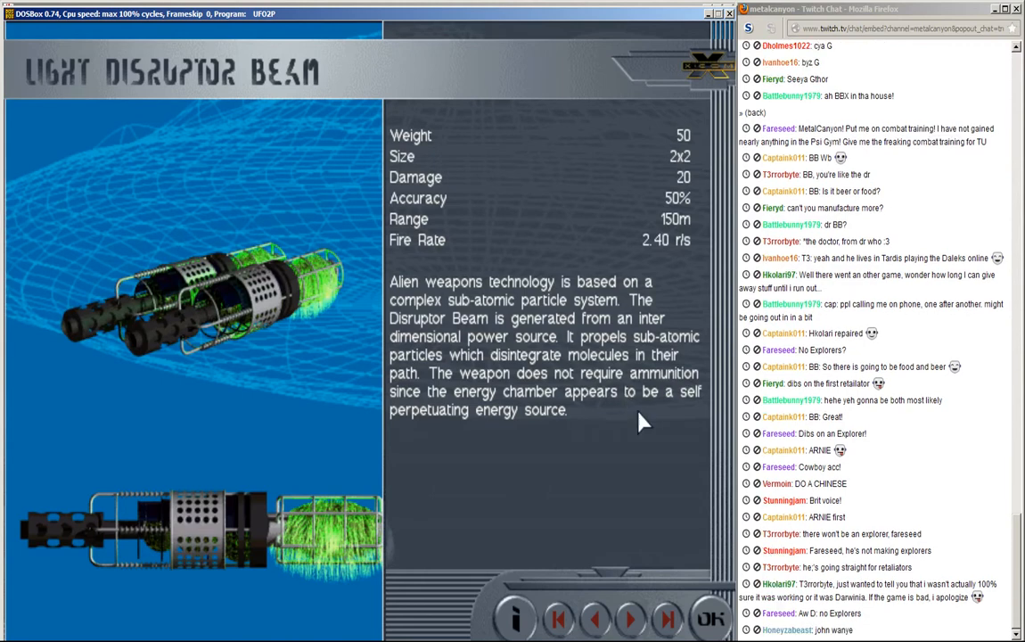
{"action": "mouse_move", "coordinate": [584, 436]}
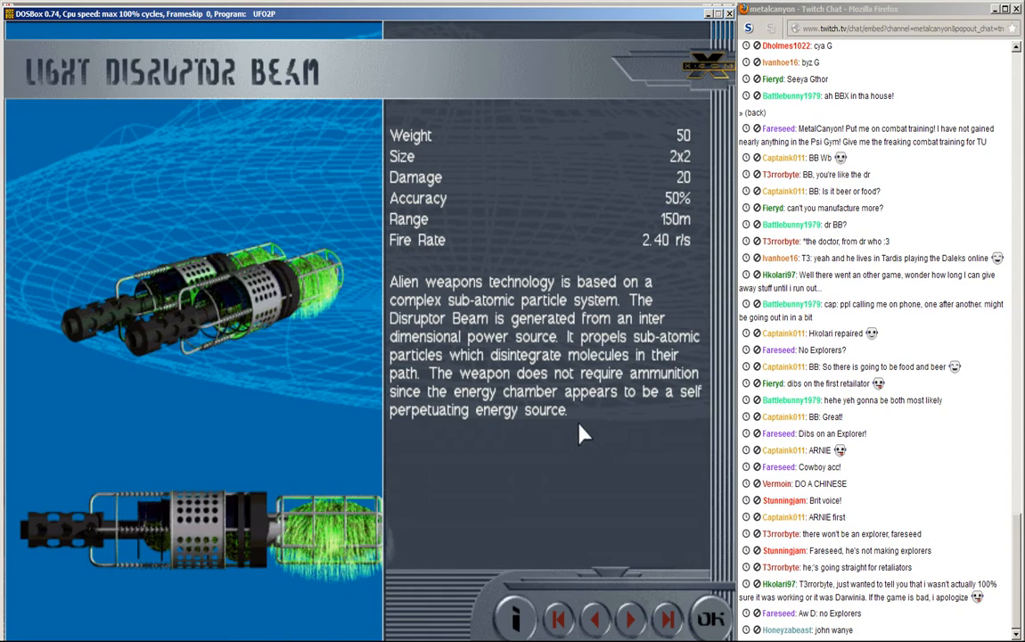
{"action": "mouse_move", "coordinate": [467, 424]}
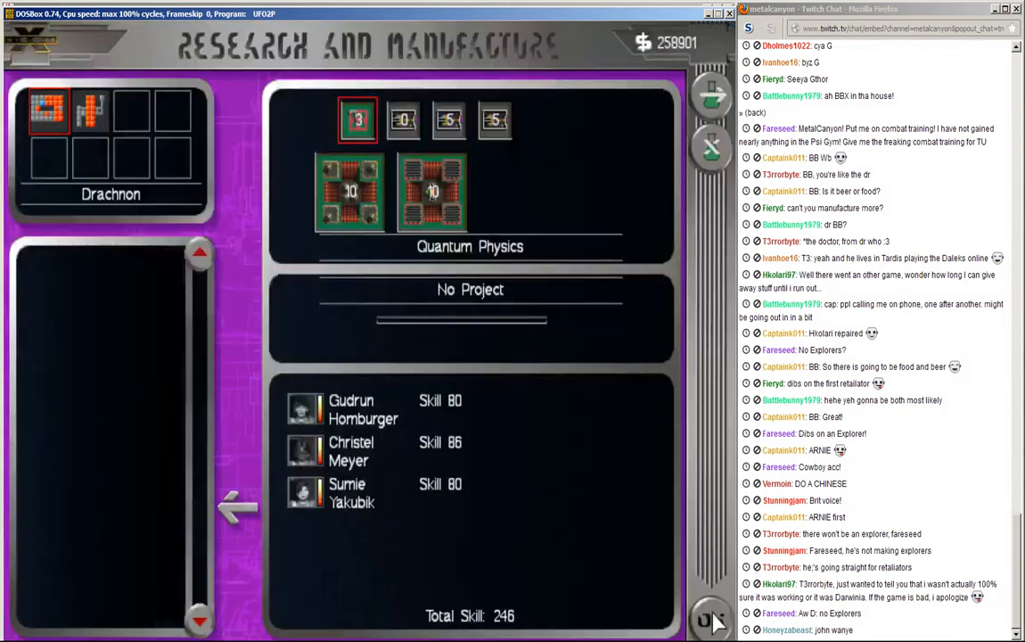
Step: Assign Advanced Security Station research to the Quantum Physics lab and bring up the Biochemistry project list
{"action": "left_click", "coordinate": [471, 288]}
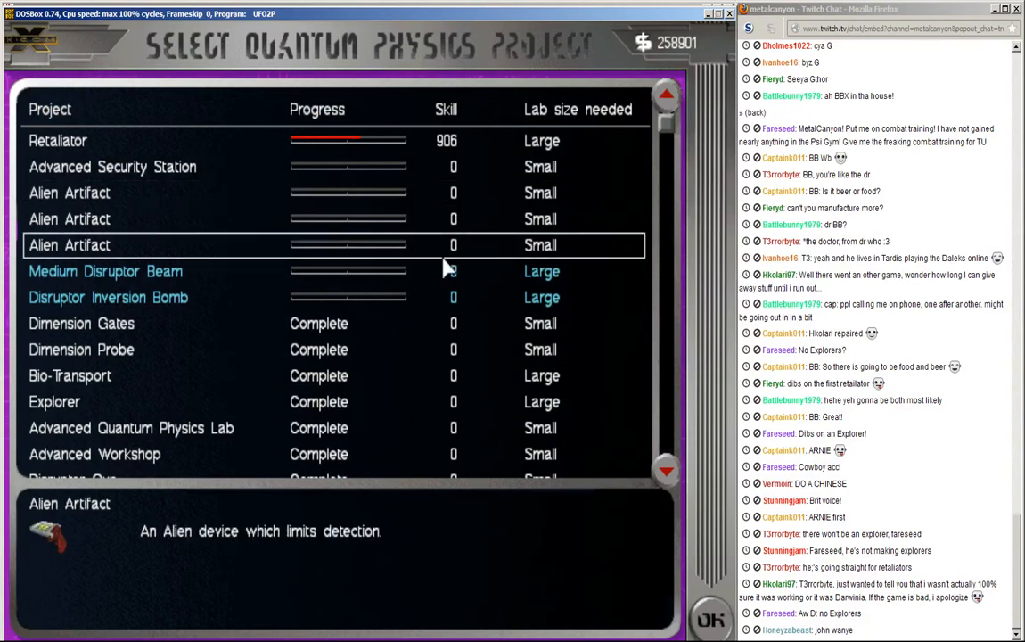
{"action": "left_click", "coordinate": [82, 322]}
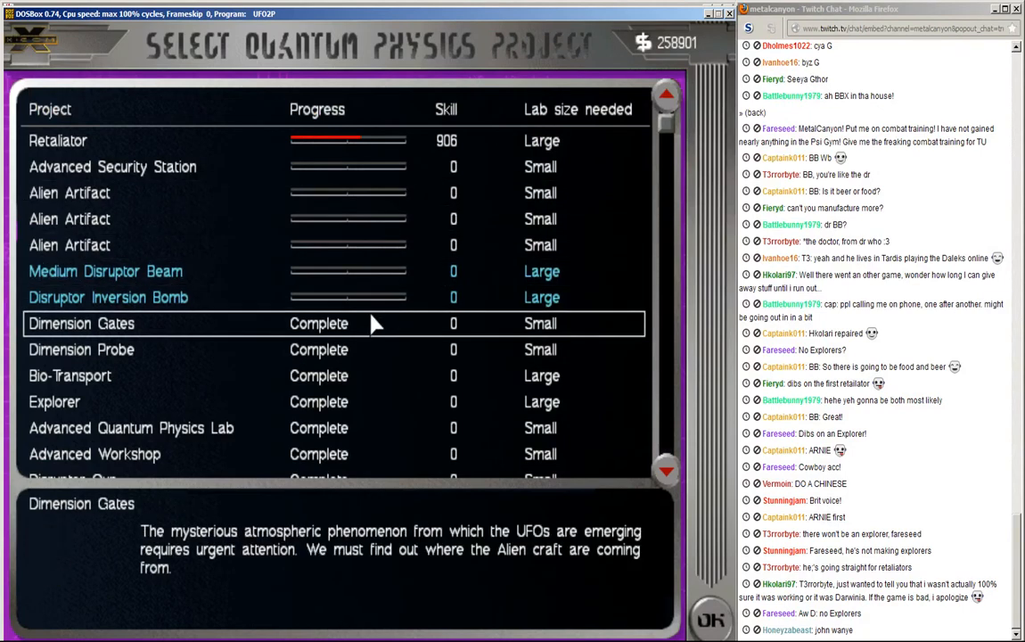
{"action": "left_click", "coordinate": [106, 271]}
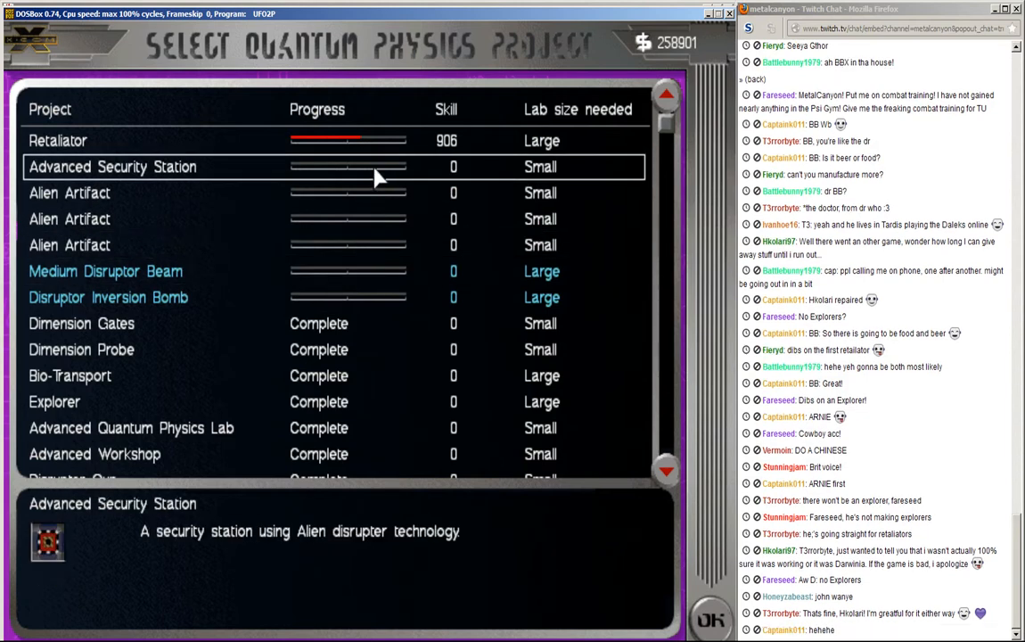
{"action": "left_click", "coordinate": [374, 167]}
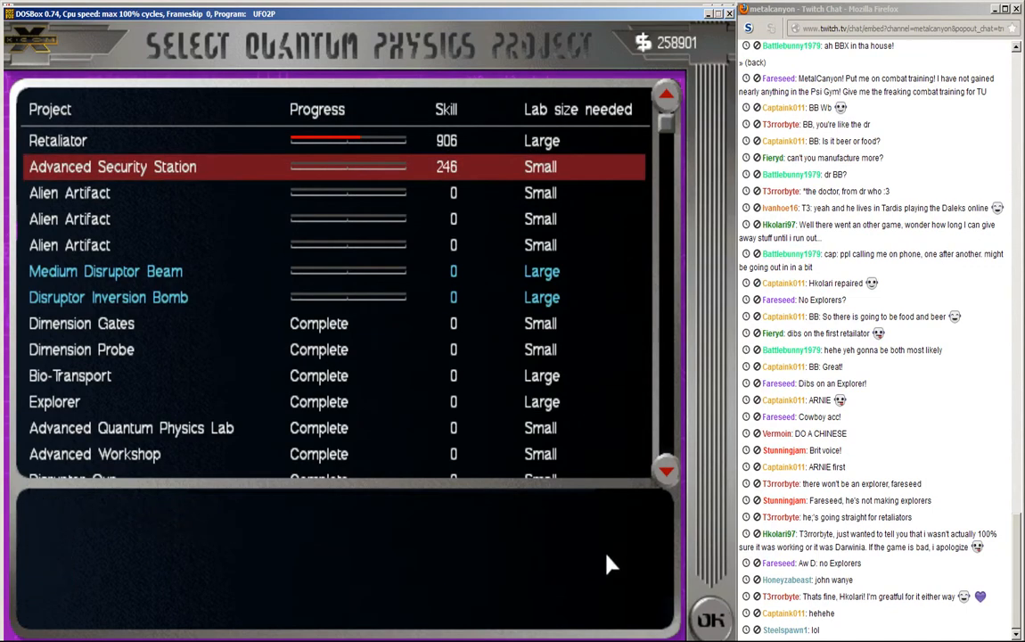
{"action": "left_click", "coordinate": [112, 168]}
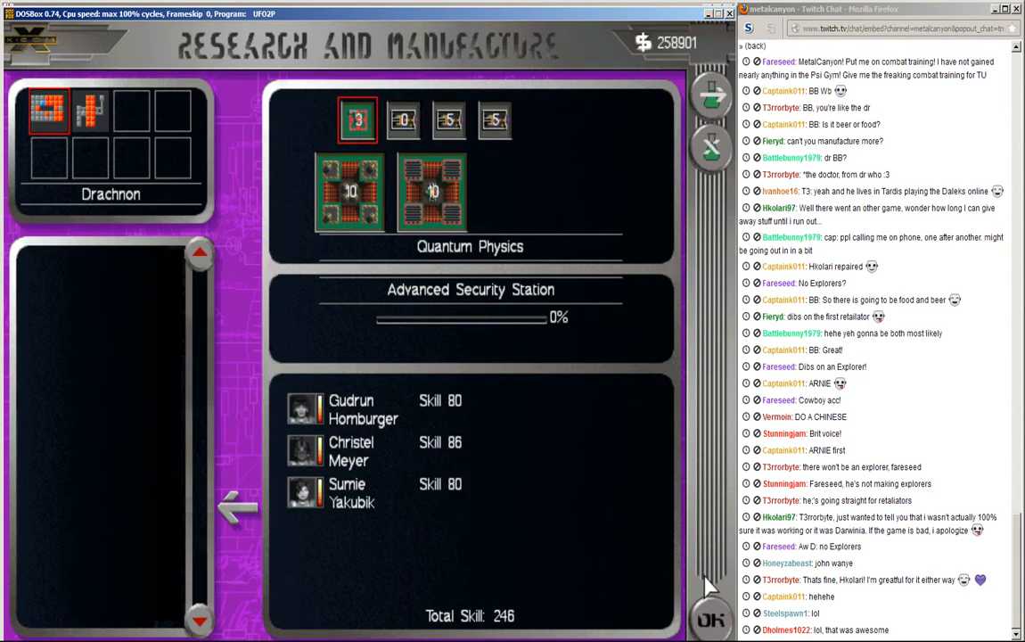
{"action": "left_click", "coordinate": [349, 193]}
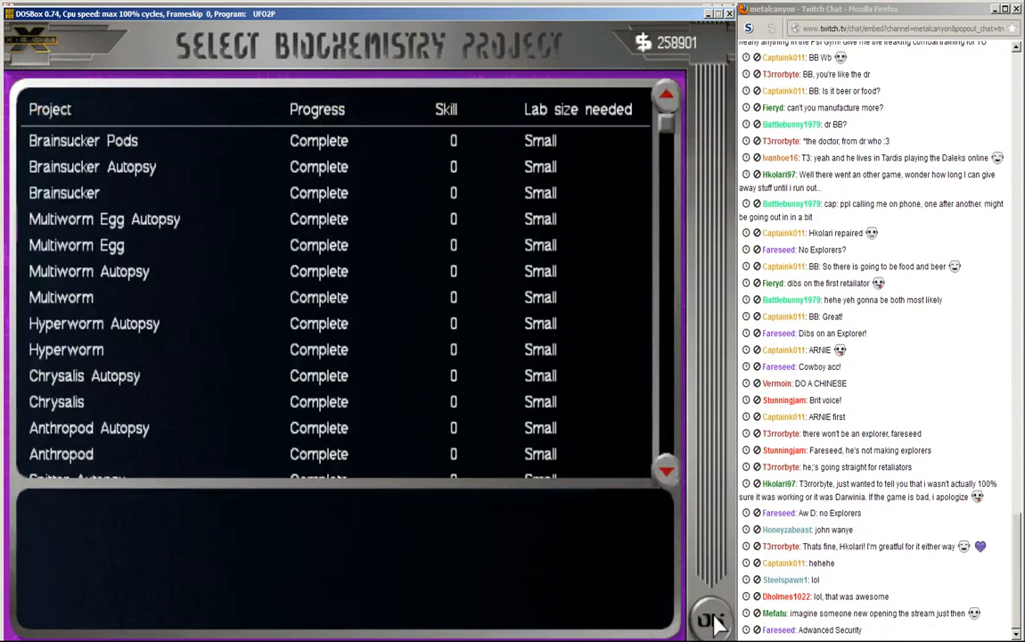
Step: Check the workshop's Toxin Type B production at 60% and return to the Drachnon base overview
{"action": "left_click", "coordinate": [711, 618]}
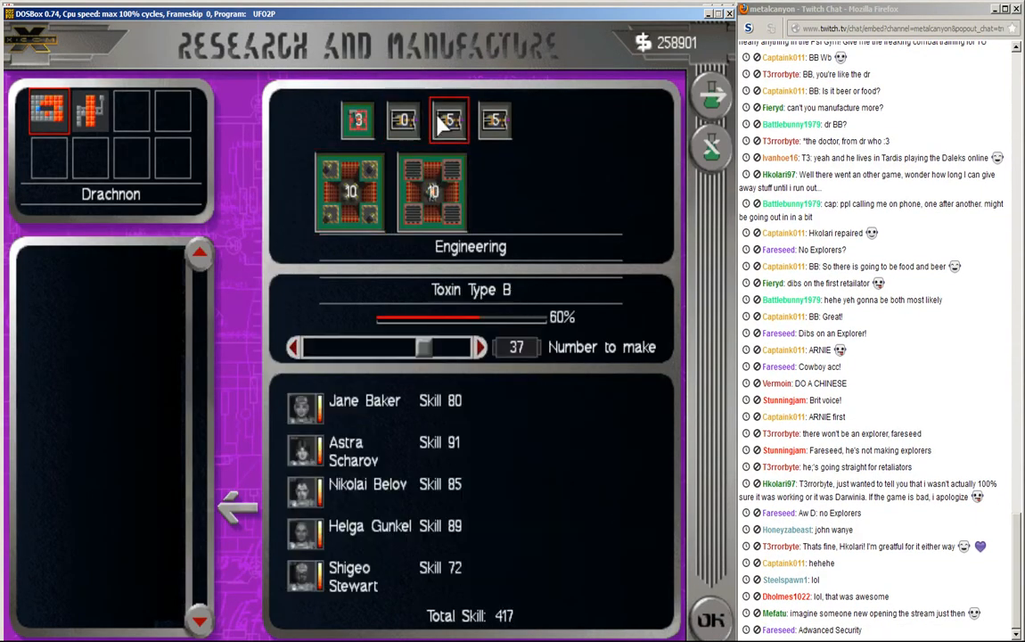
{"action": "left_click", "coordinate": [403, 117]}
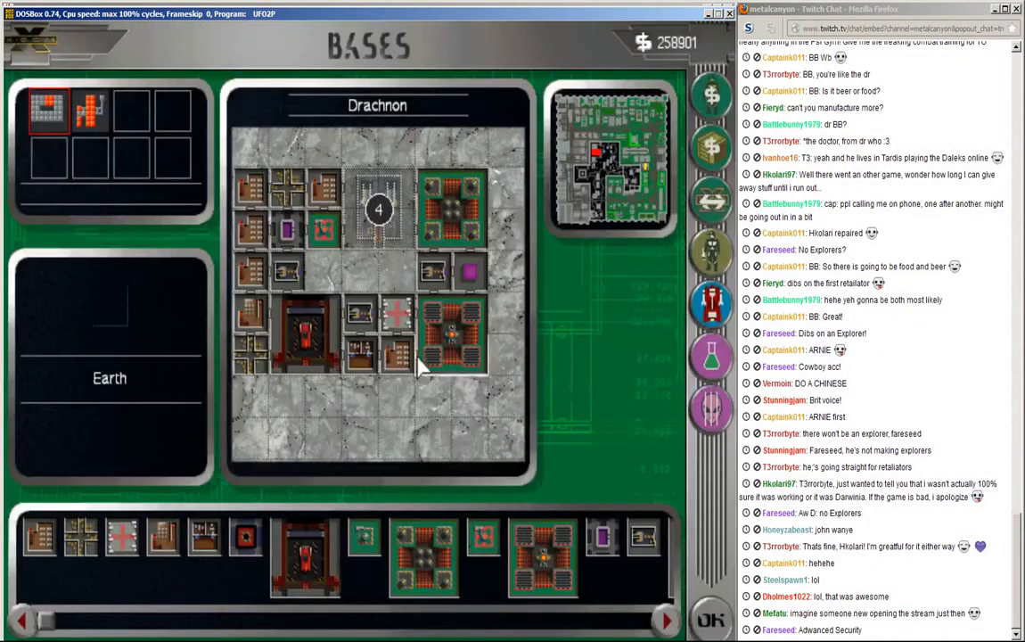
Step: View the UFOpaedia entry for the newly researched Retaliator craft
{"action": "left_click", "coordinate": [378, 210]}
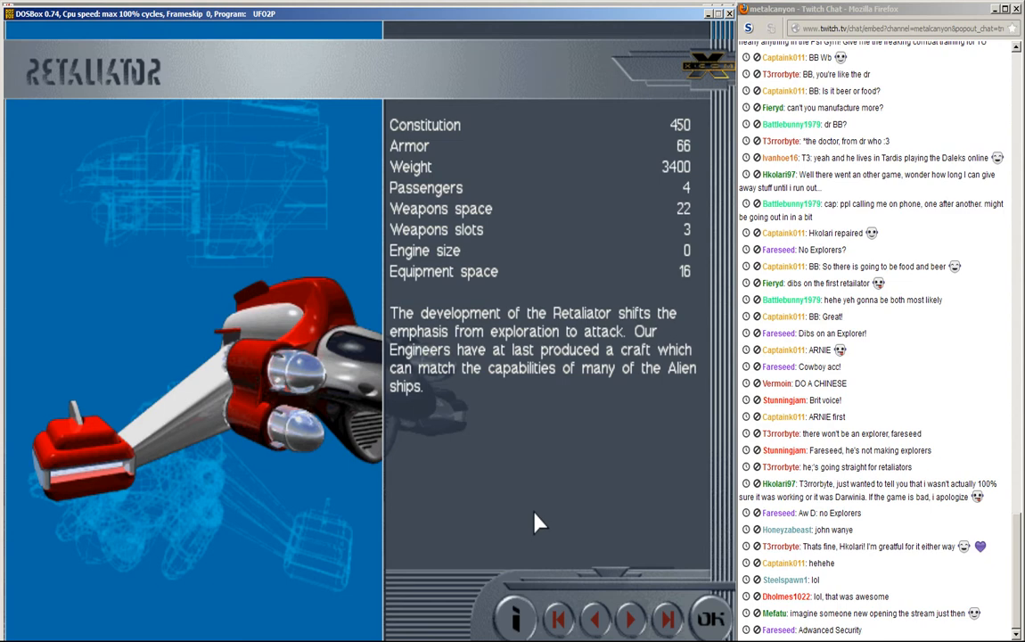
Step: Close the Retaliator specifications and return to the Quantum Physics project list
{"action": "scroll", "scroll_direction": "down", "scroll_amount": 3}
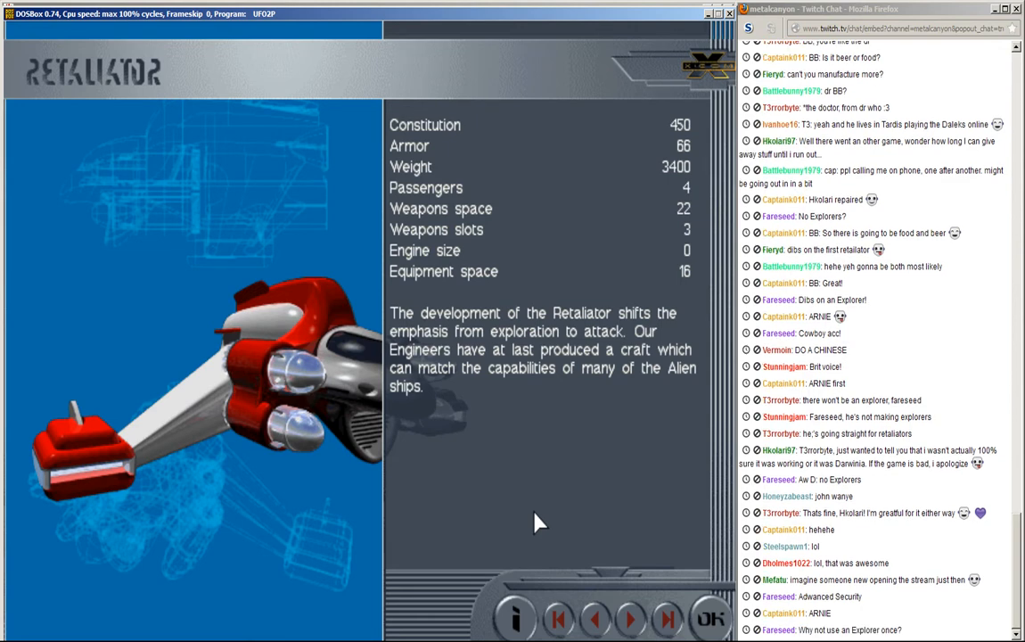
{"action": "scroll", "scroll_direction": "down", "scroll_amount": 3}
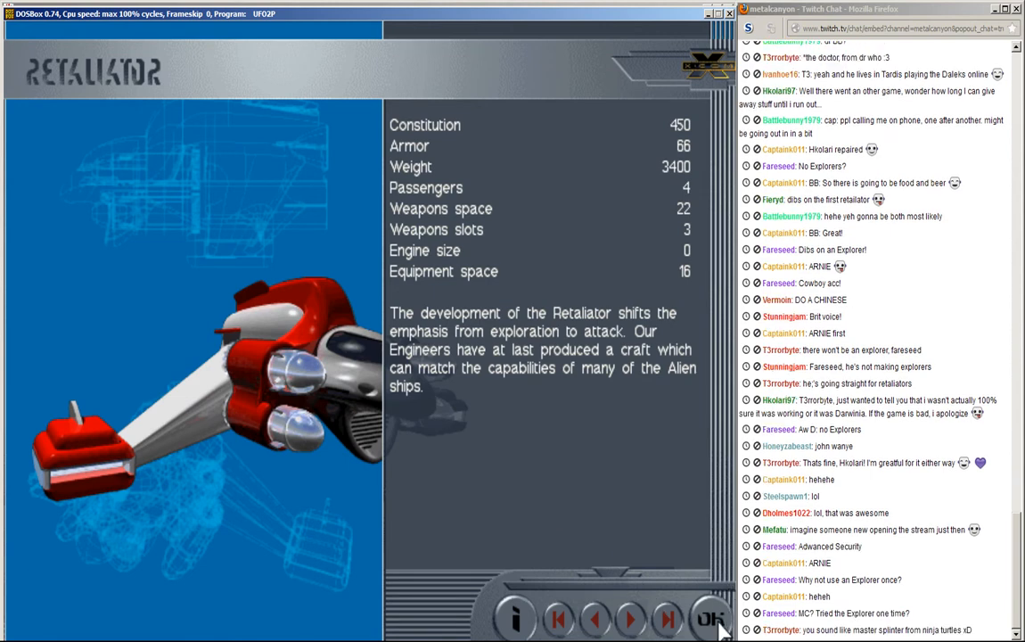
{"action": "left_click", "coordinate": [711, 619]}
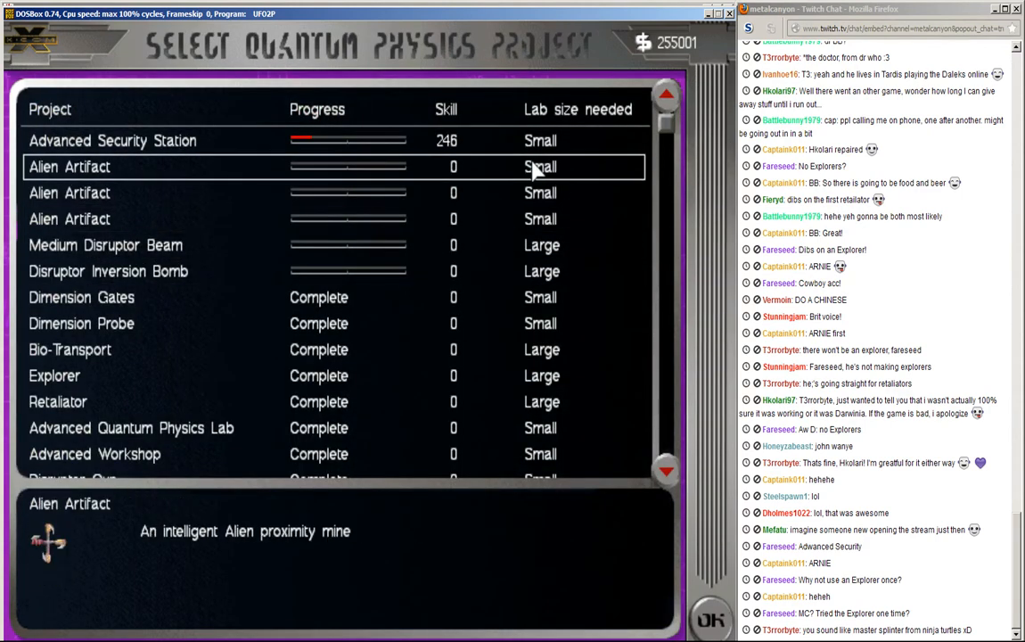
Step: Review Toxin Type B progress in both engineering workshops, then reach the saved game slots via Options
{"action": "left_click", "coordinate": [113, 139]}
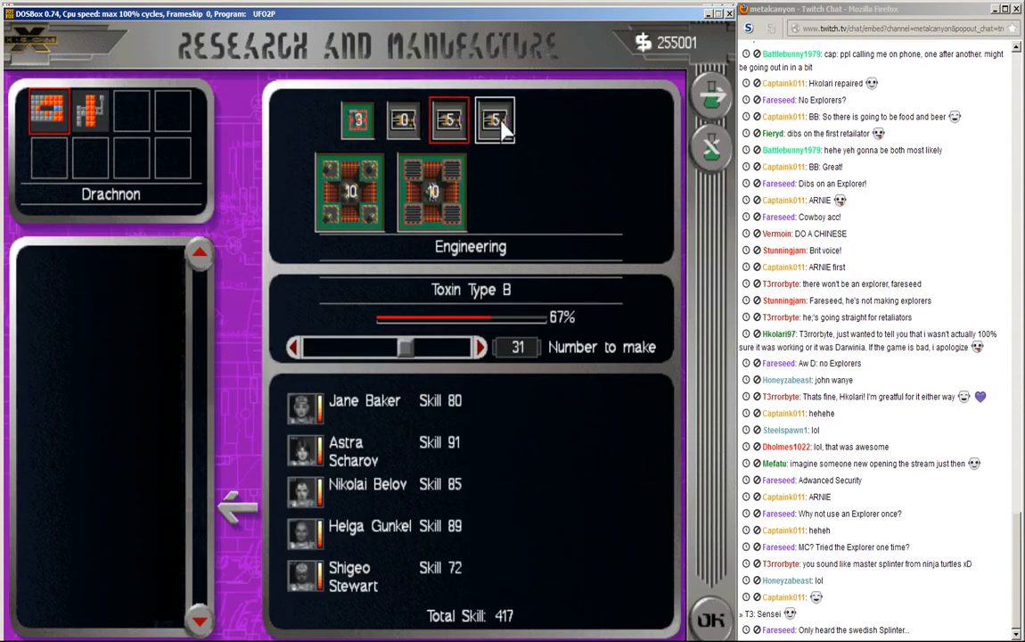
{"action": "left_click", "coordinate": [494, 120]}
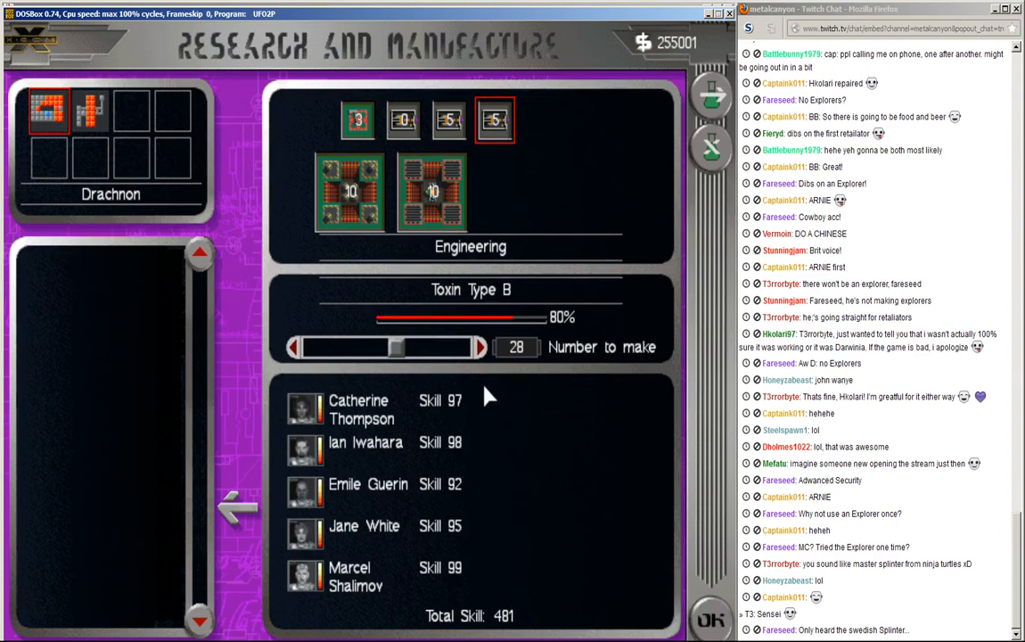
{"action": "left_click", "coordinate": [449, 118]}
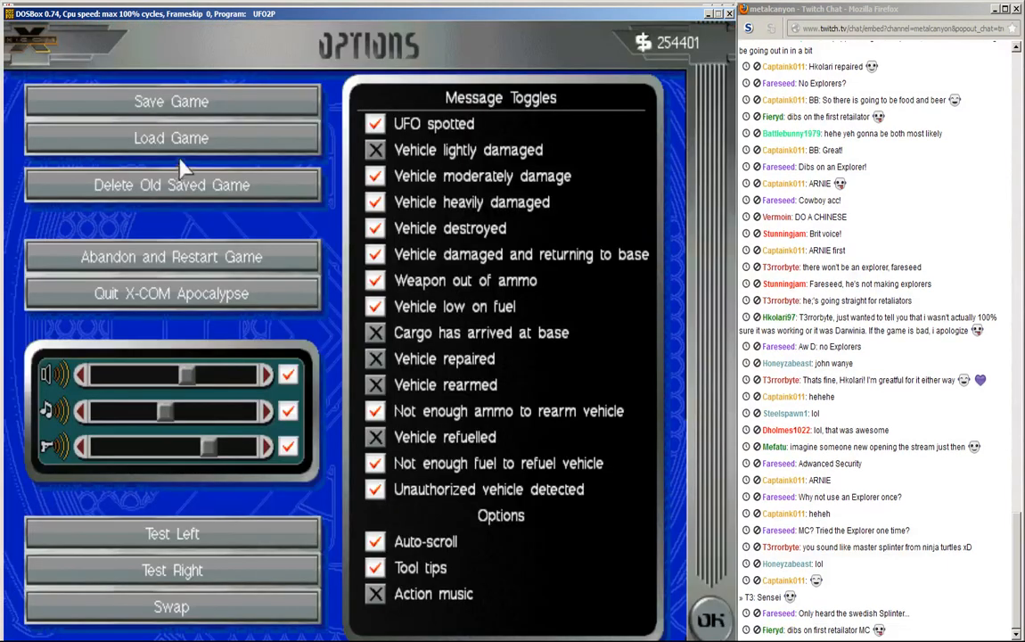
{"action": "left_click", "coordinate": [171, 100]}
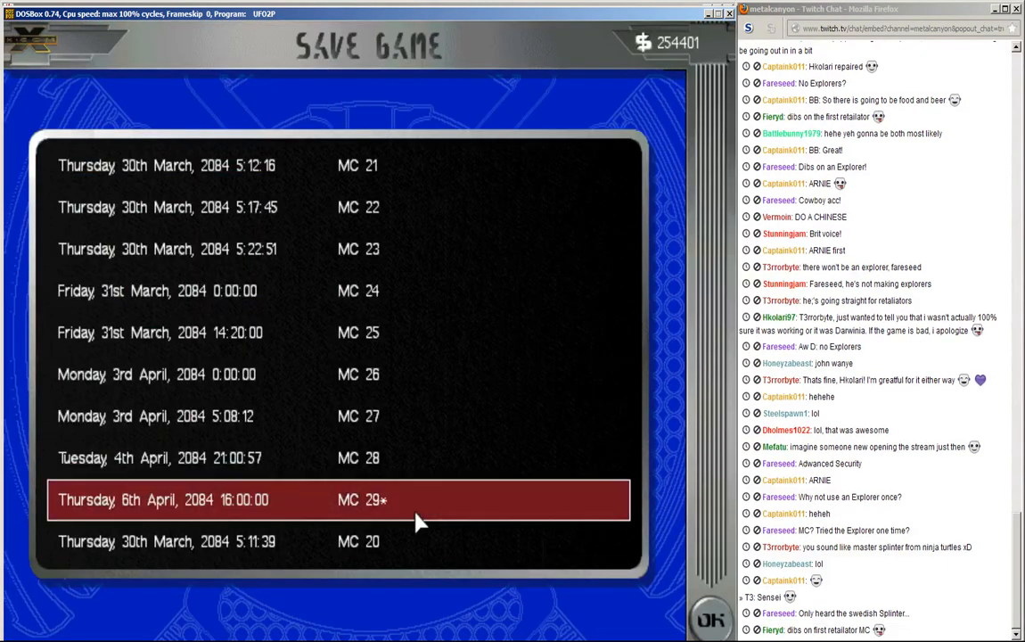